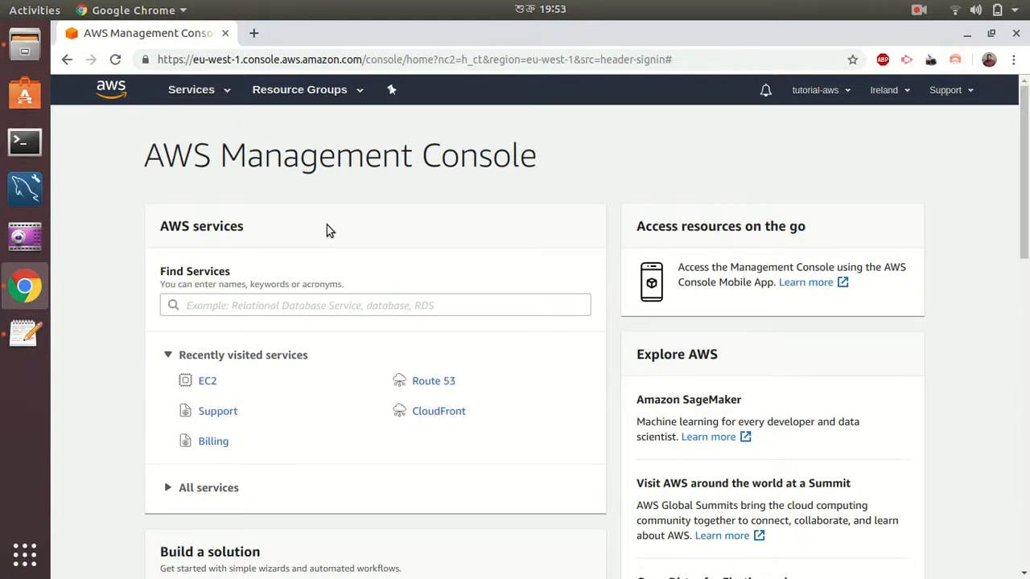
mouse_move(426, 233)
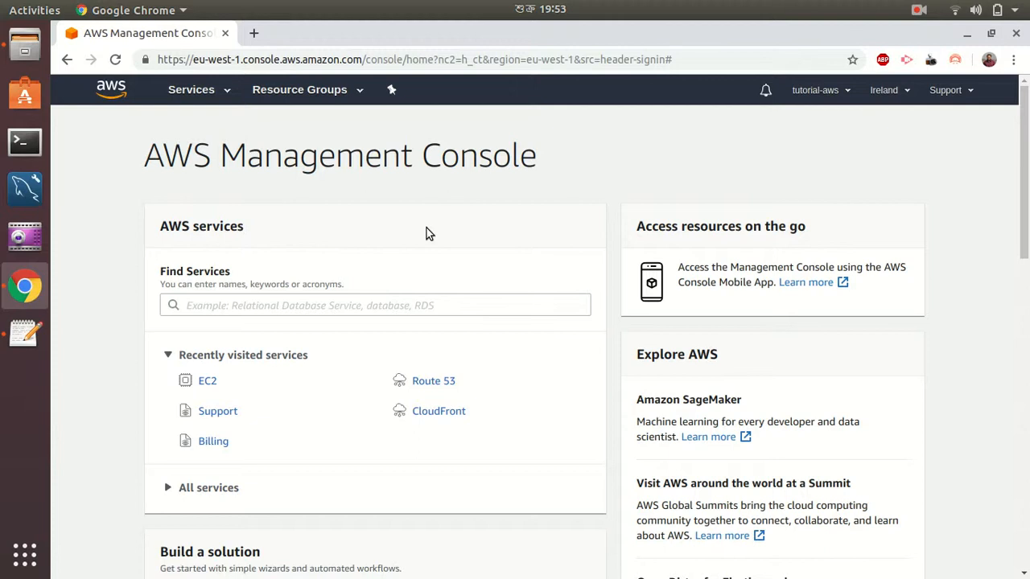
mouse_move(361, 223)
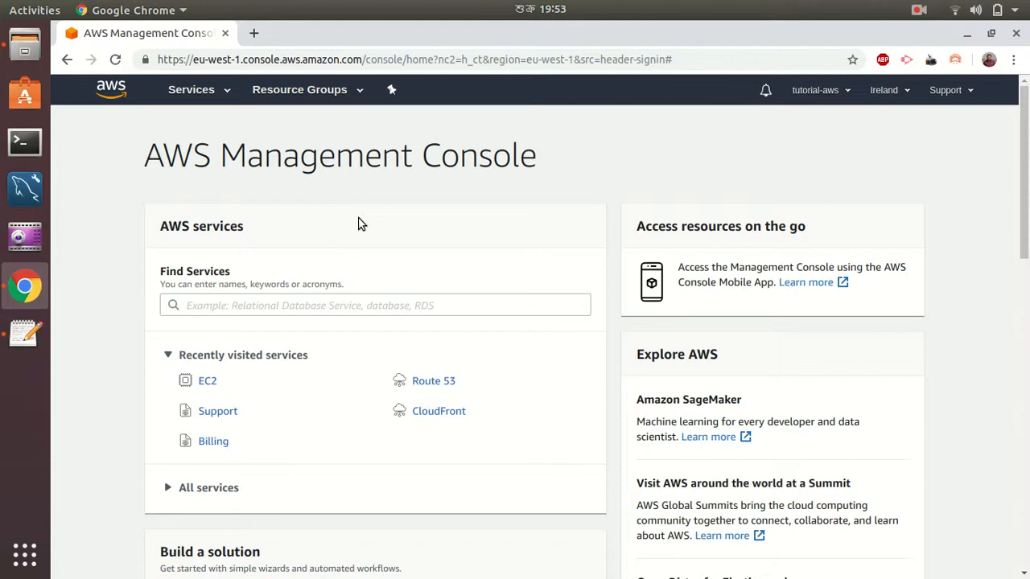
Find the EC2 service via 'ec2' search and begin launching a new instance.
click(373, 306)
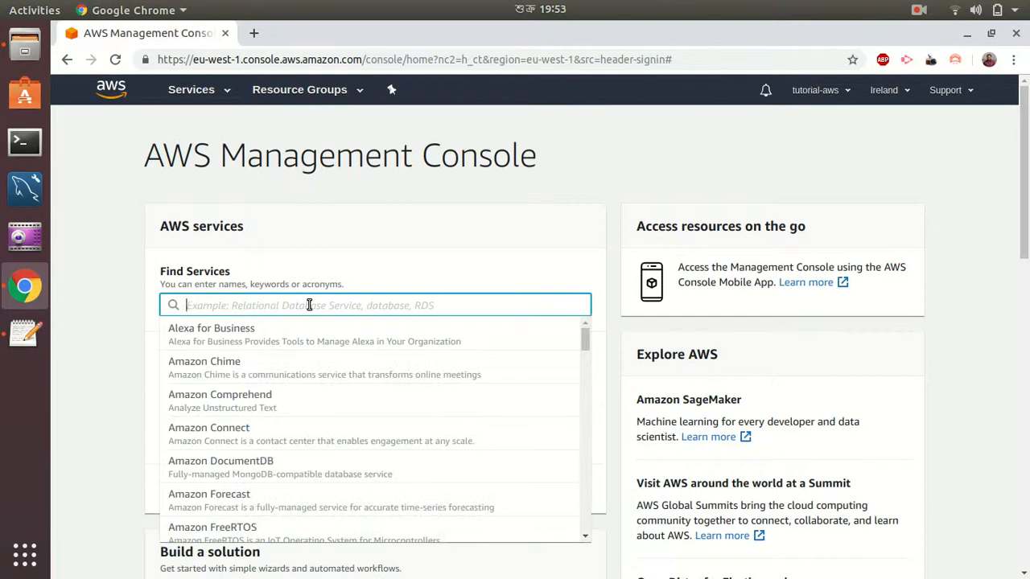
text(ec2)
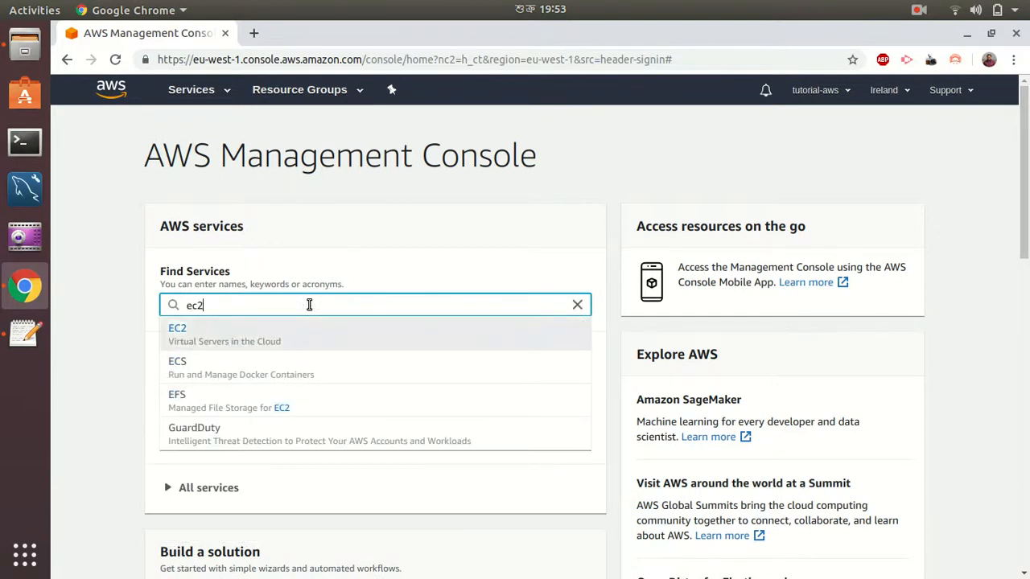
click(177, 329)
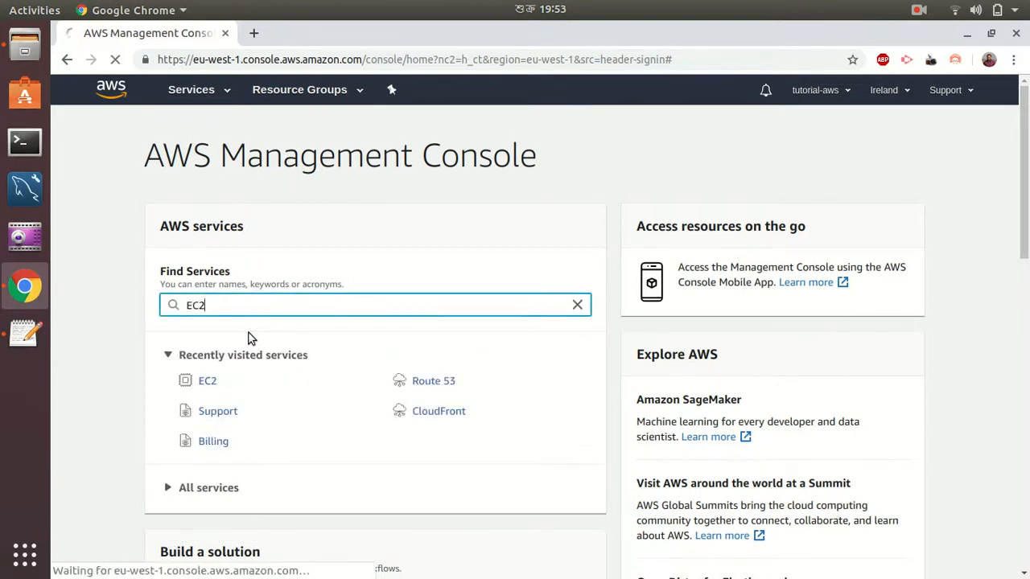
click(206, 380)
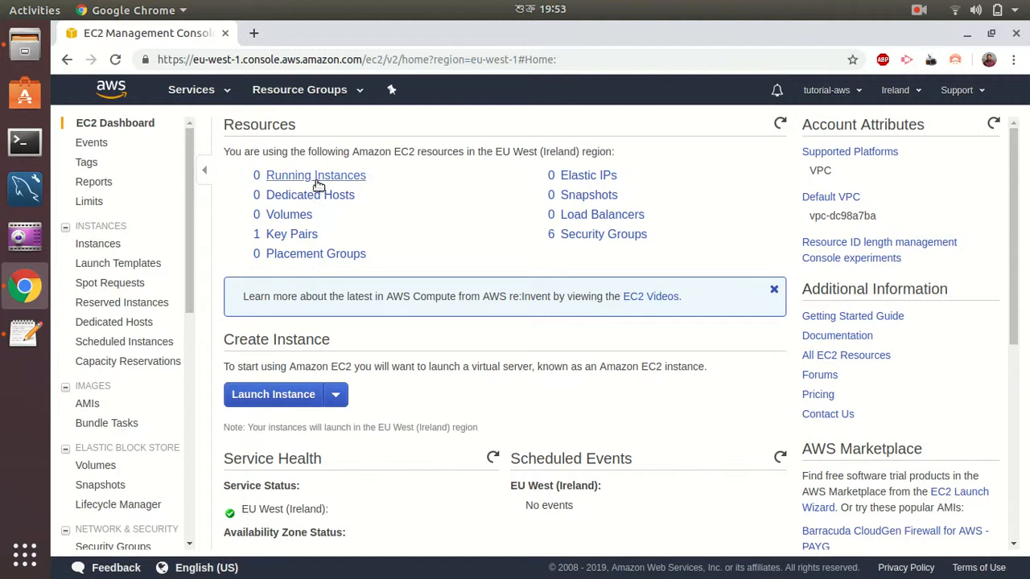
click(274, 394)
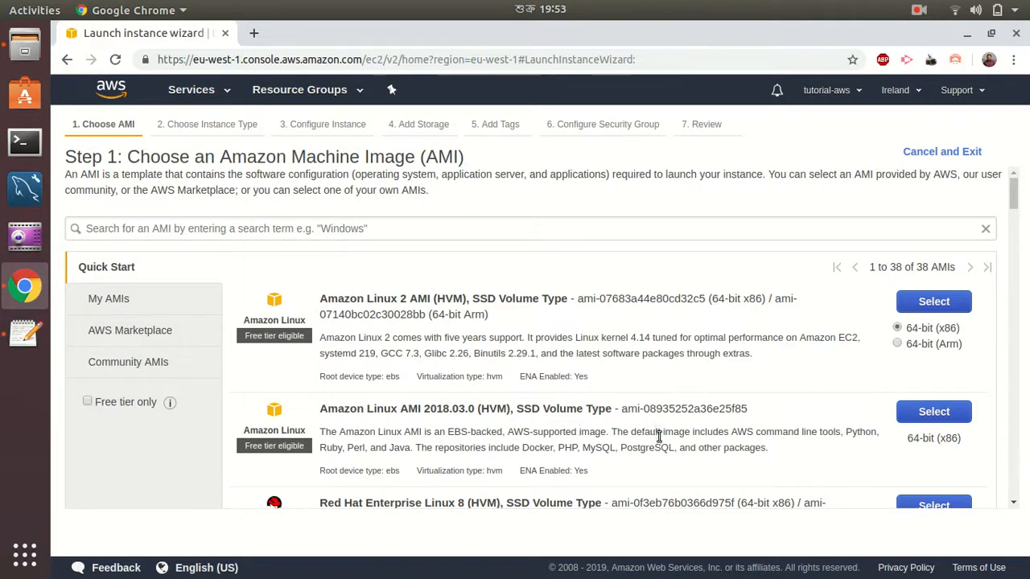
Pick Amazon Linux AMI 2018.03.0 on t2.micro and accept default details, storage and tags.
click(933, 412)
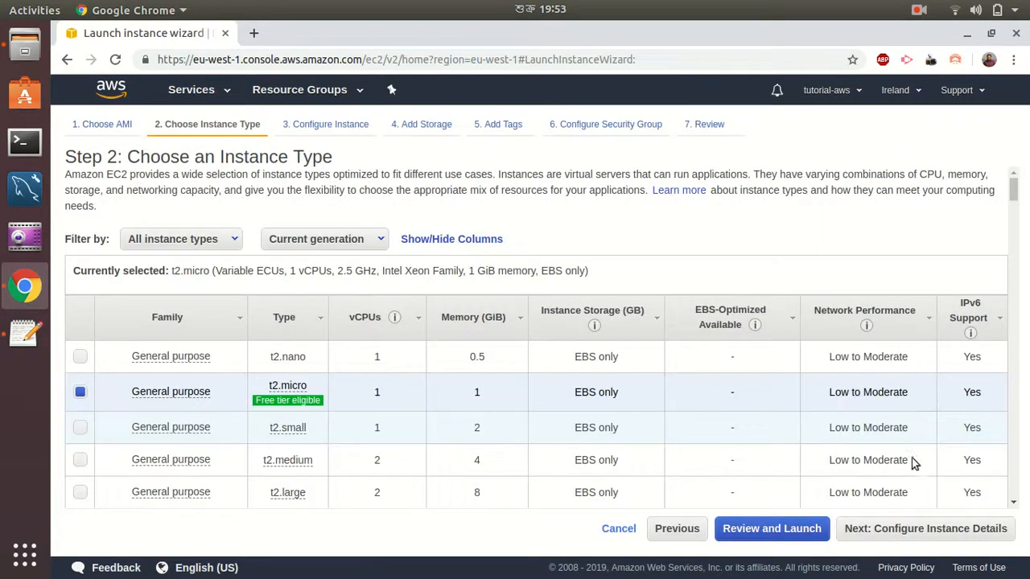
click(925, 527)
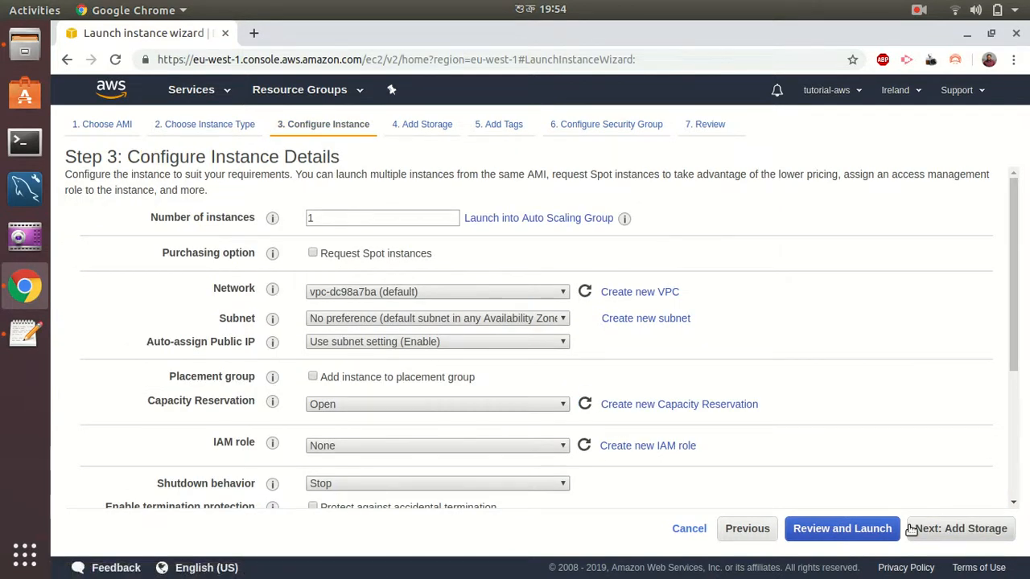
mouse_move(1012, 480)
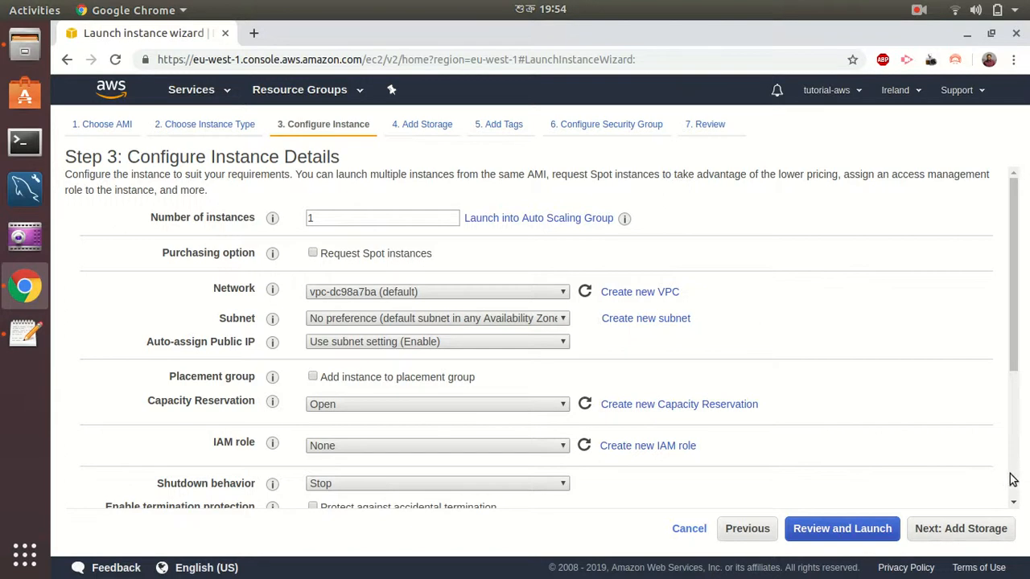
scroll(down, 3)
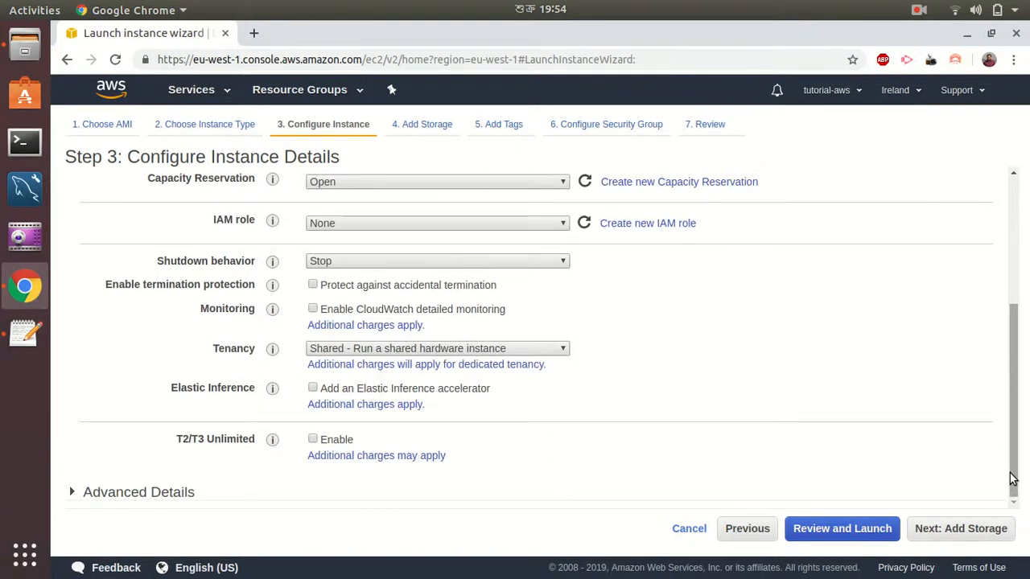
click(959, 527)
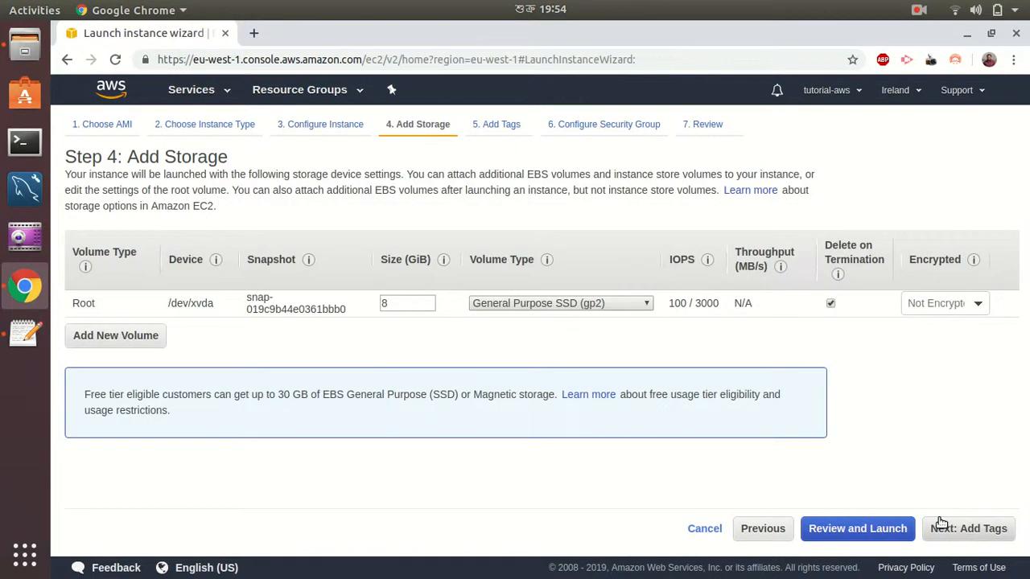
click(968, 528)
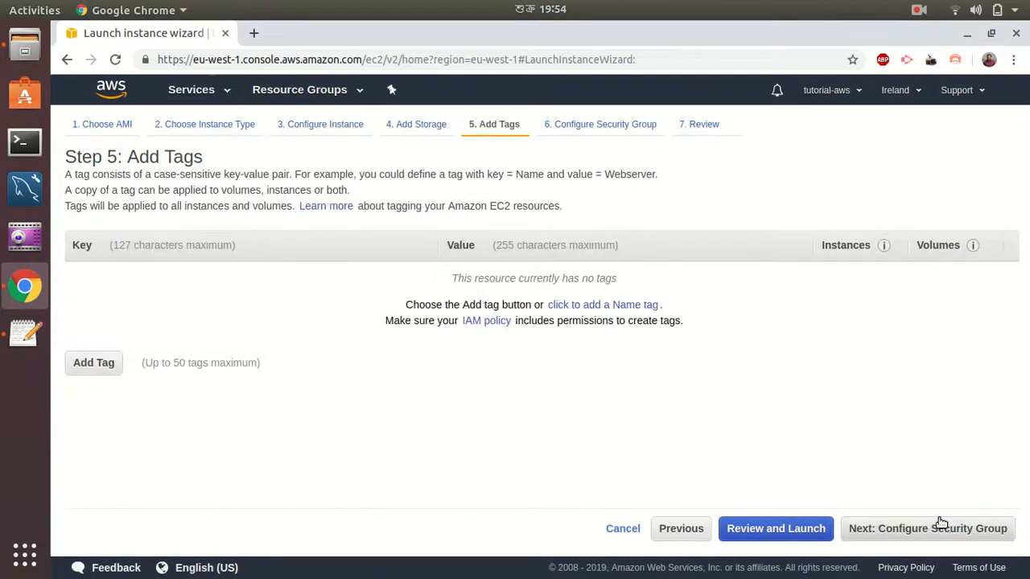
mouse_move(943, 528)
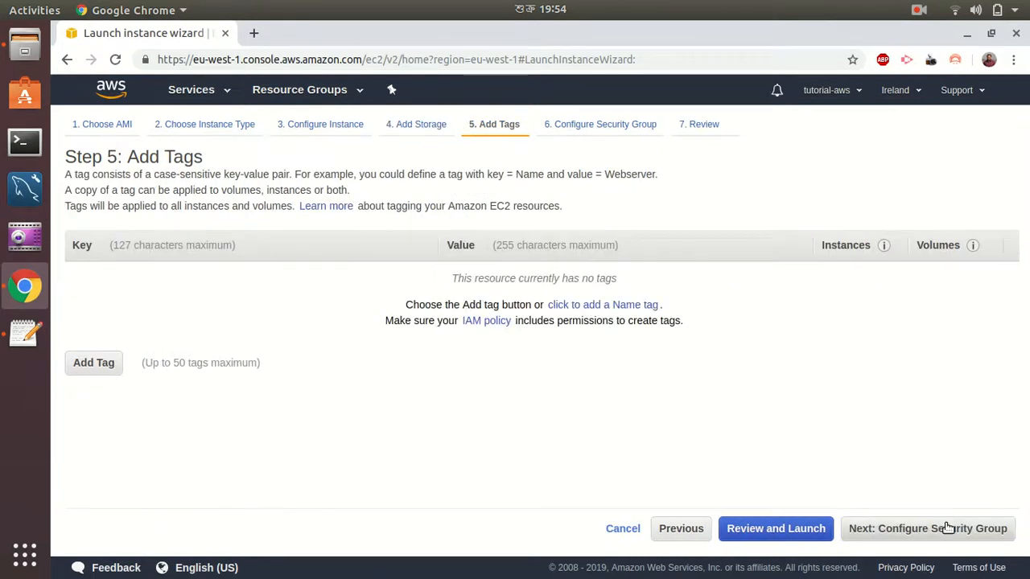
click(927, 528)
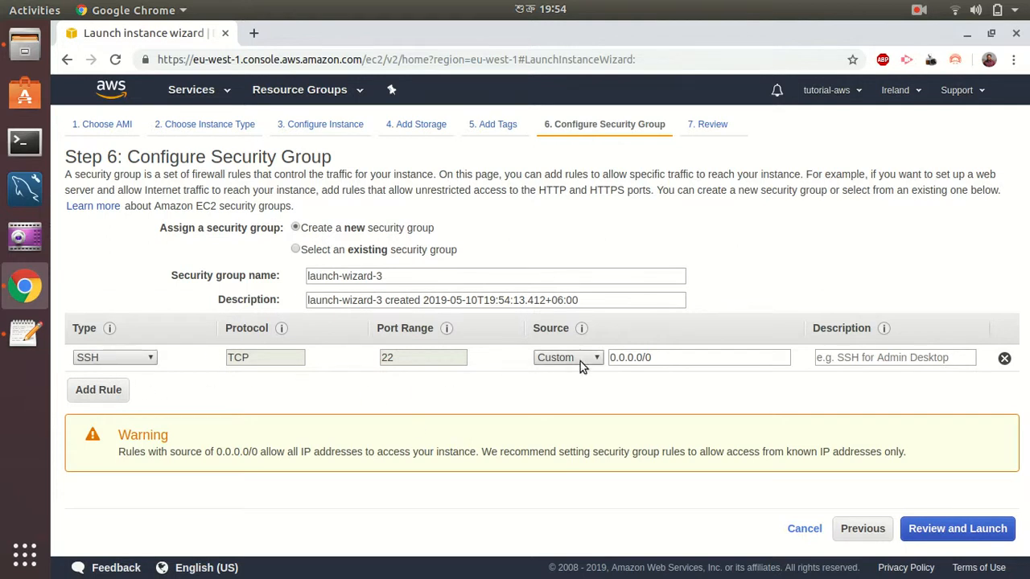
Restrict SSH to My IP, add an HTTP rule, and proceed to Review and Launch.
click(566, 357)
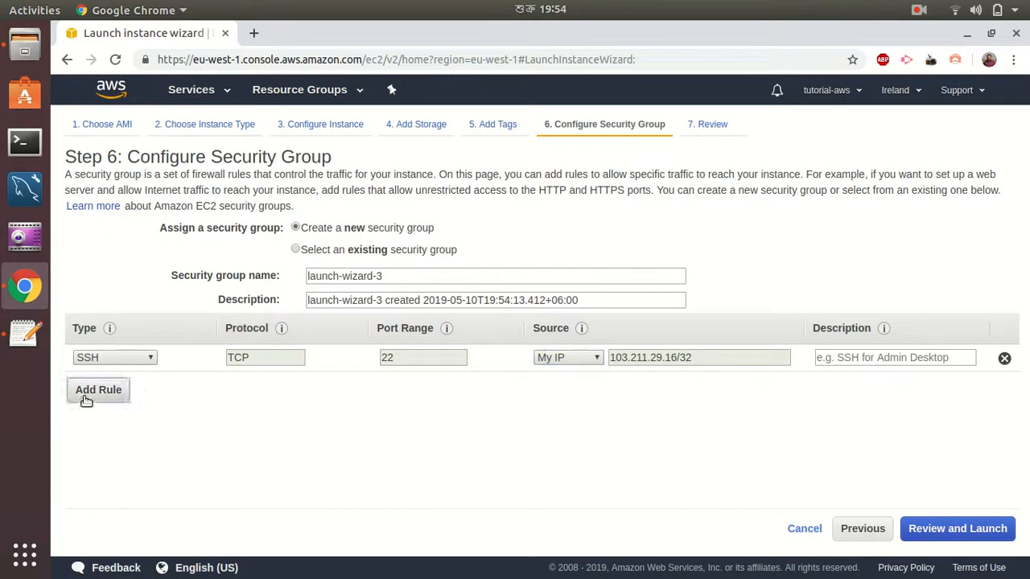
click(114, 385)
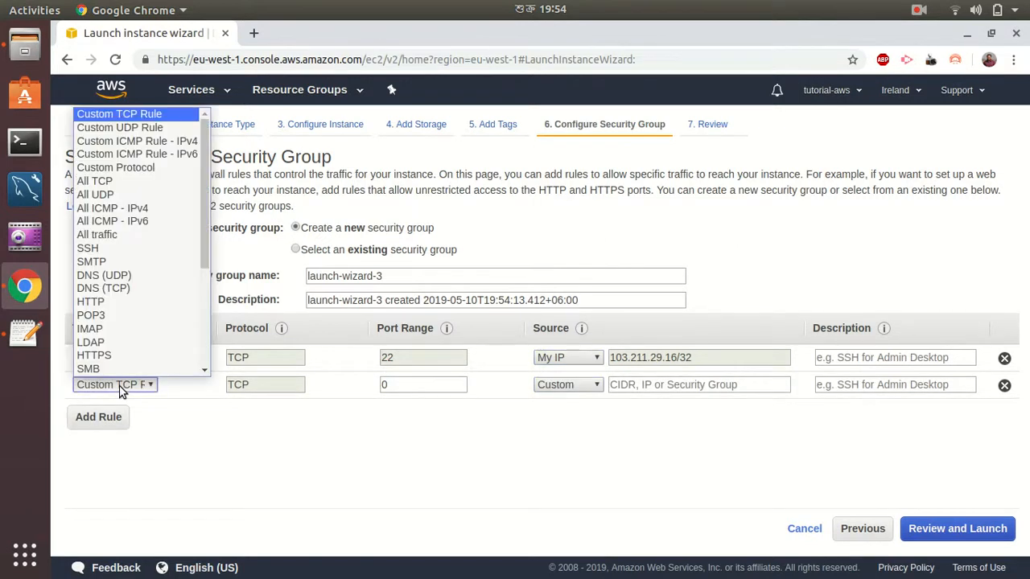
click(90, 300)
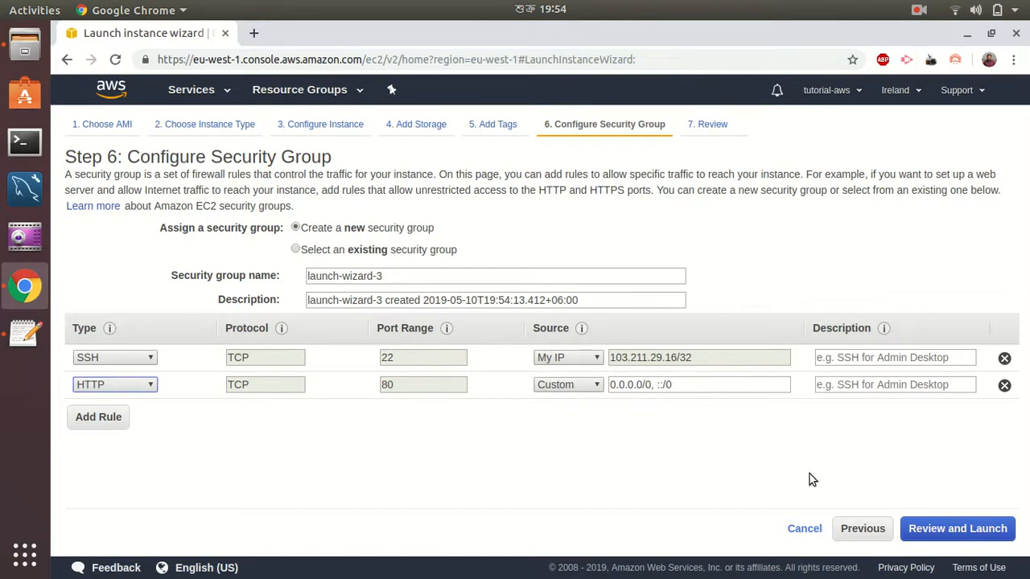
click(956, 528)
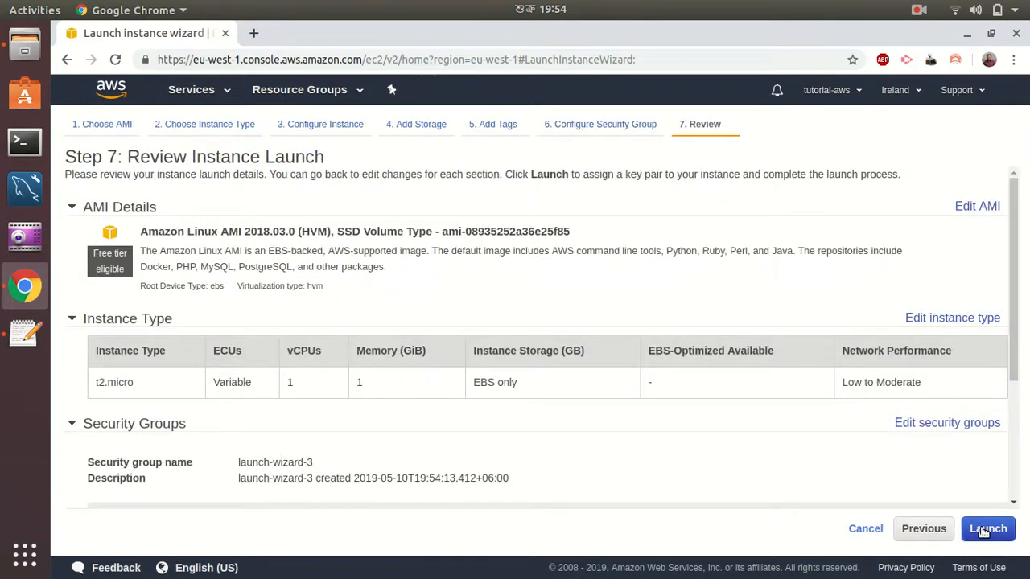
Launch the instance with the existing 31march2019 key pair, acknowledging key ownership.
click(988, 528)
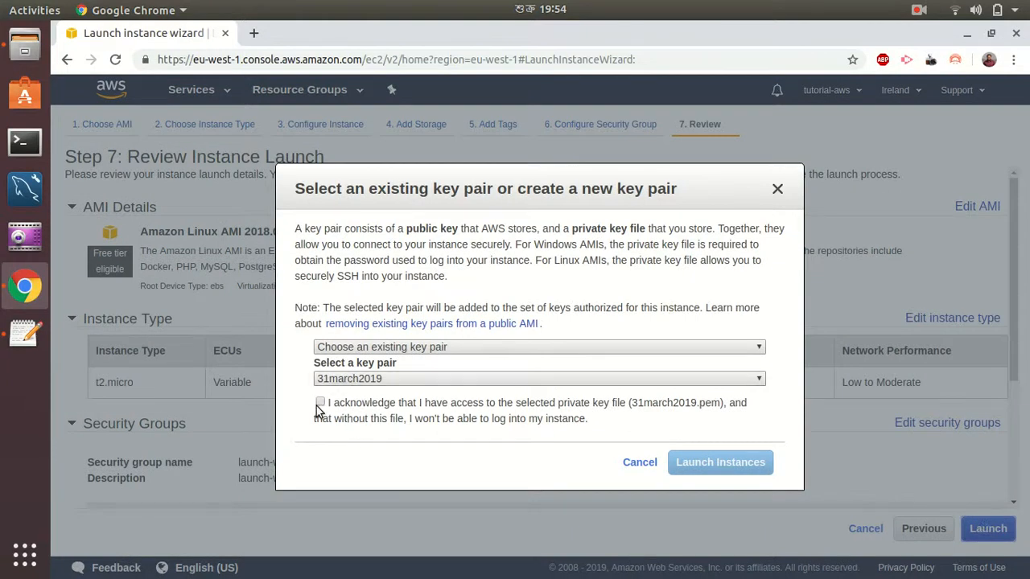
click(320, 403)
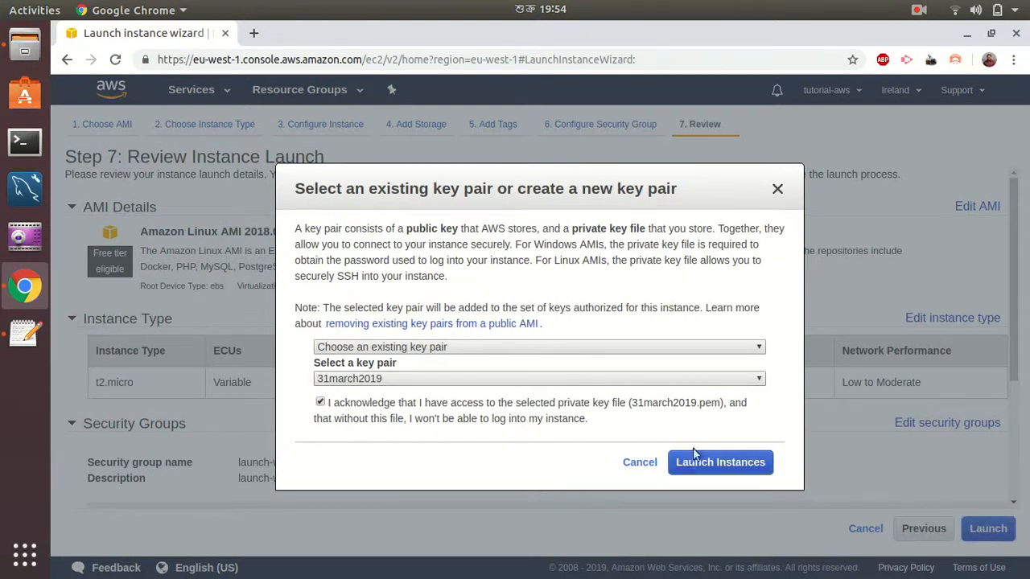
click(719, 462)
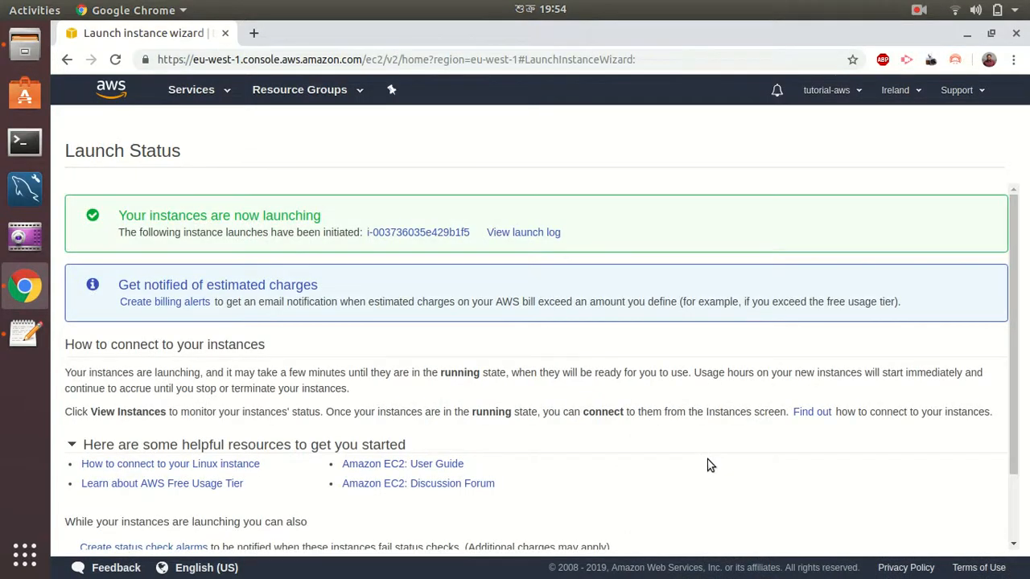
scroll(down, 3)
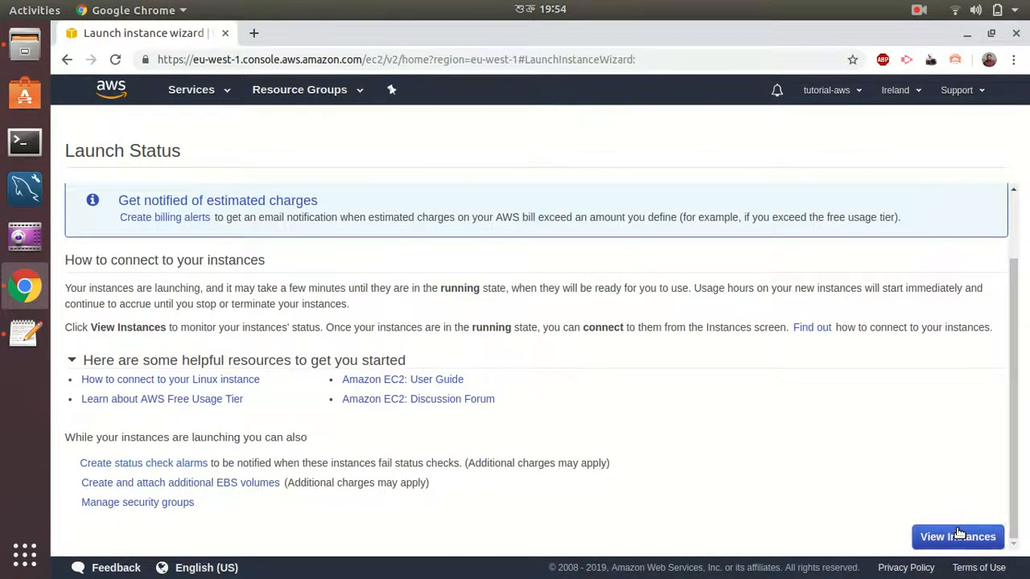
Name the new instance 'nginx' in the EC2 instances list.
click(957, 537)
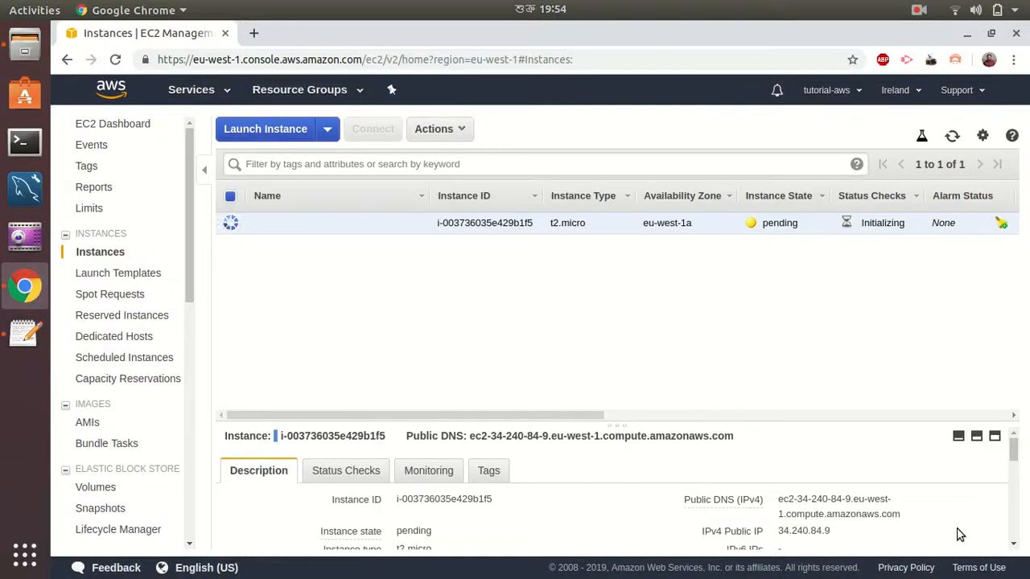
mouse_move(410, 228)
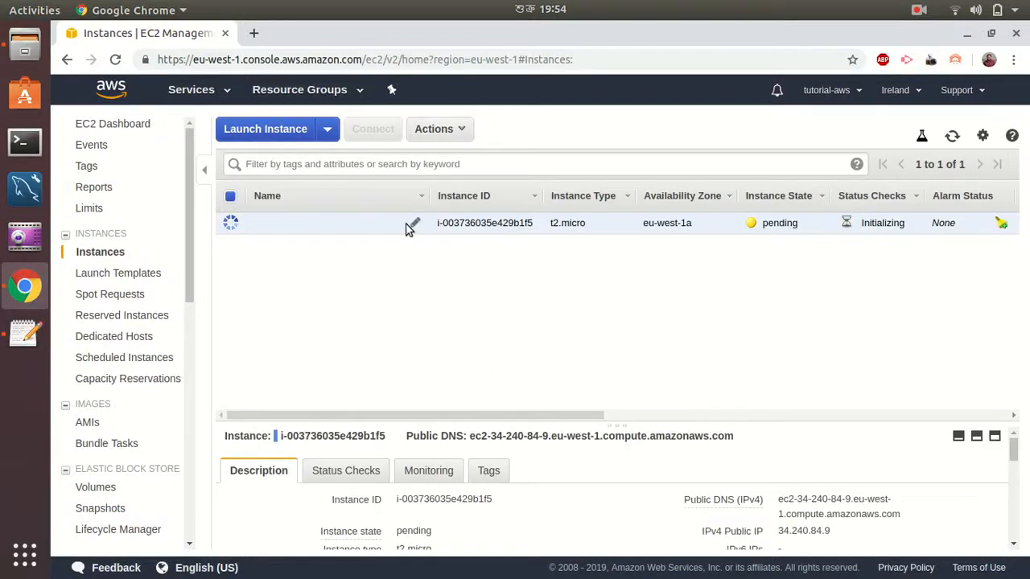
click(412, 222)
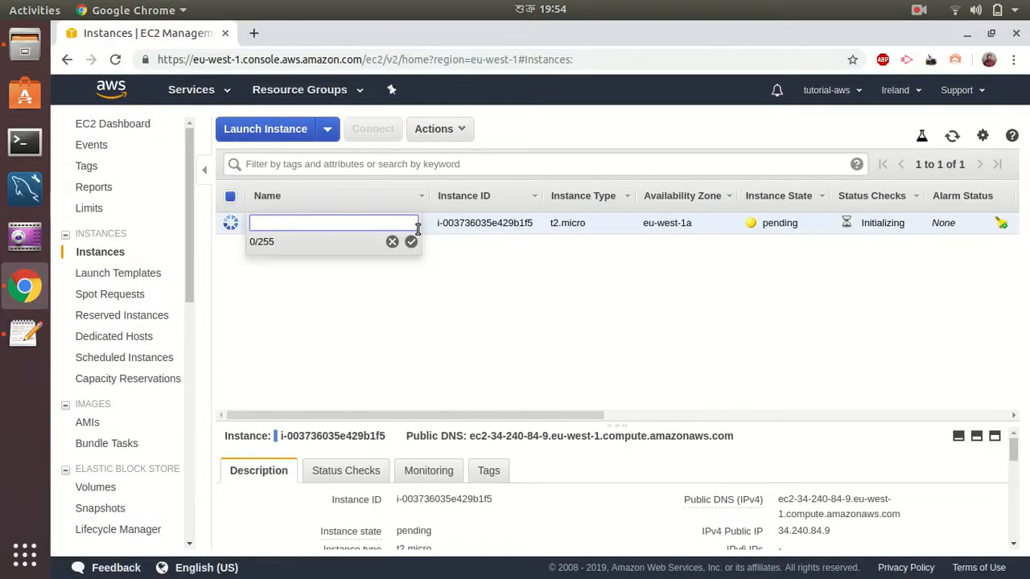
text(ngun)
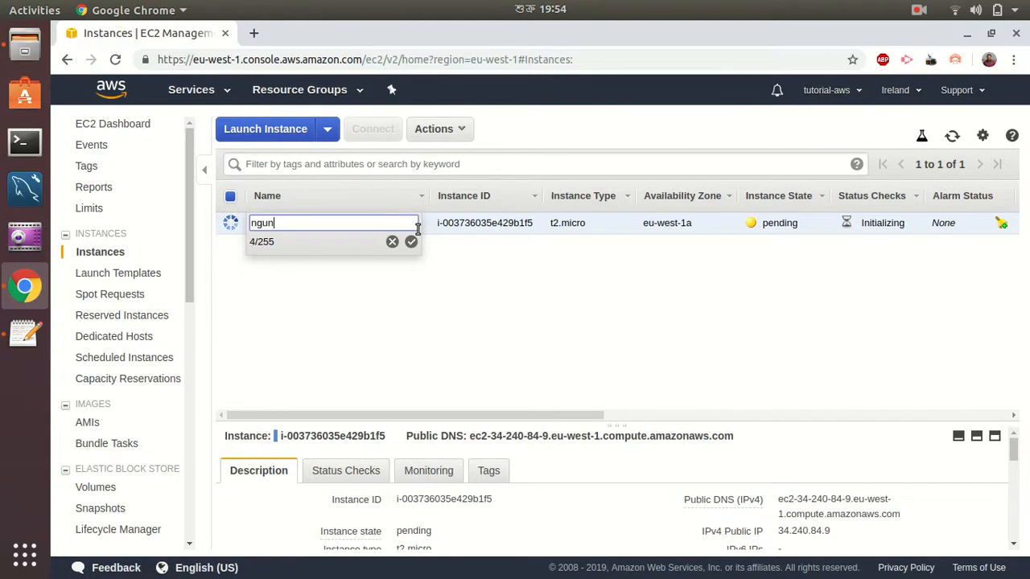
text(x)
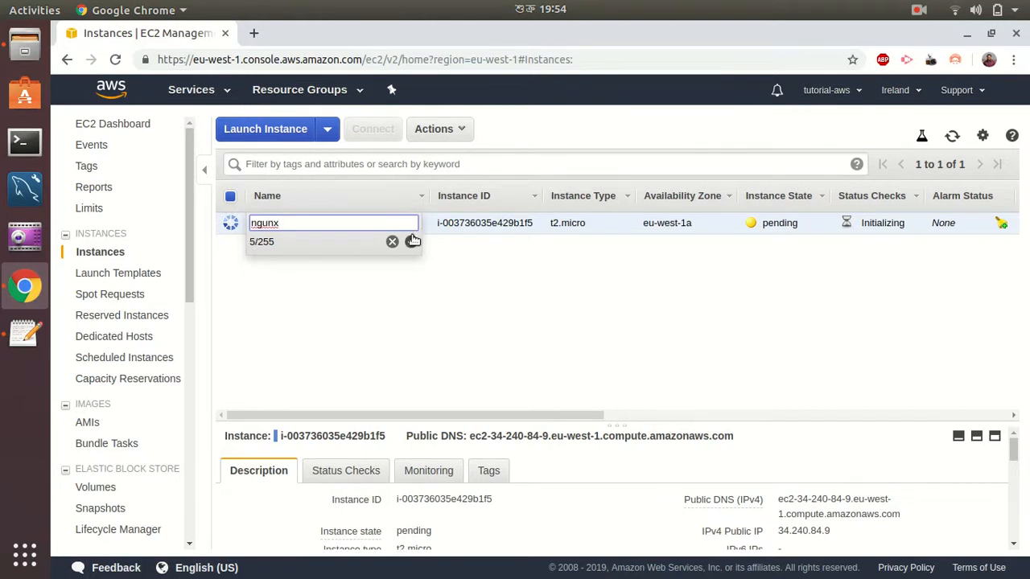
click(412, 241)
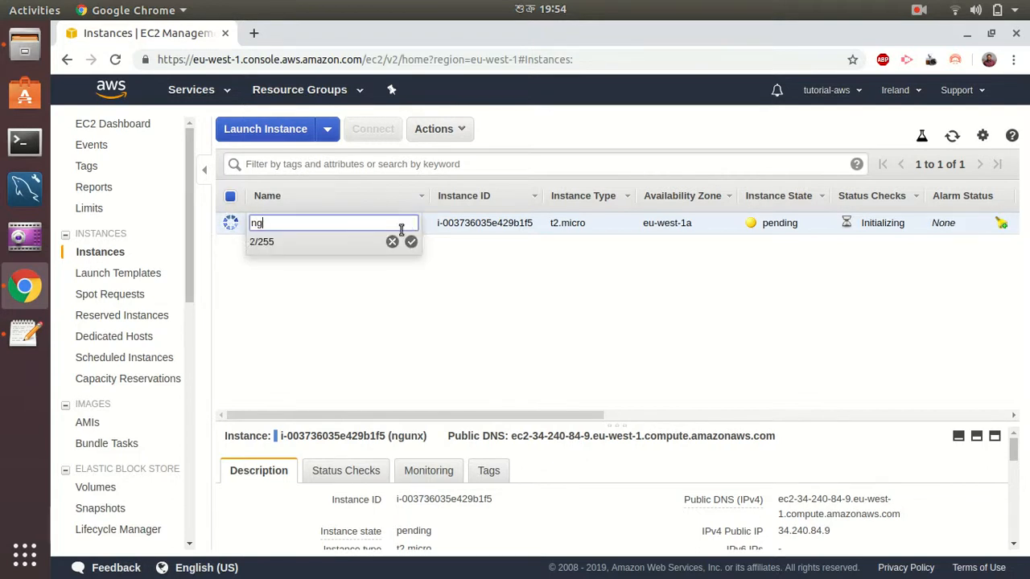
text(inx)
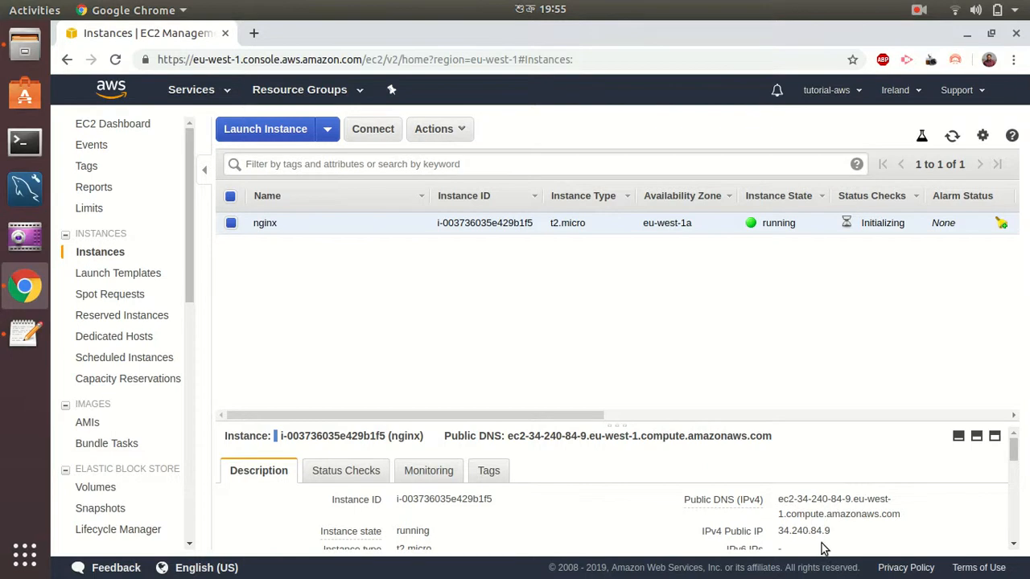
mouse_move(845, 531)
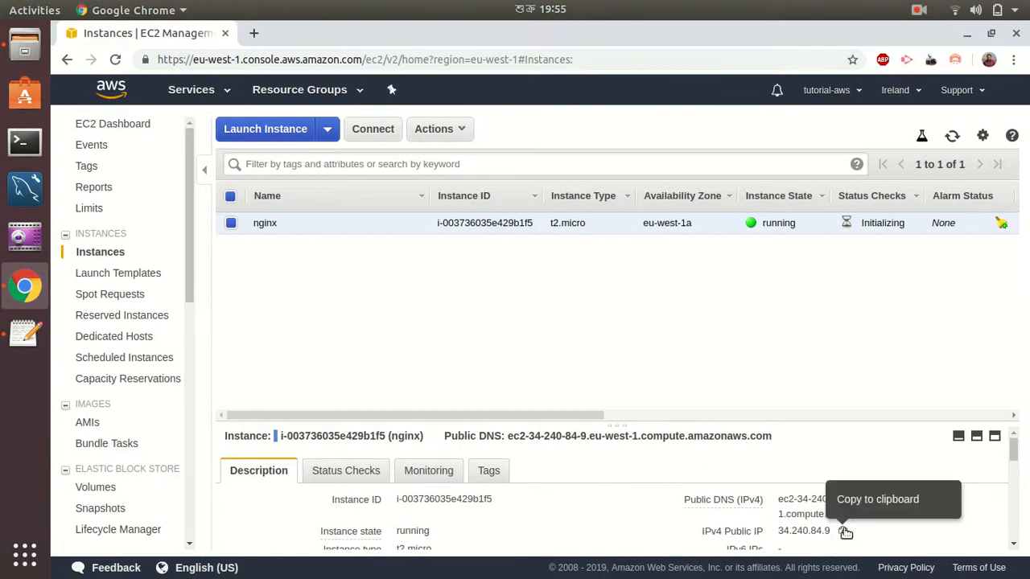
Copy the instance's public IPv4 address and switch to the terminal.
click(844, 531)
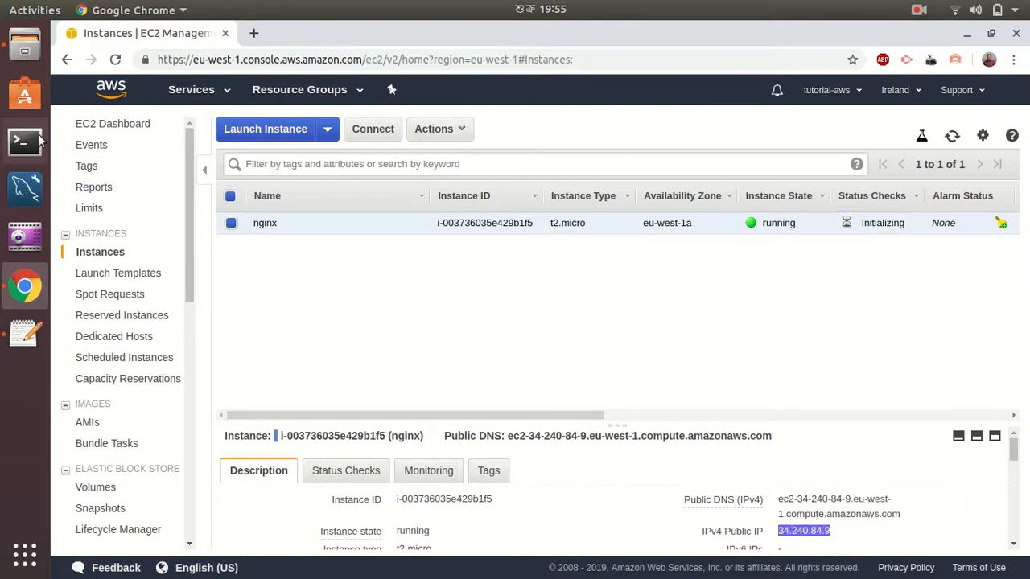
click(24, 142)
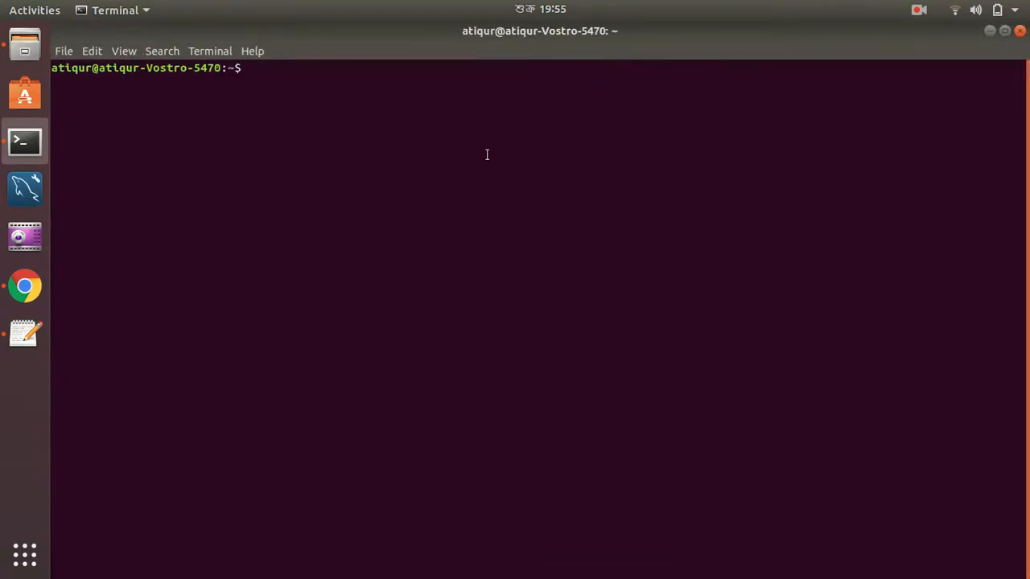
From Downloads, SSH as ec2-user to 34.240.84.9 with 31march2019.pem, accepting the host key.
text(cd)
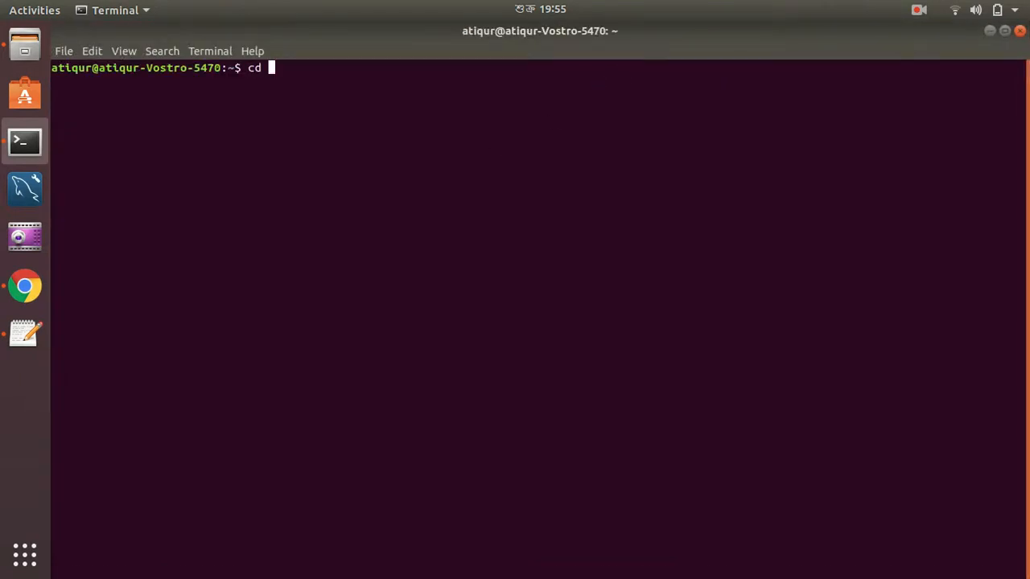
text(Downloads/)
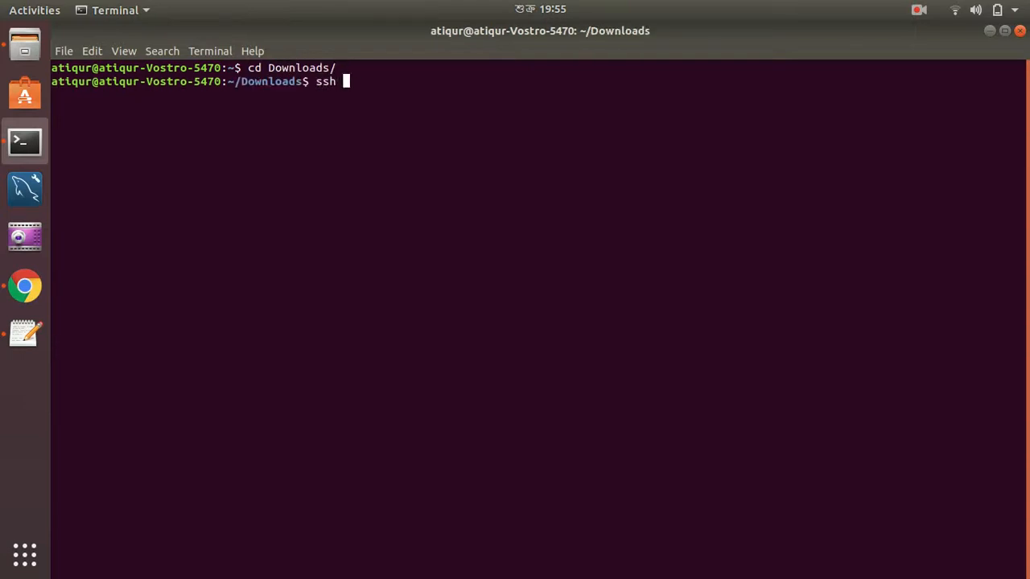
text(-i)
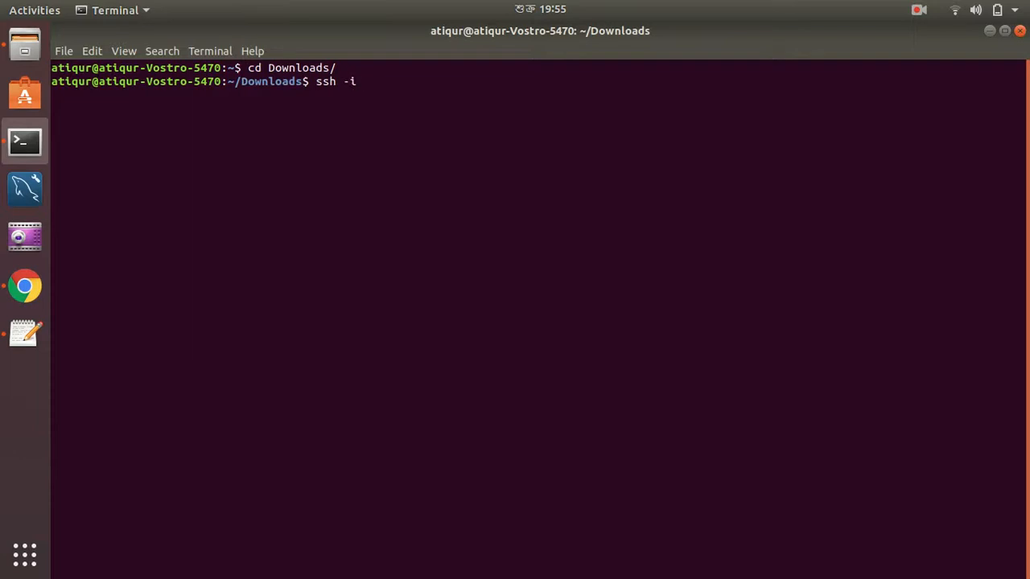
text(ec2-)
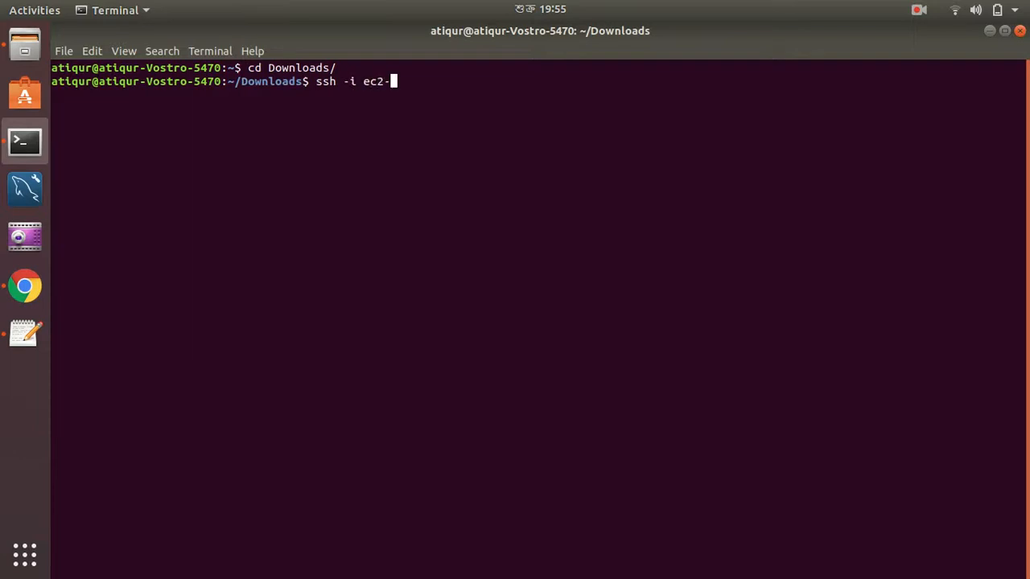
text(user)
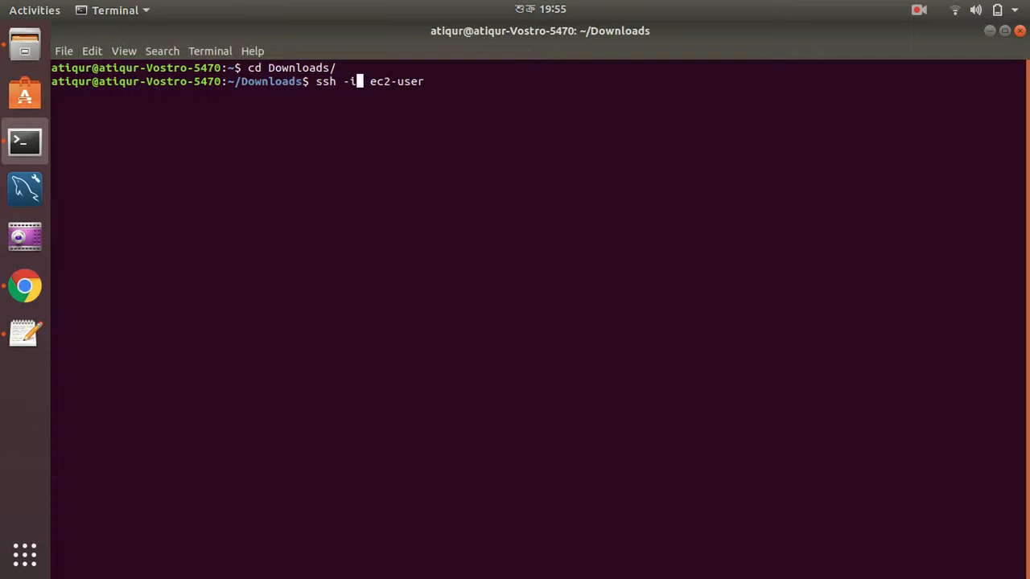
text(31)
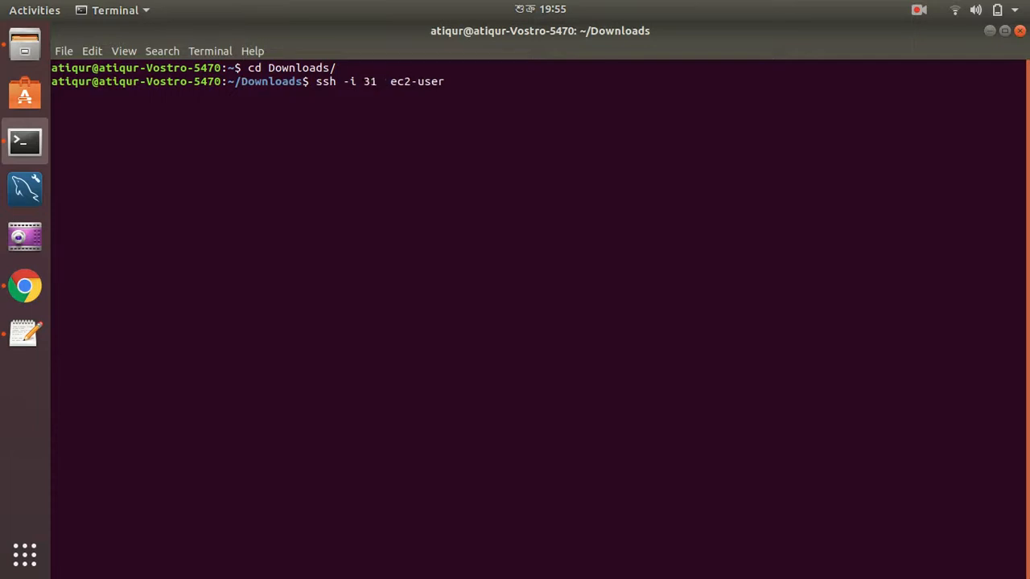
text(march2019.pem)
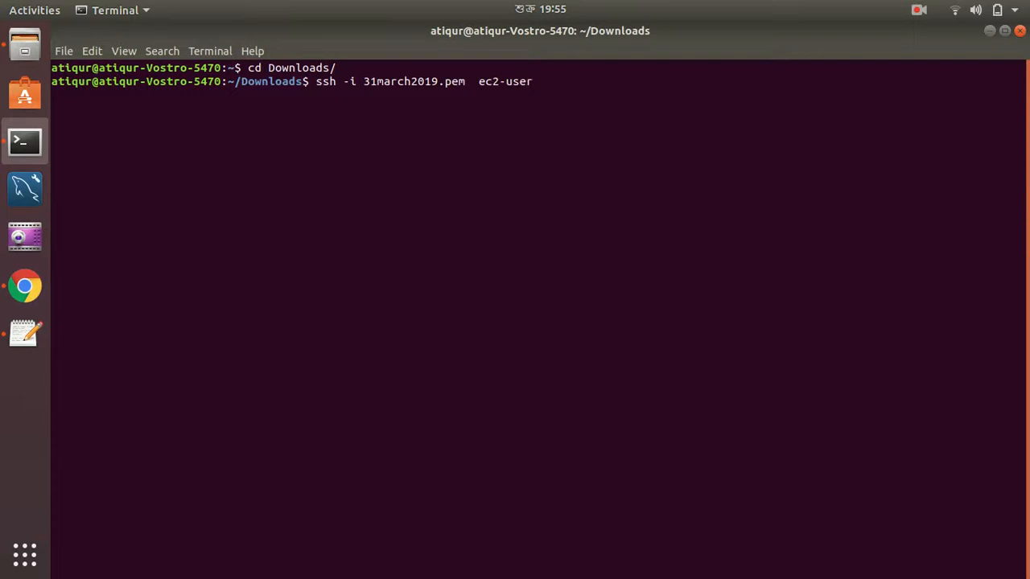
text(@)
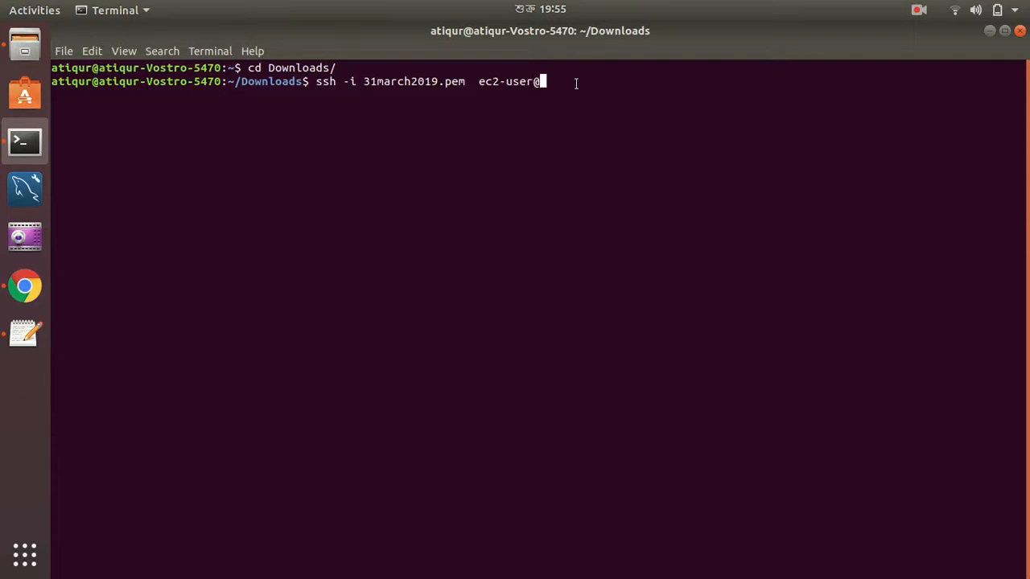
text(34.240.84.9)
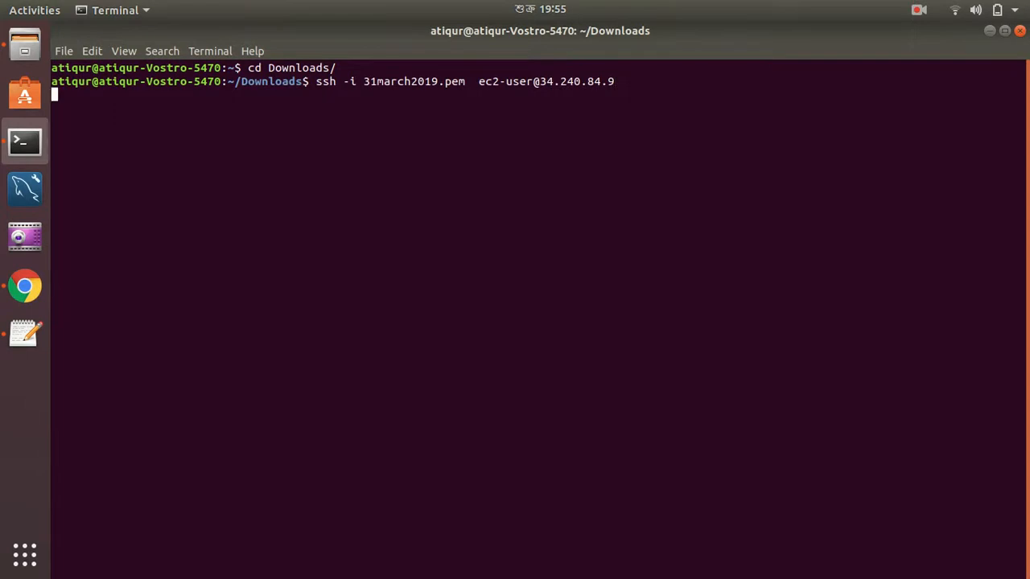
text(yes/no)? ye)
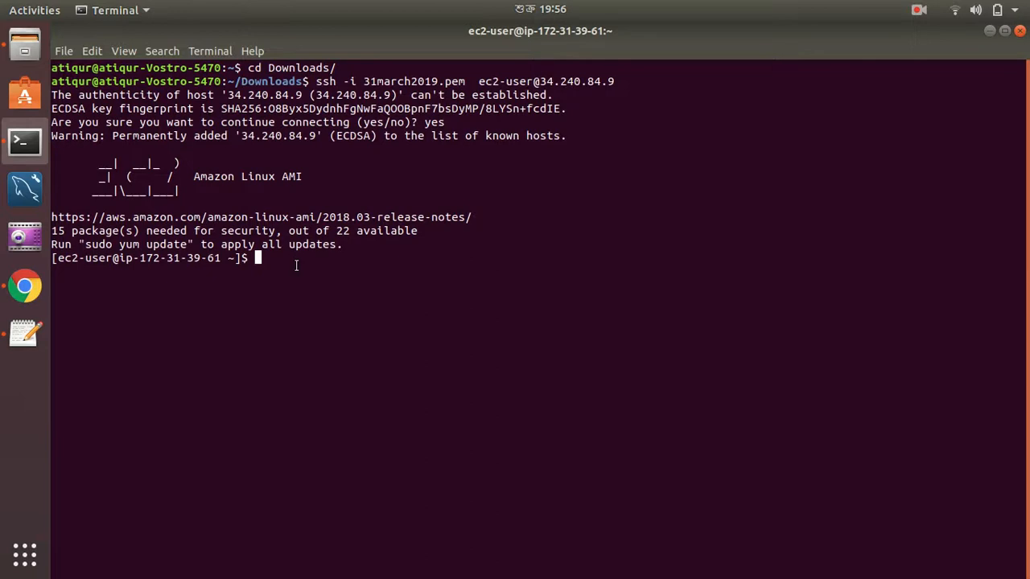
Run sudo yum update -y until Complete!, then clear the screen.
text(sudo)
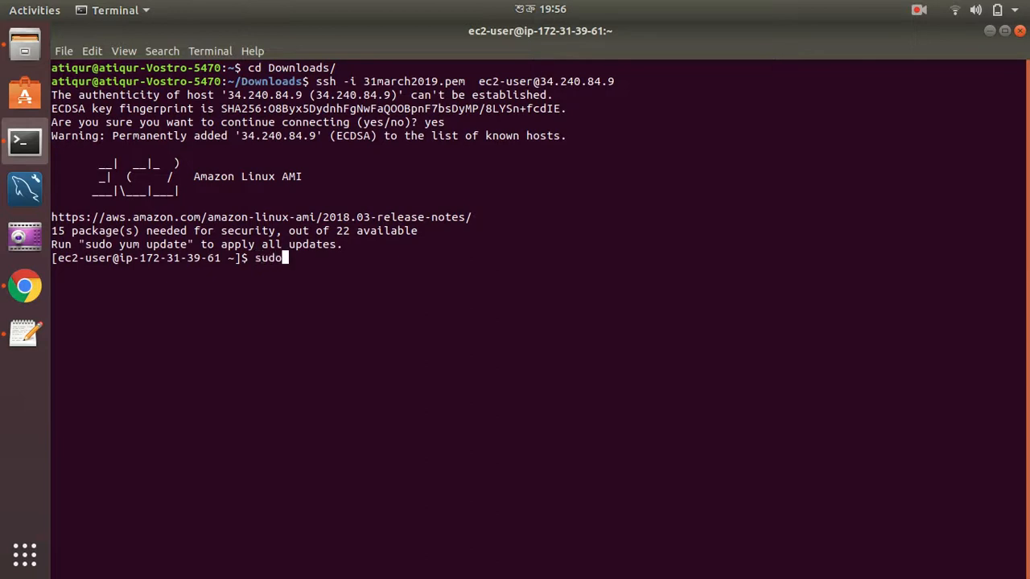
text(yum upda)
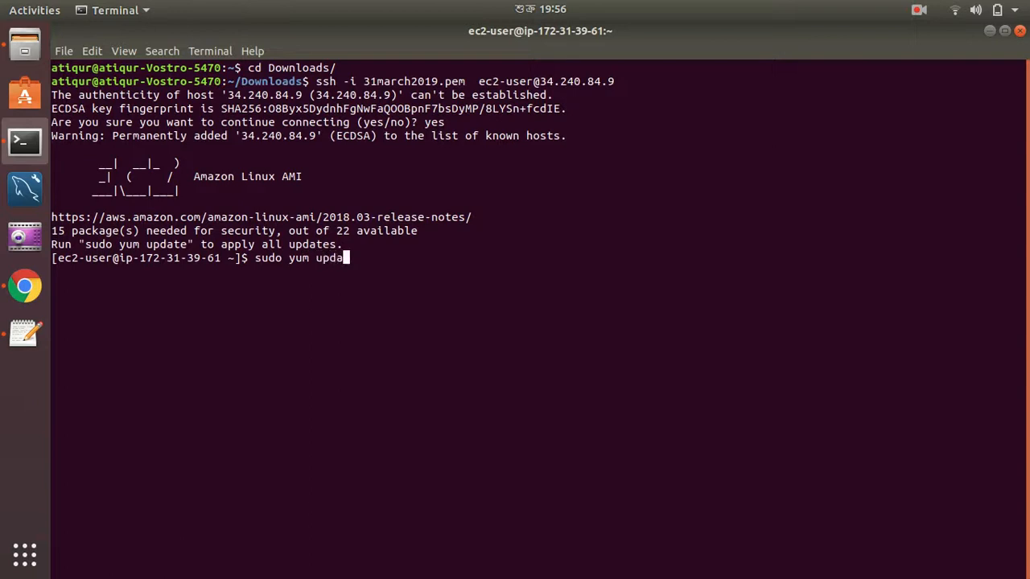
text(te -y)
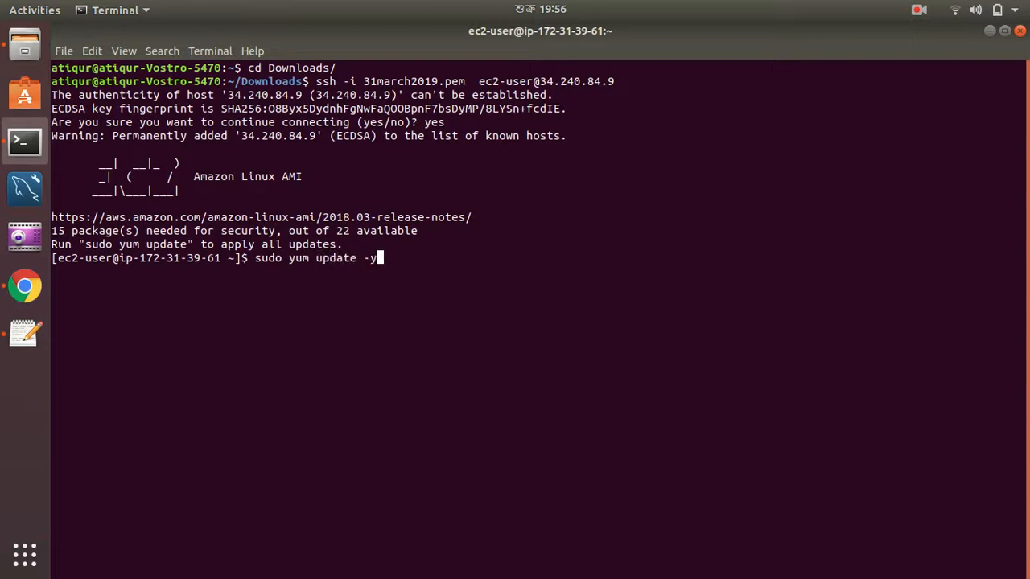
key(Return)
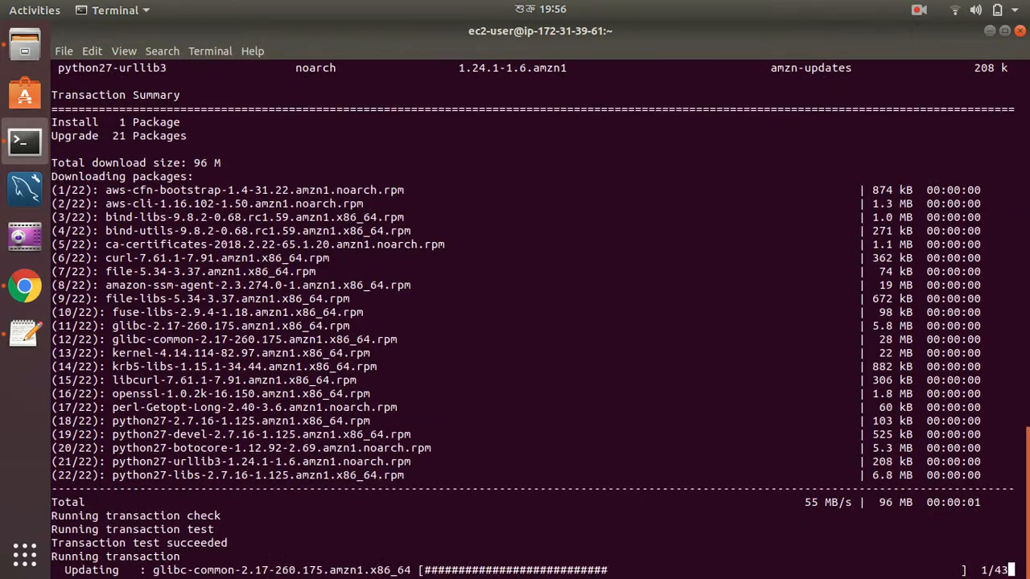
scroll(down, 3)
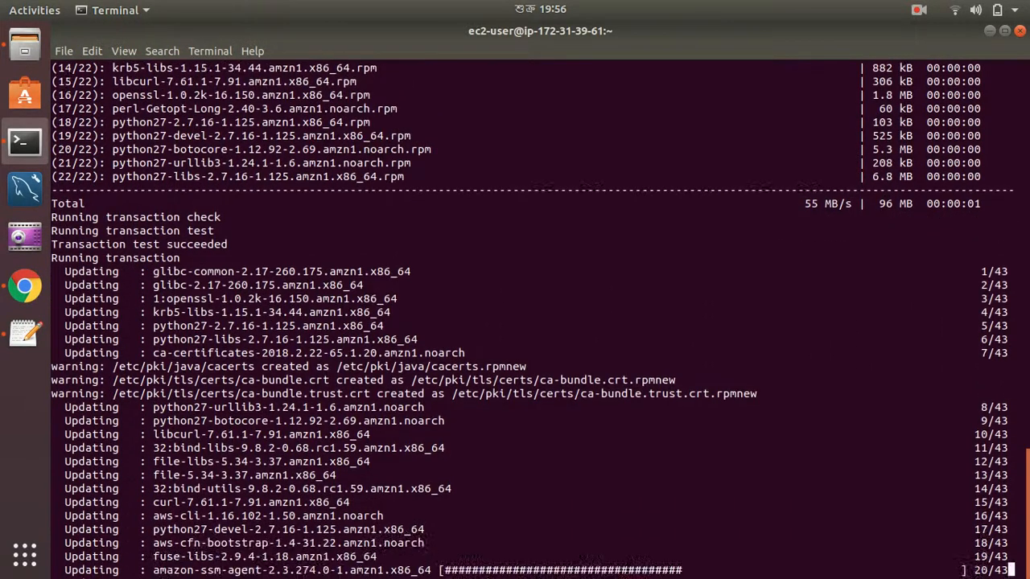
scroll(down, 3)
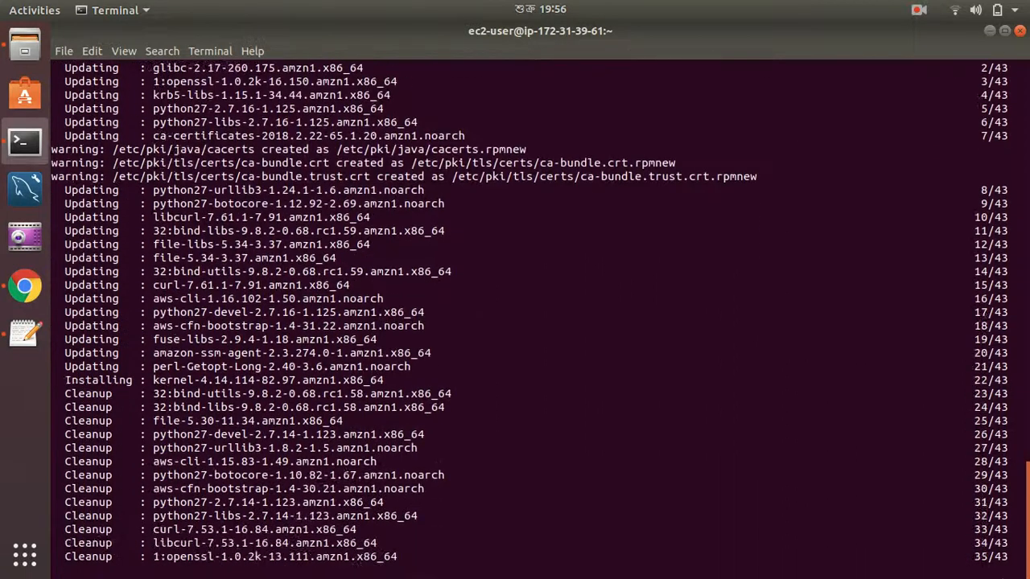
scroll(down, 3)
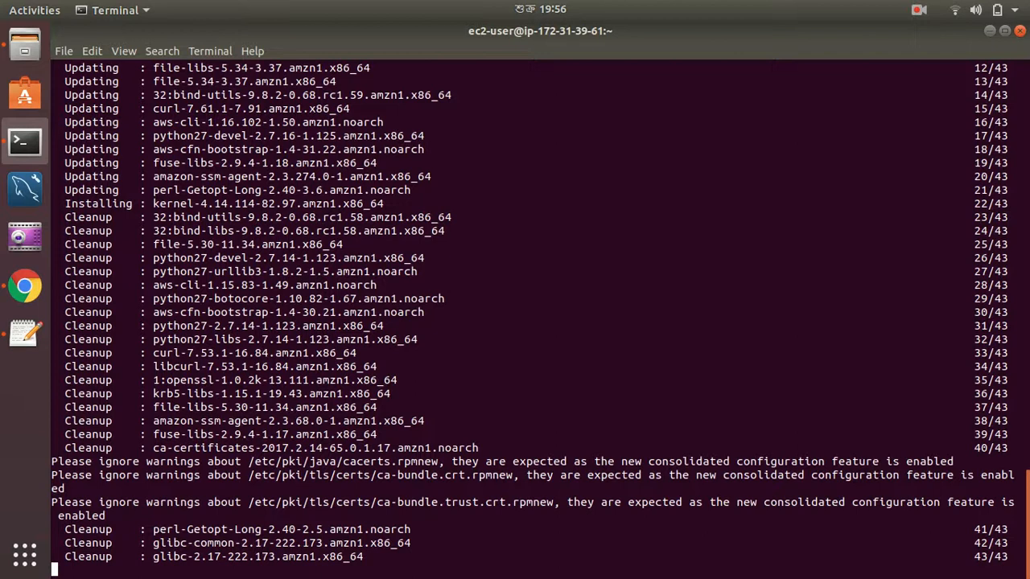
mouse_move(380, 233)
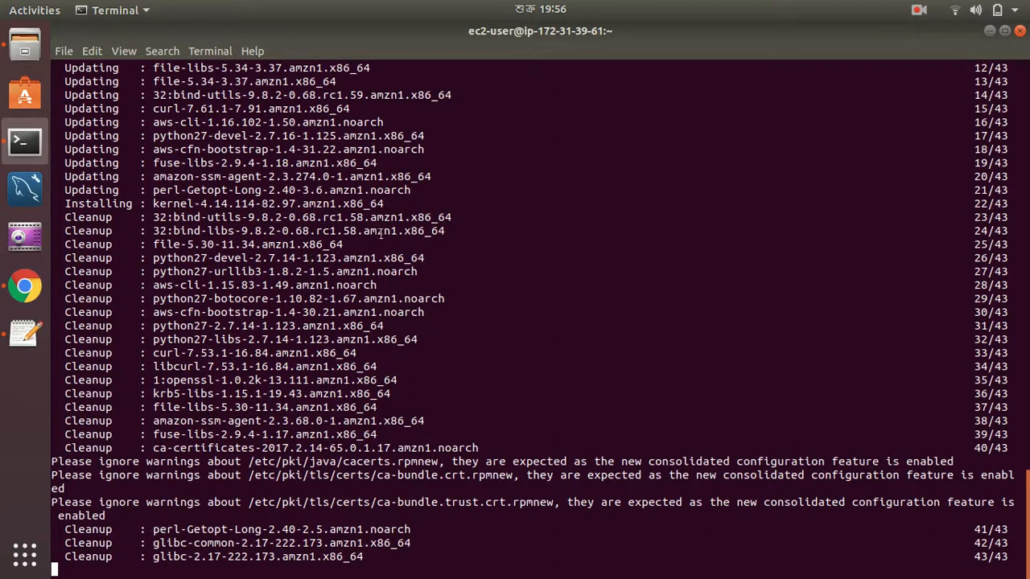
mouse_move(505, 328)
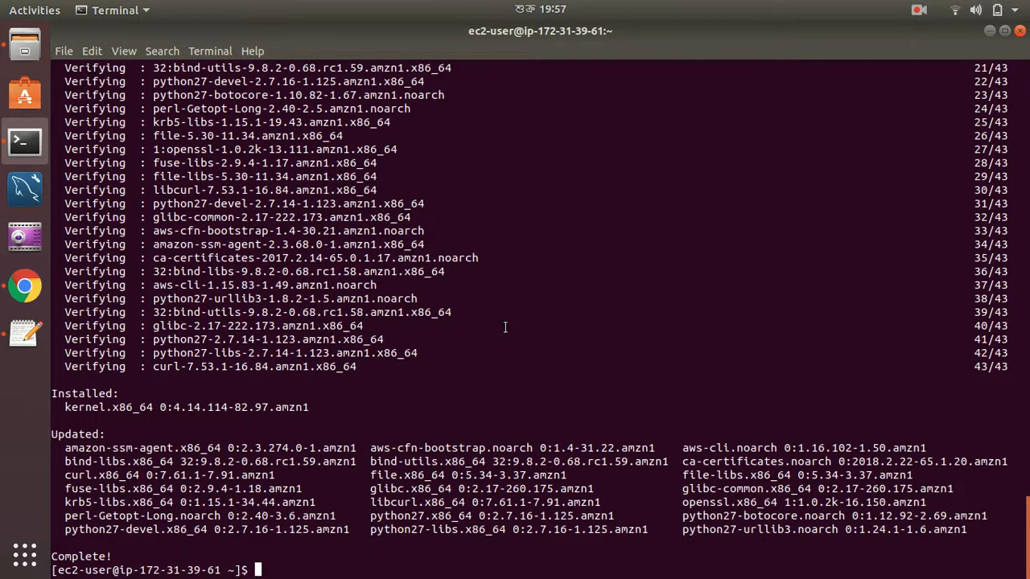
text(cl)
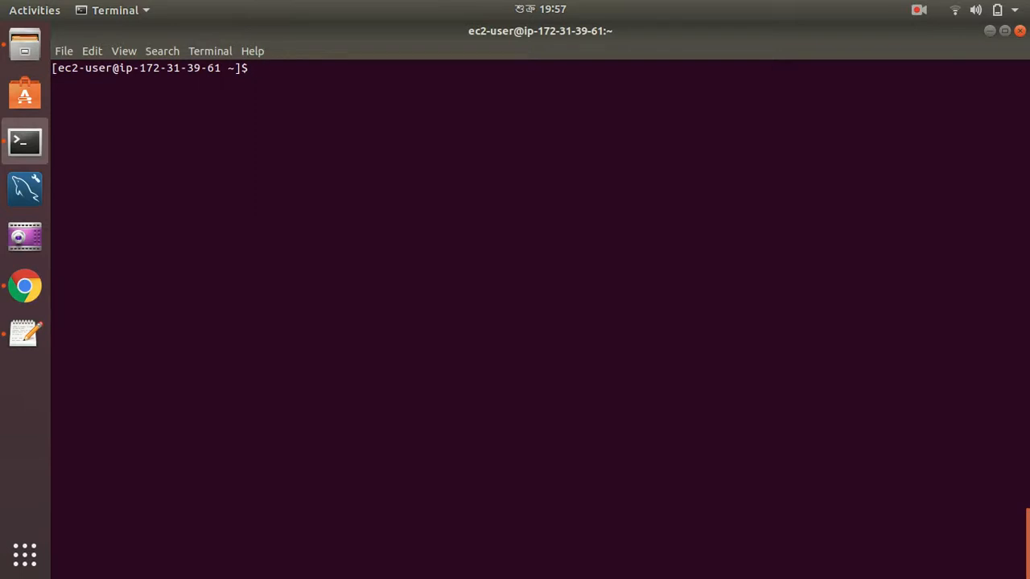
Install nginx with sudo yum install nginx, confirming with y, then clear the screen.
text(sudo)
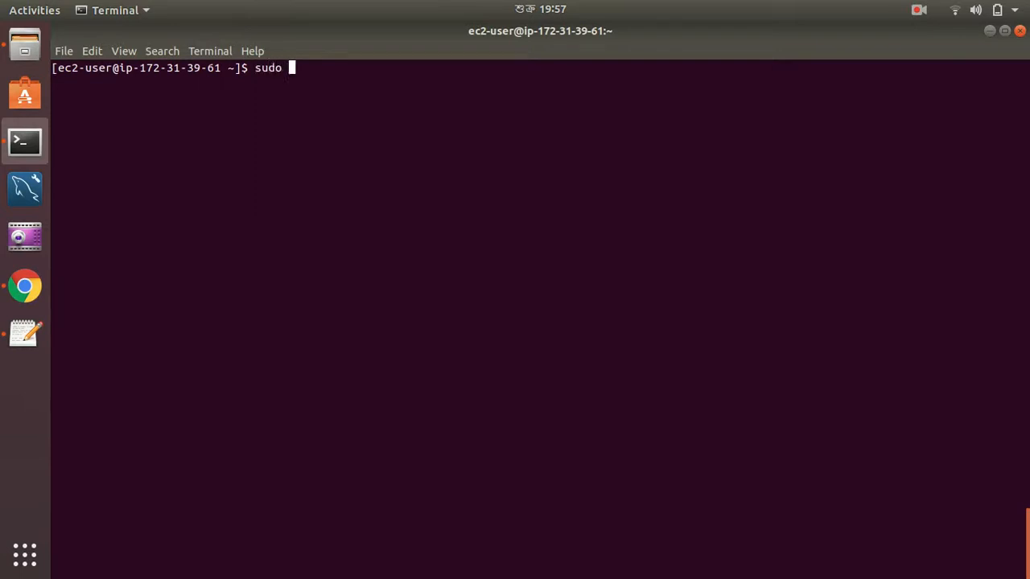
text(yu insta)
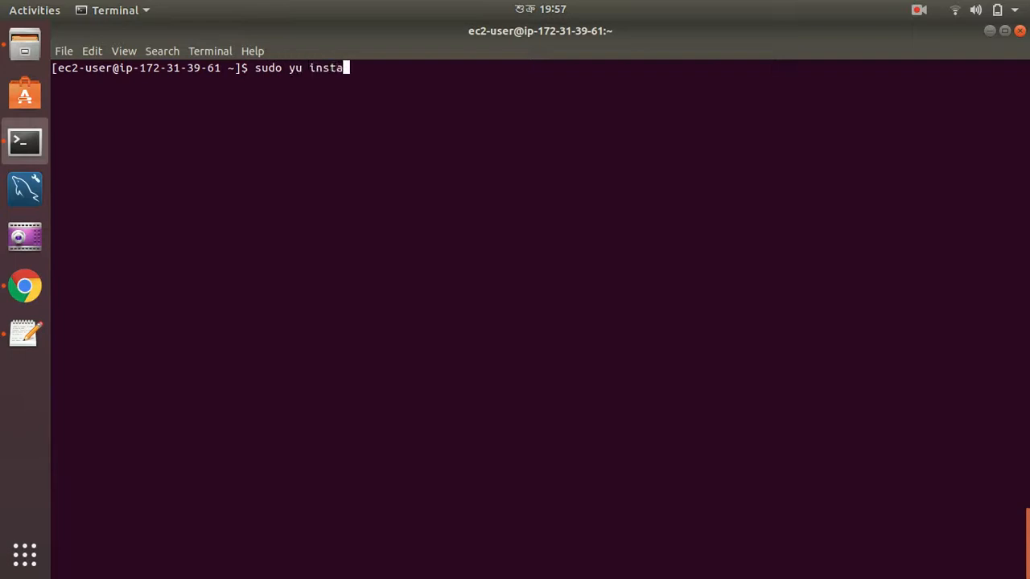
text(ll n)
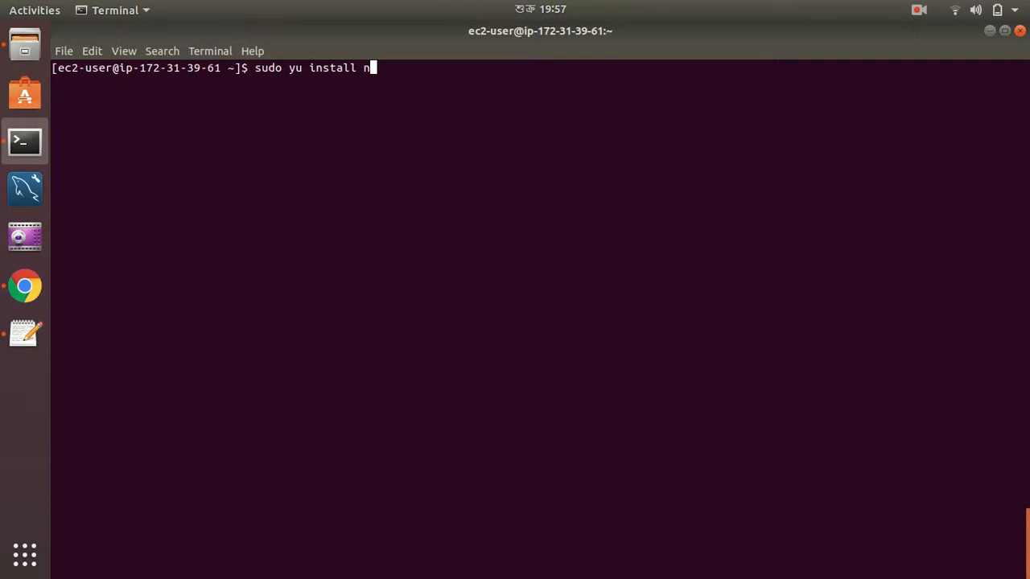
key(Return)
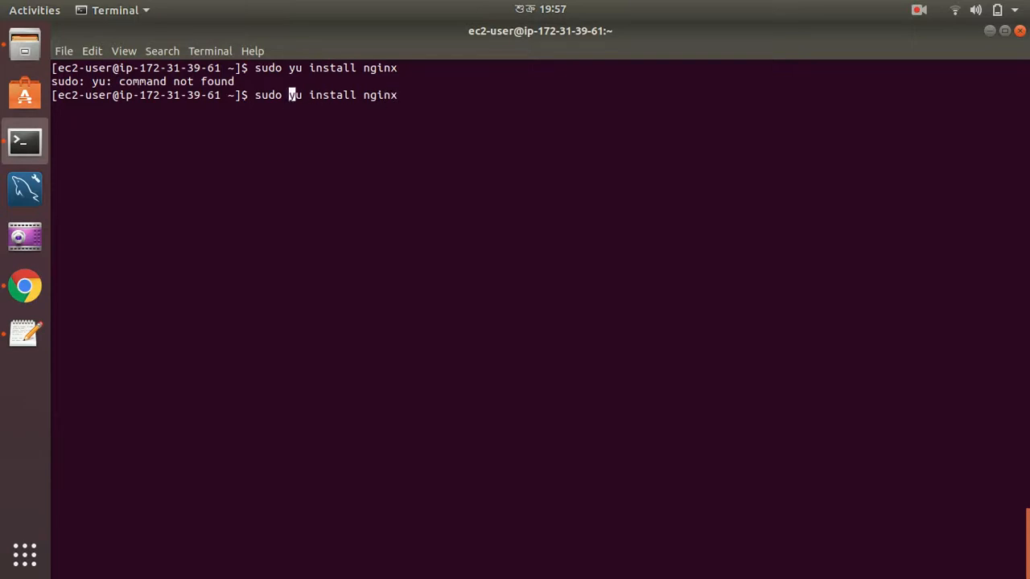
text(m)
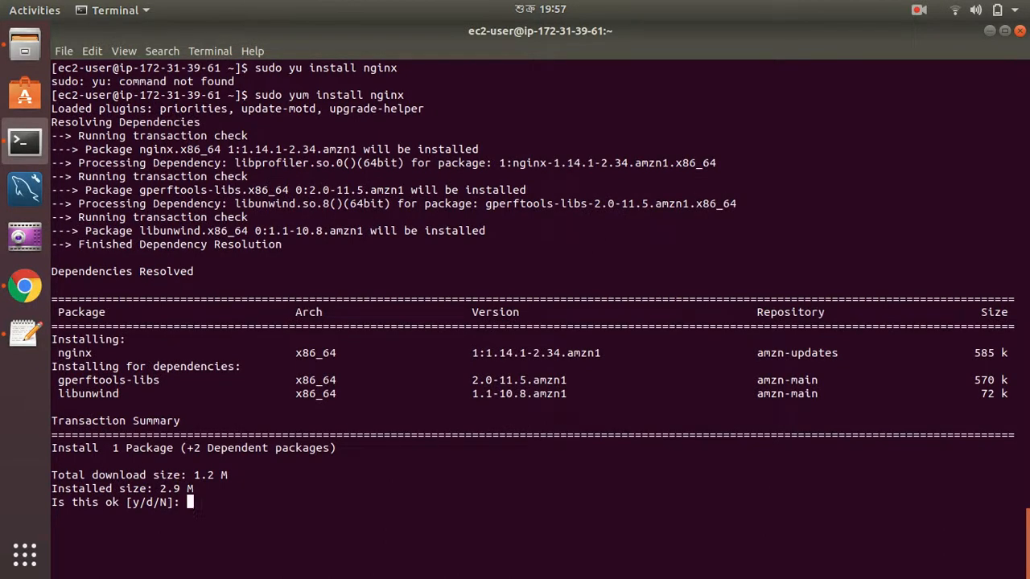
text(y)
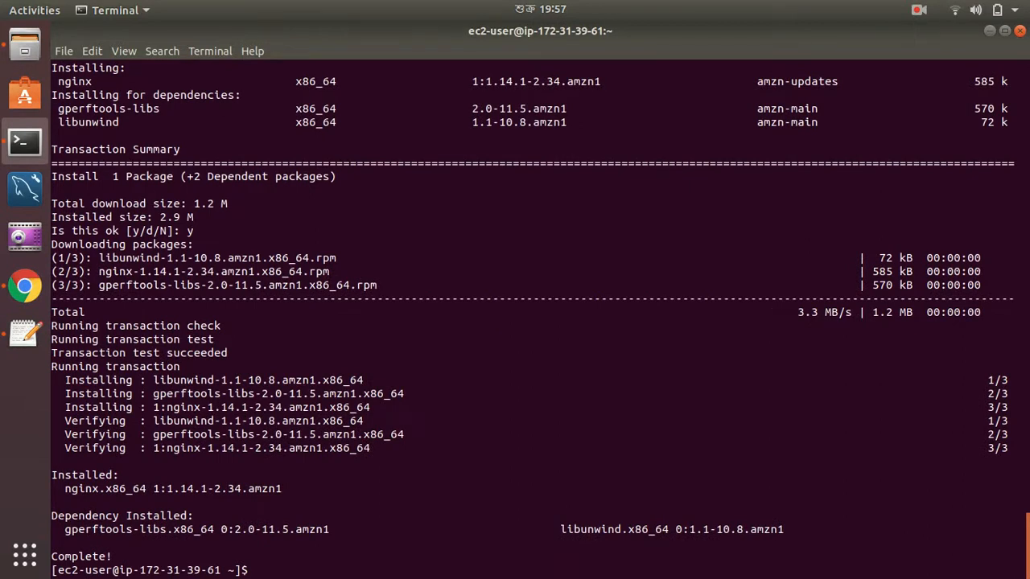
text(clear)
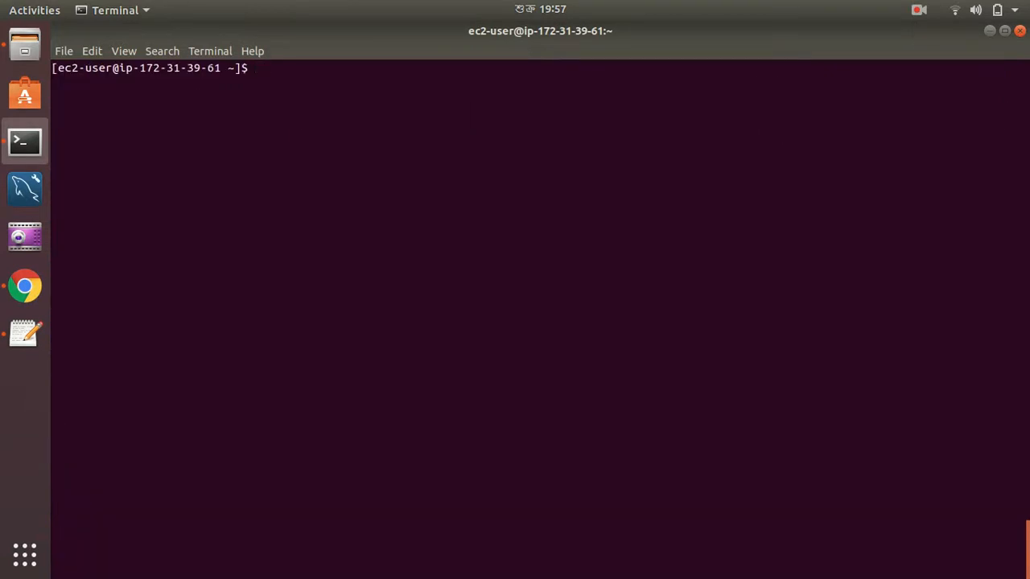
Correct the command to 'sudo service nginx start' and start nginx successfully.
text(sudo s)
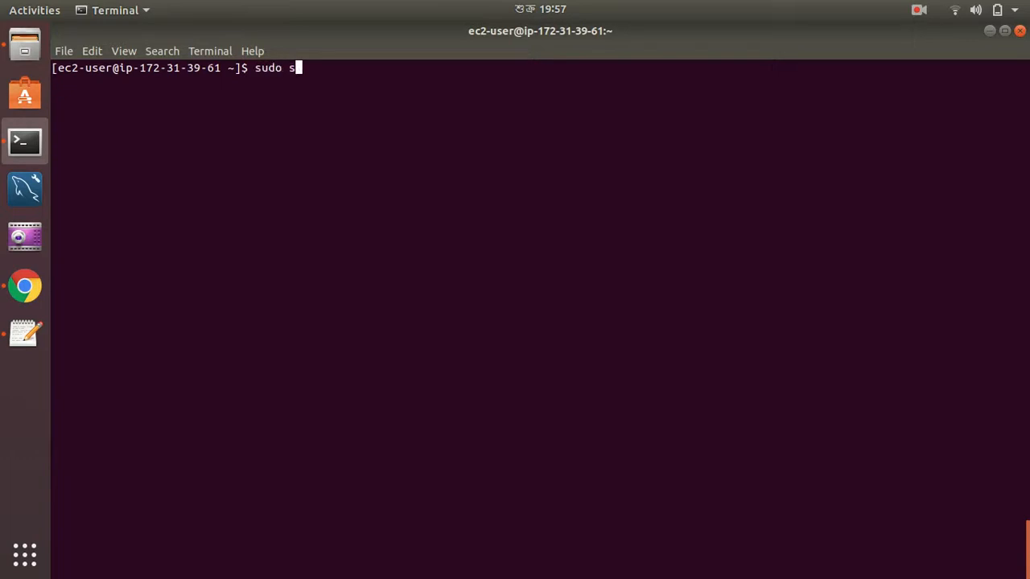
text(ervice)
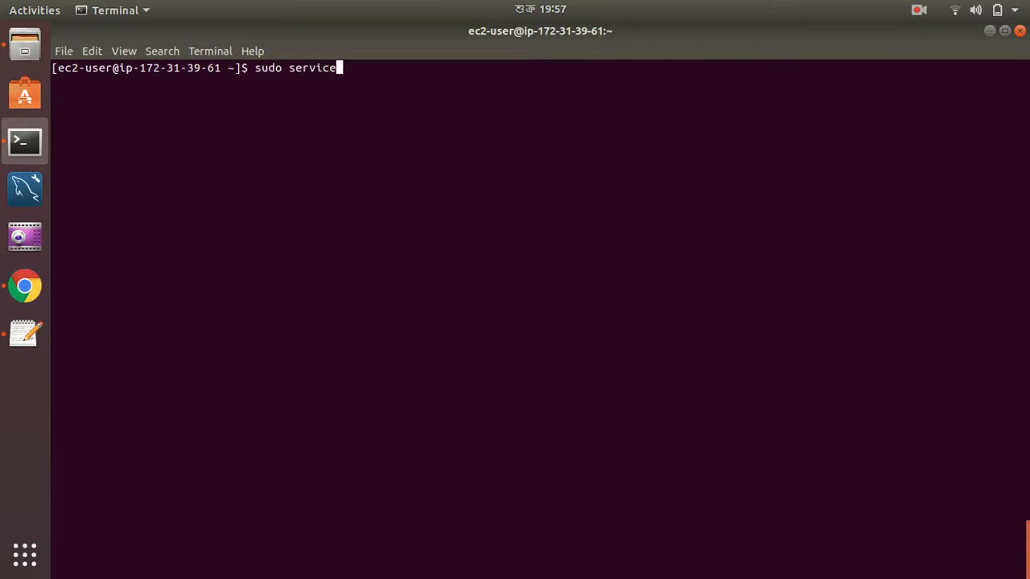
text(st)
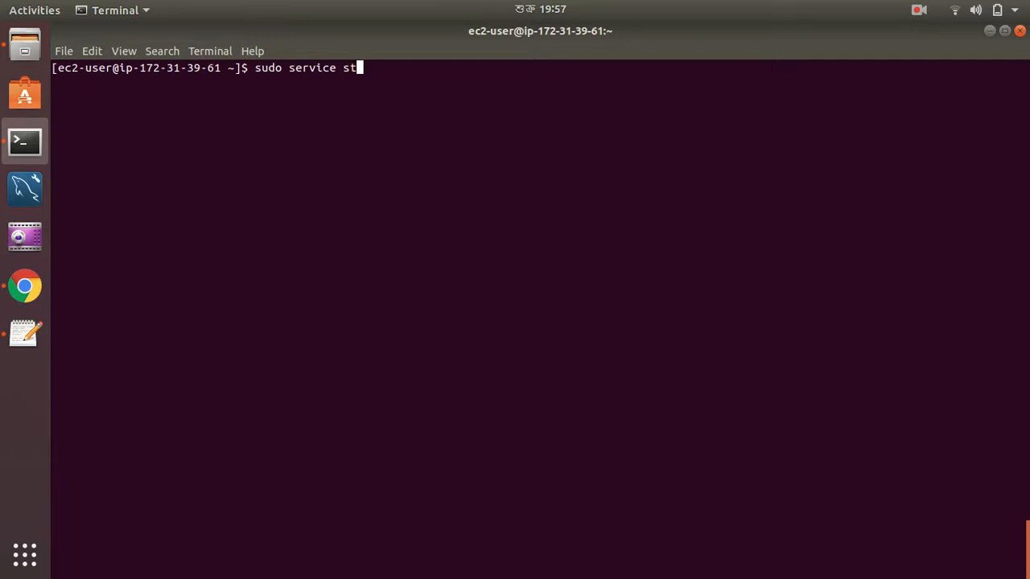
text(art nginx)
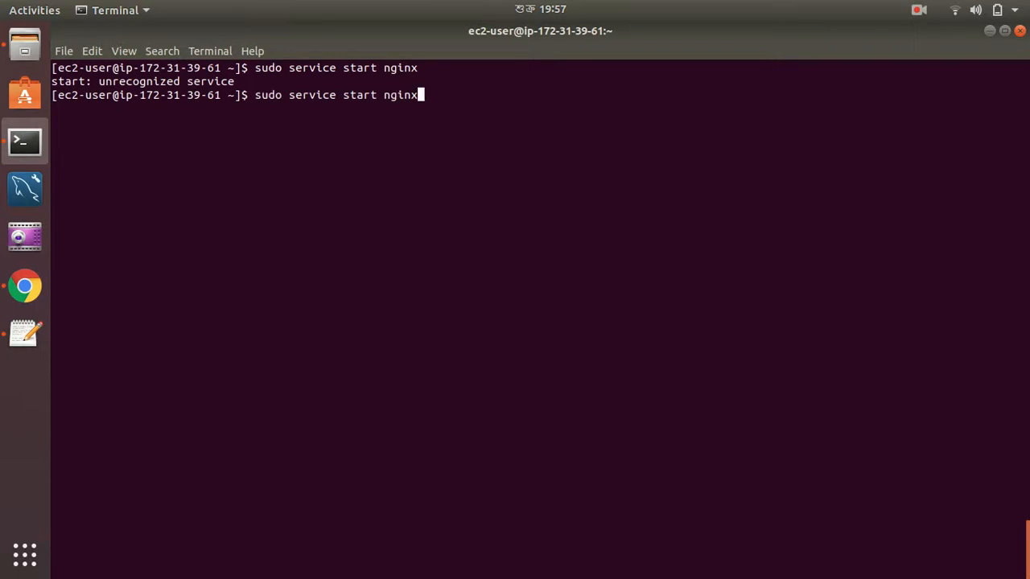
key(BackSpace)
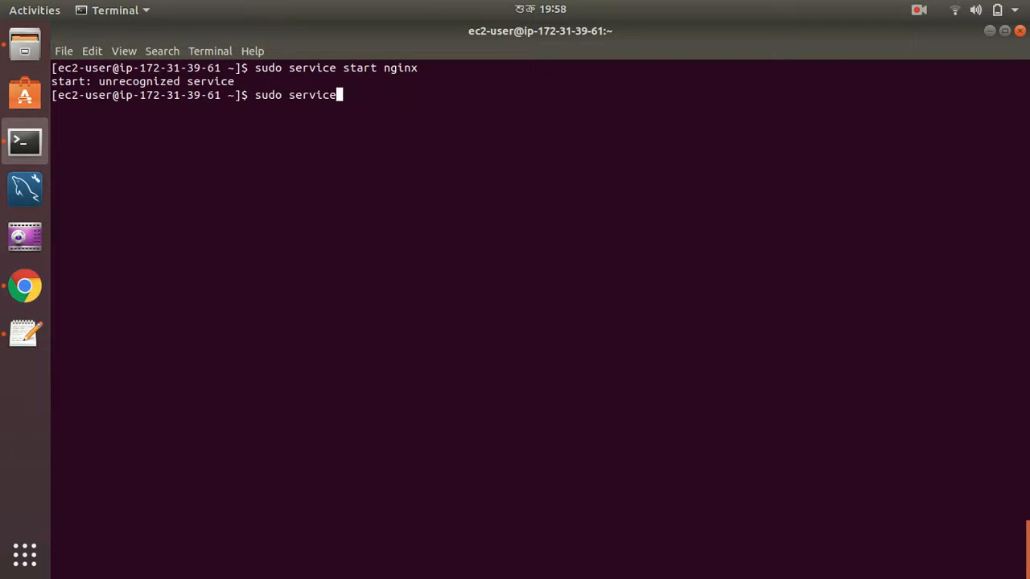
text(ng)
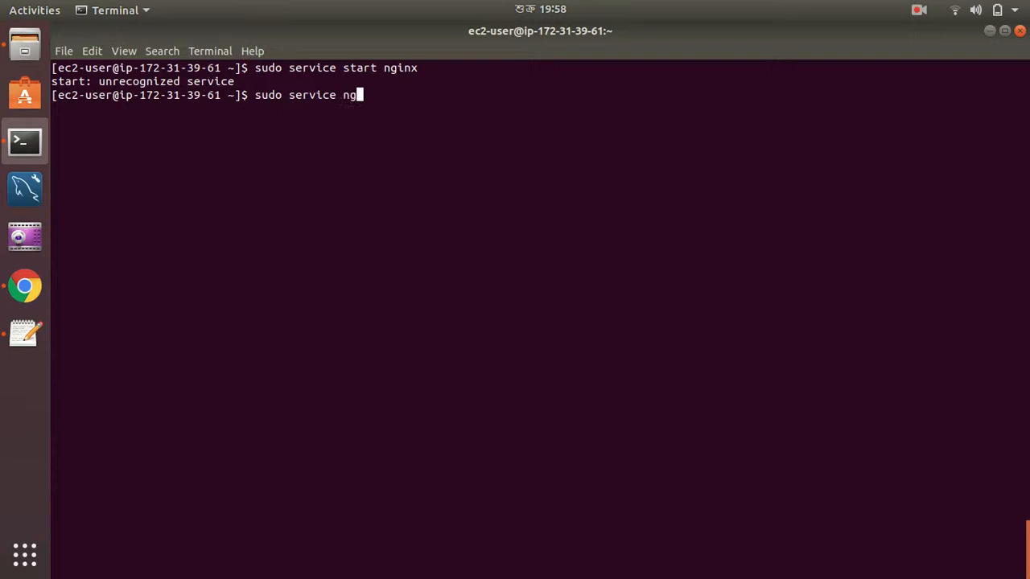
text(inx start)
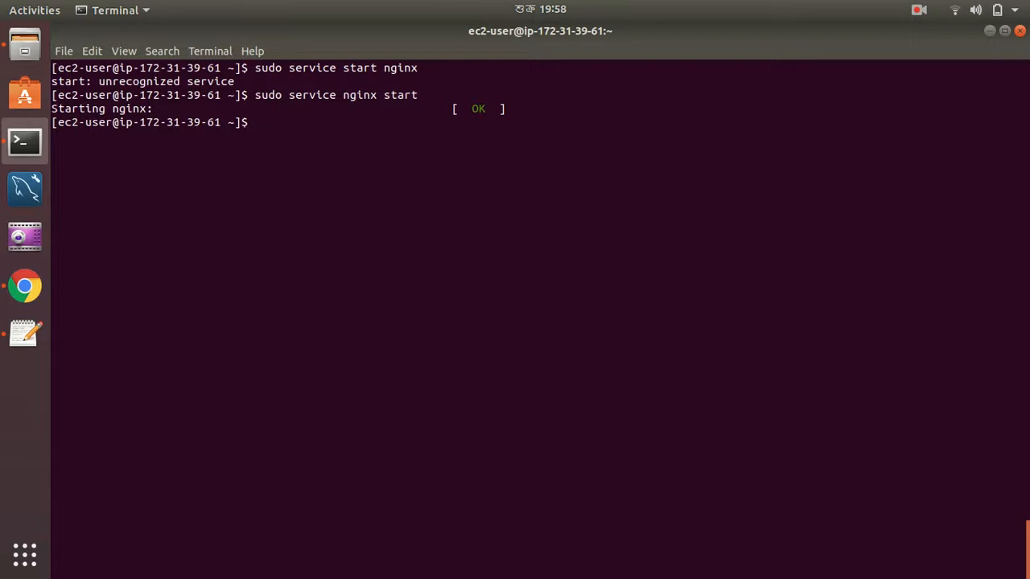
click(24, 287)
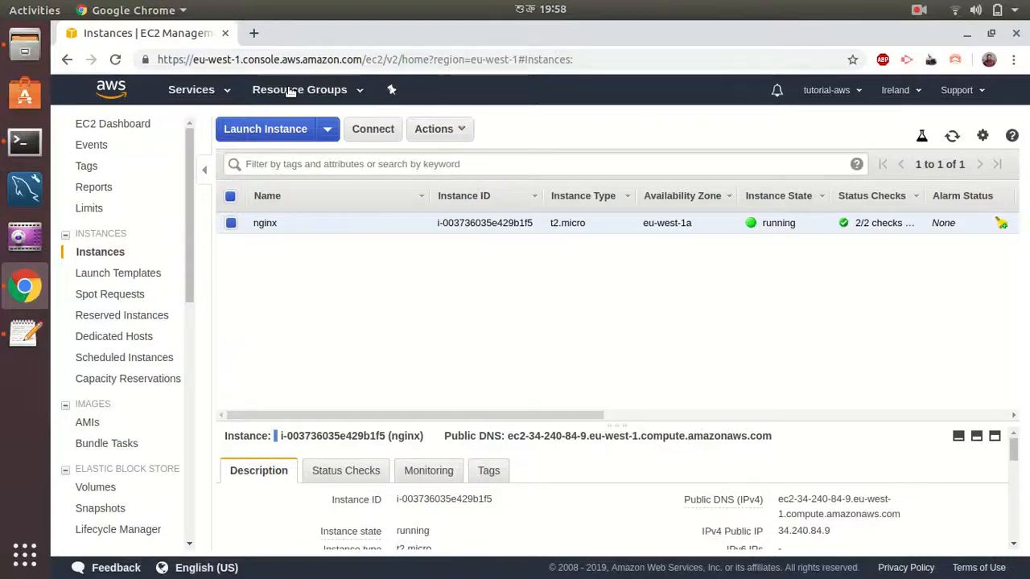
Load 34.240.84.9 in a new Chrome tab to see the nginx welcome page, then return to the terminal.
click(254, 32)
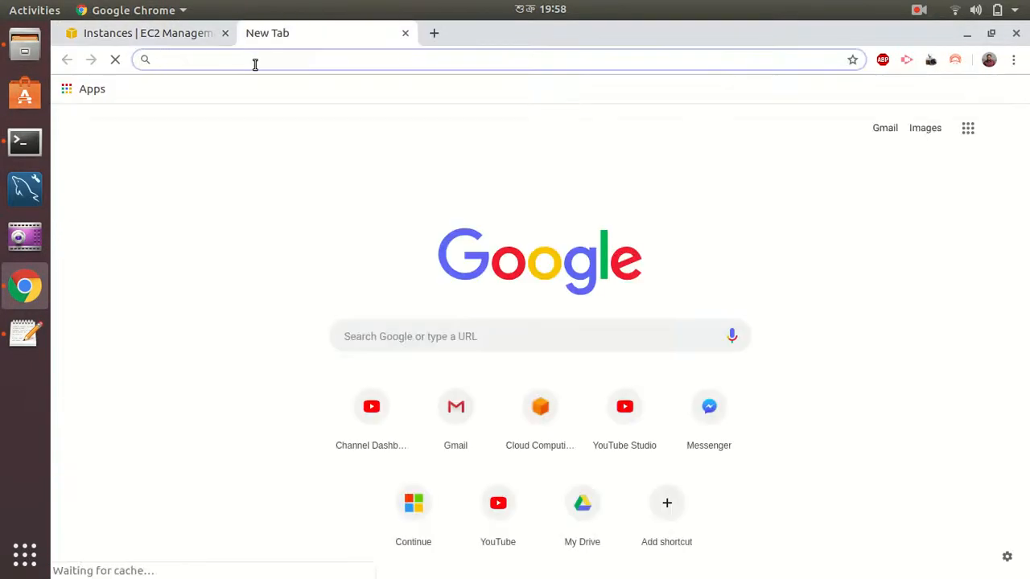
text(34.240.84.9)
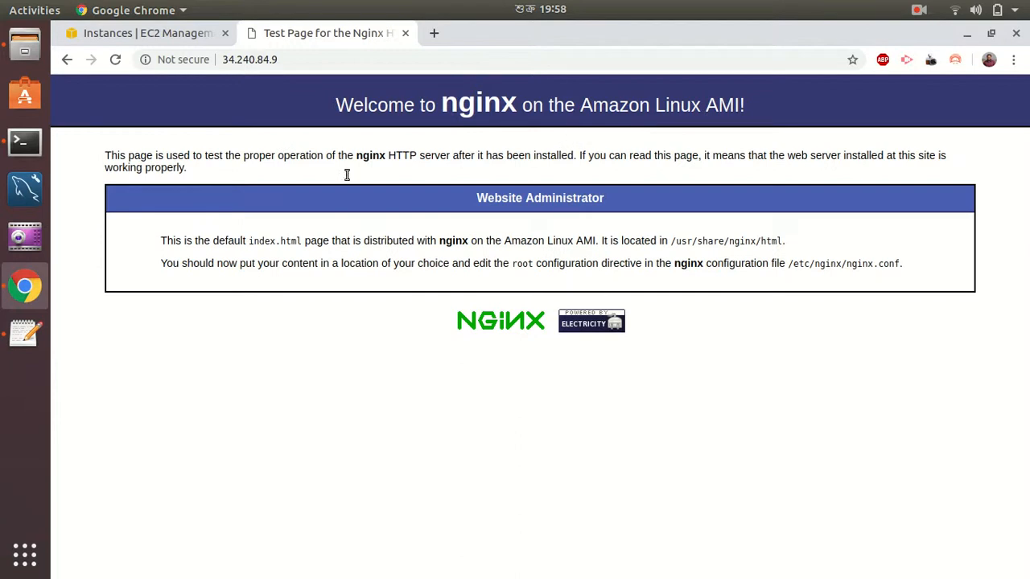
click(24, 141)
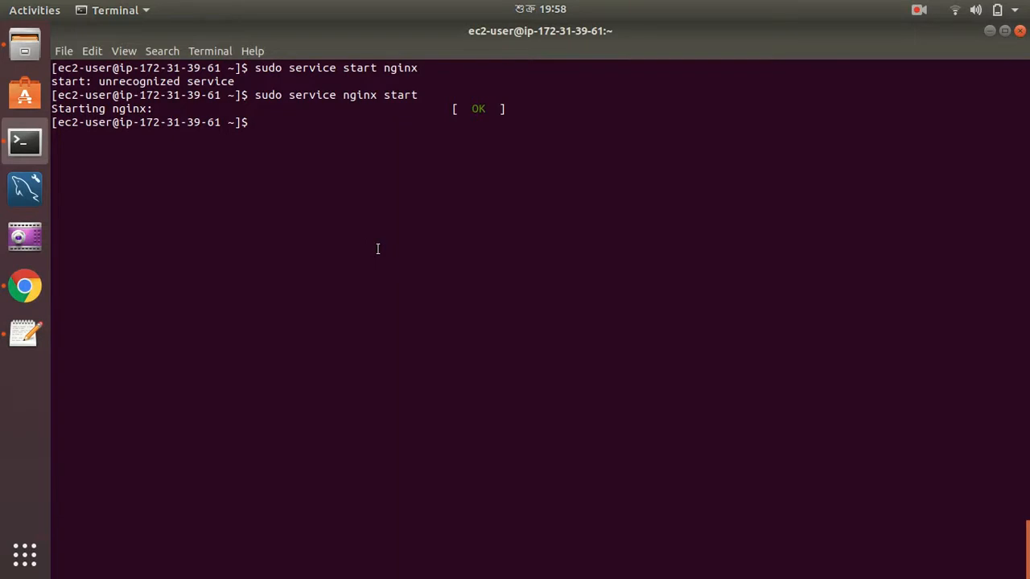
Start the 'sudo yum install php71 php71-fpm …' command by hand at the prompt.
text(sudo)
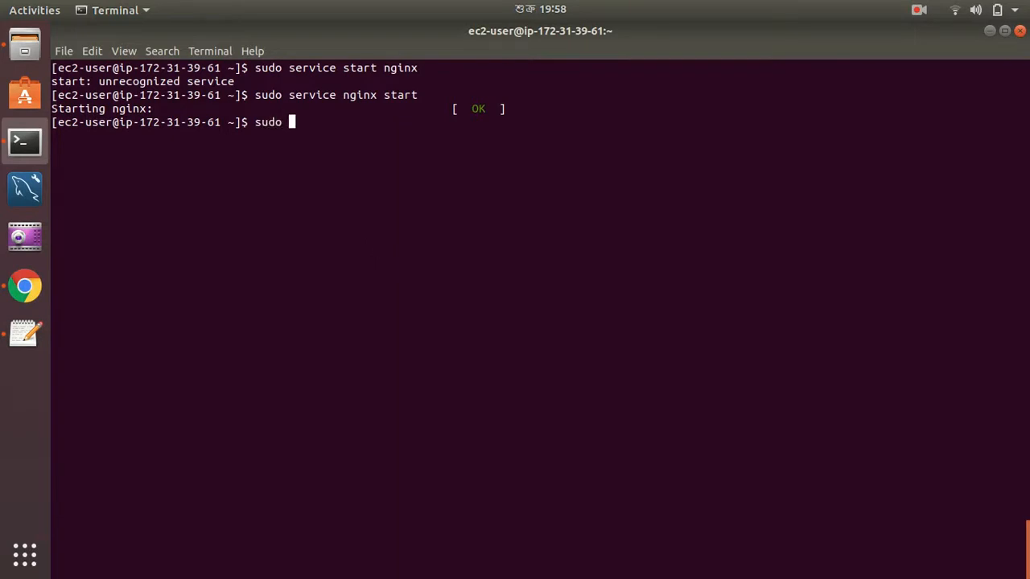
text(yum)
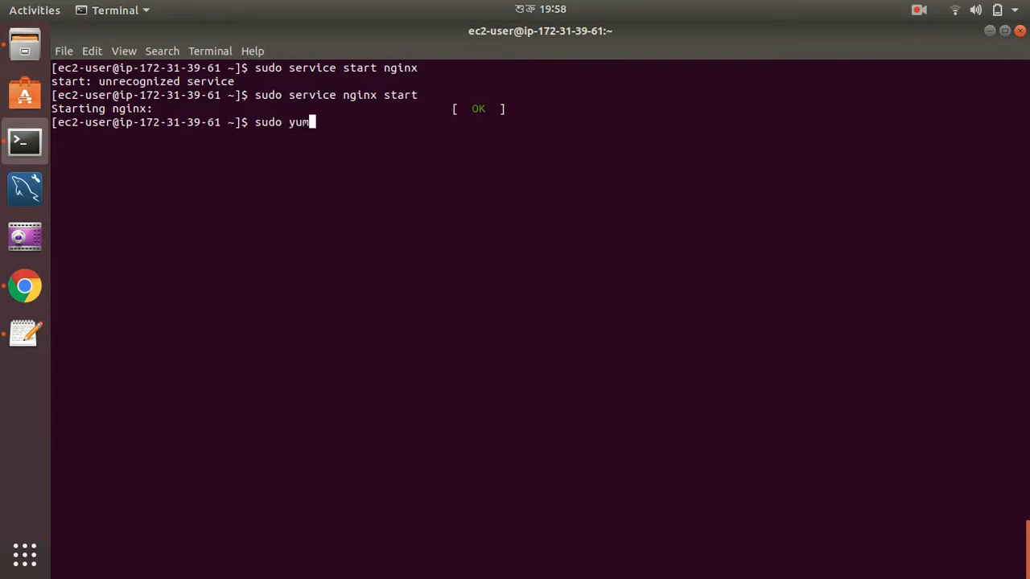
text(insta)
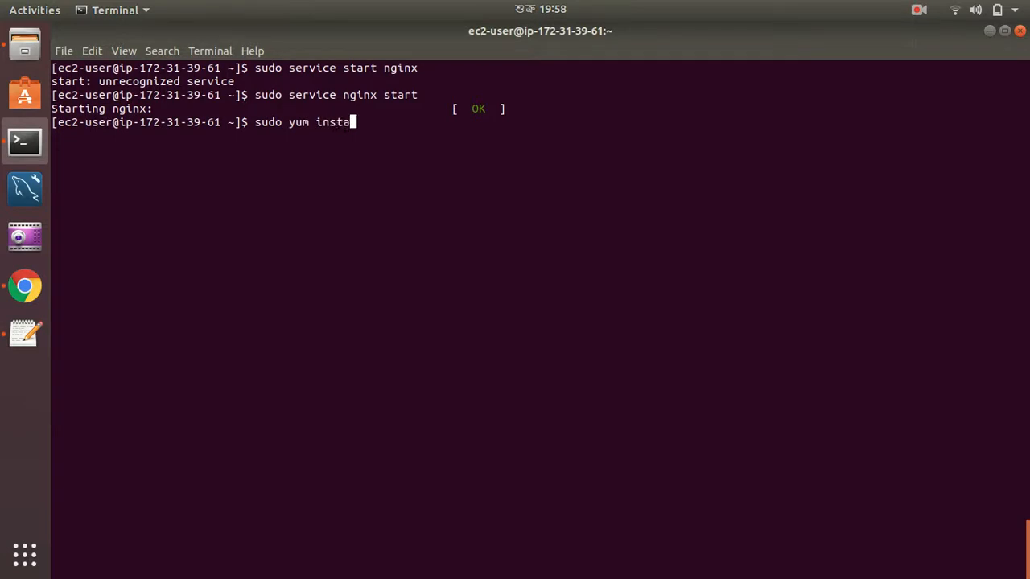
text(ll)
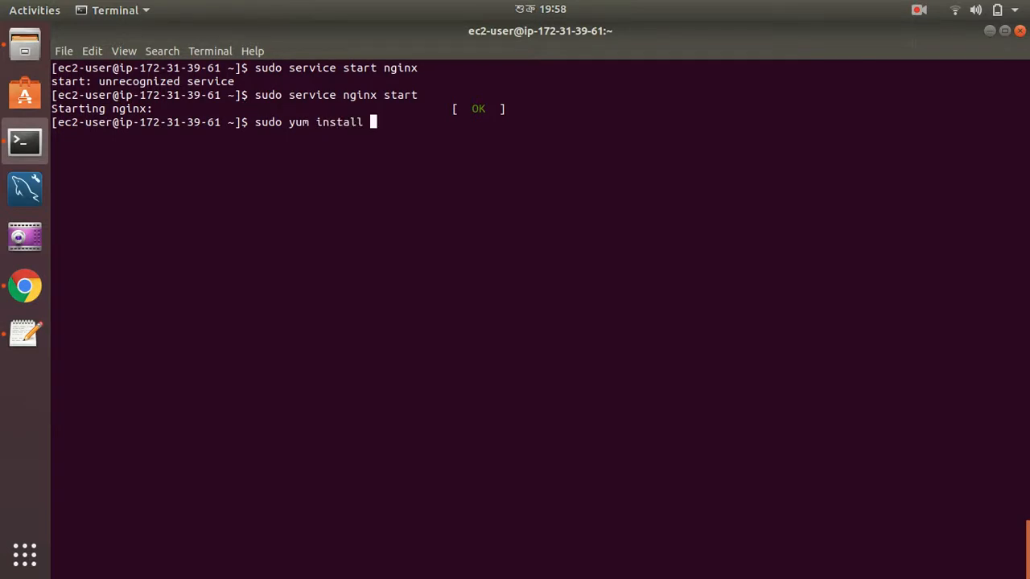
text(php)
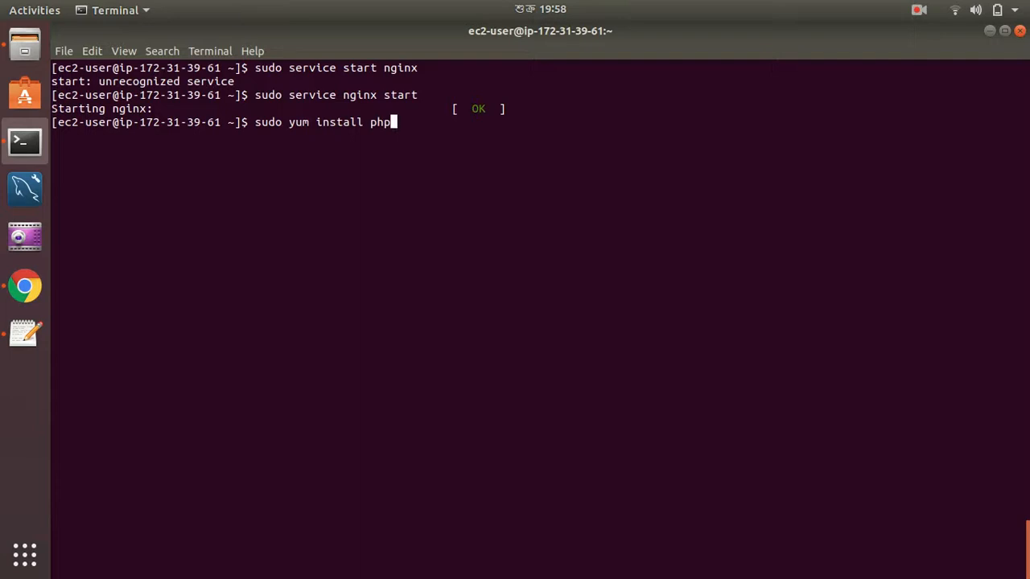
text(71 ph)
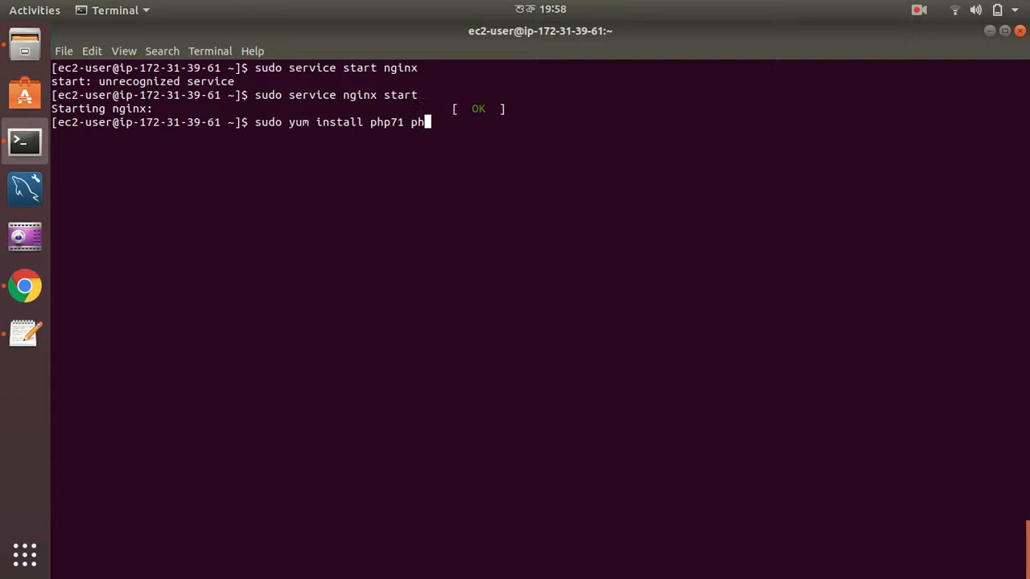
text(p71)
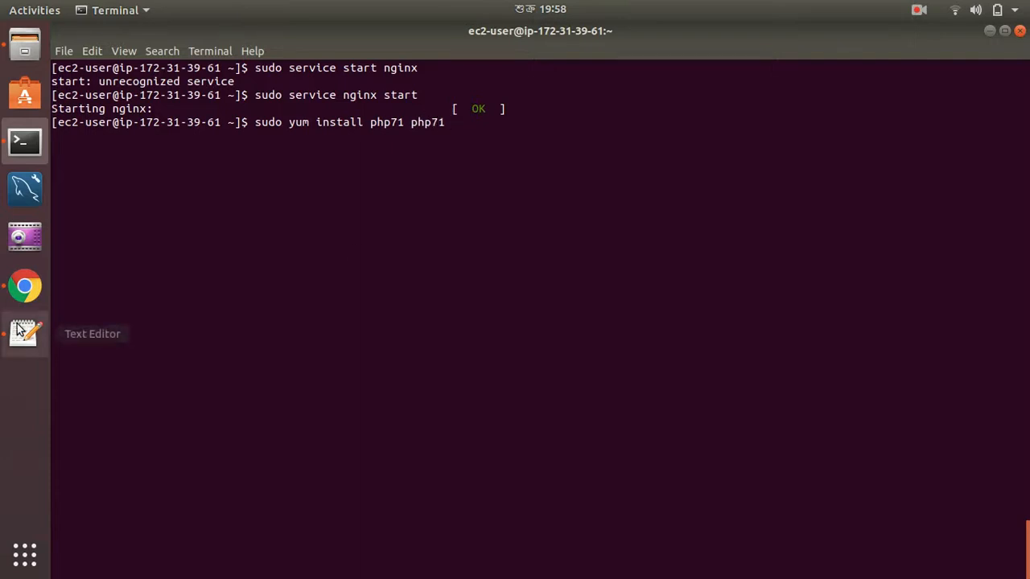
Run the full PHP 7.1 install command from the notes, confirm with y, then clear the screen.
click(24, 331)
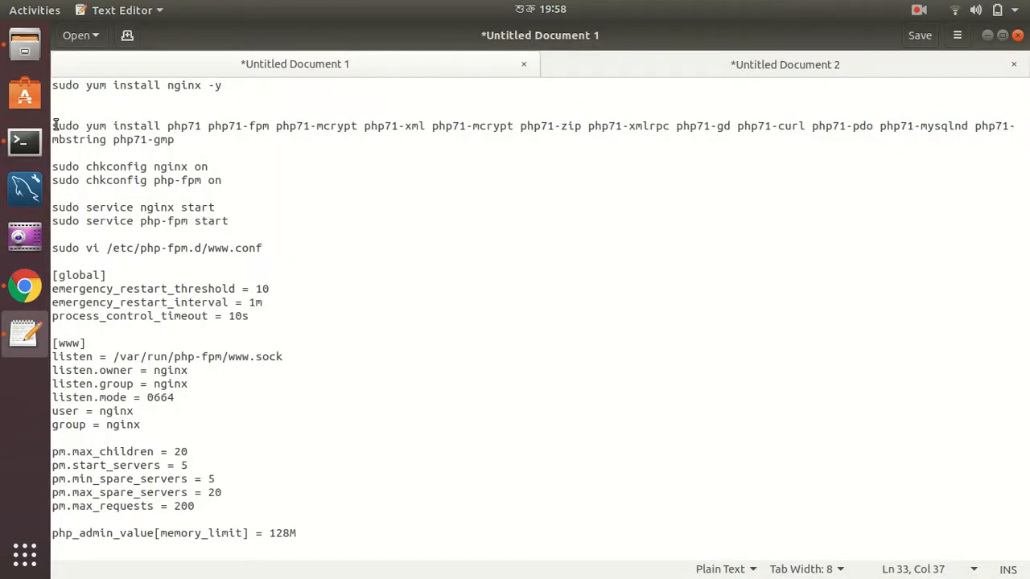
click(53, 126)
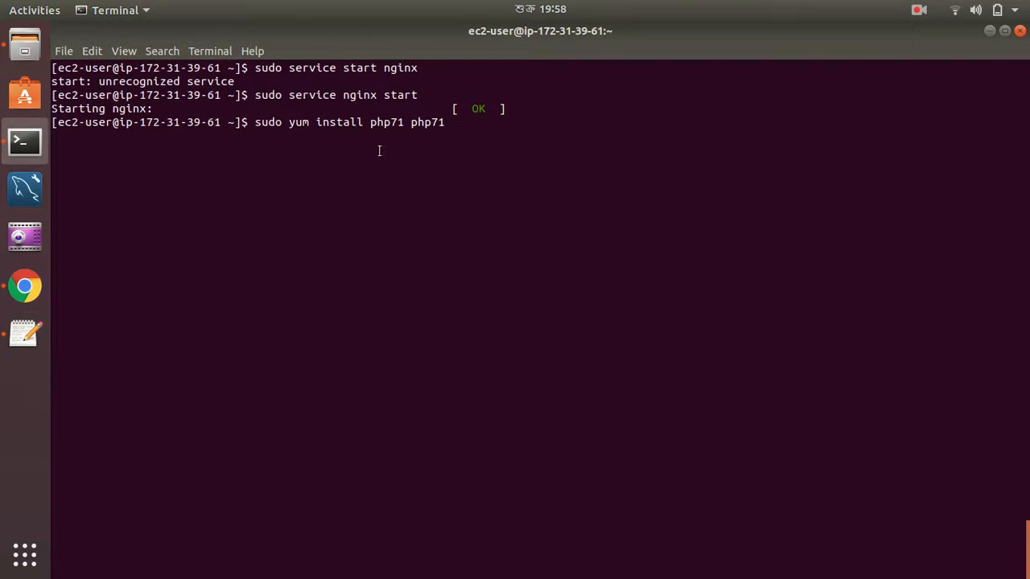
key(ctrl+c)
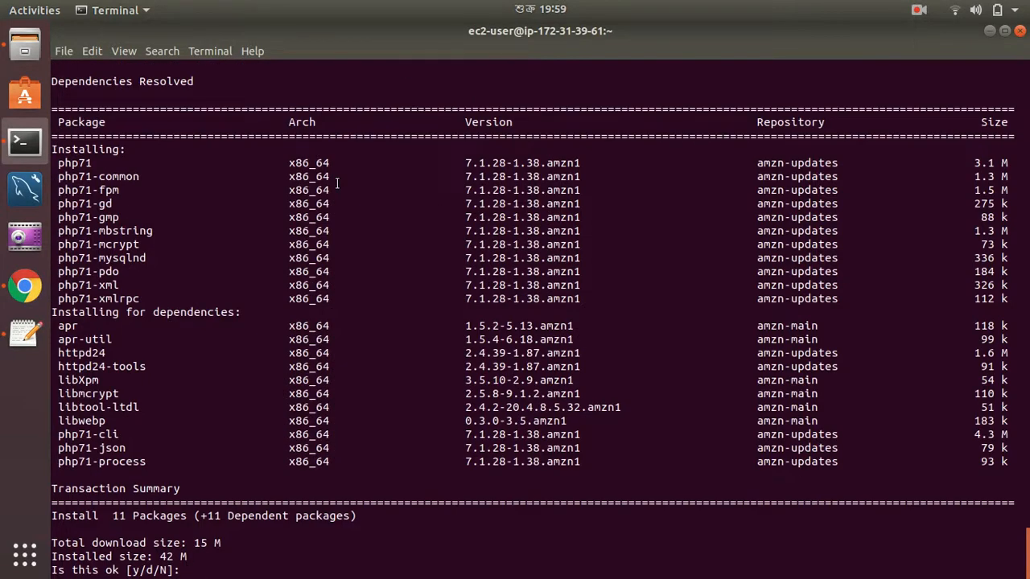
text(y)
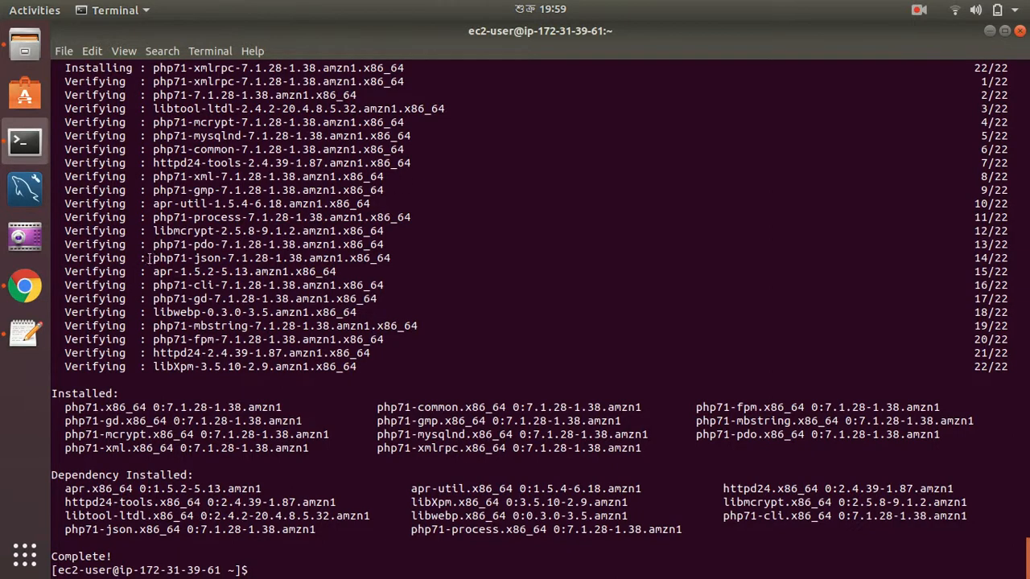
text(c)
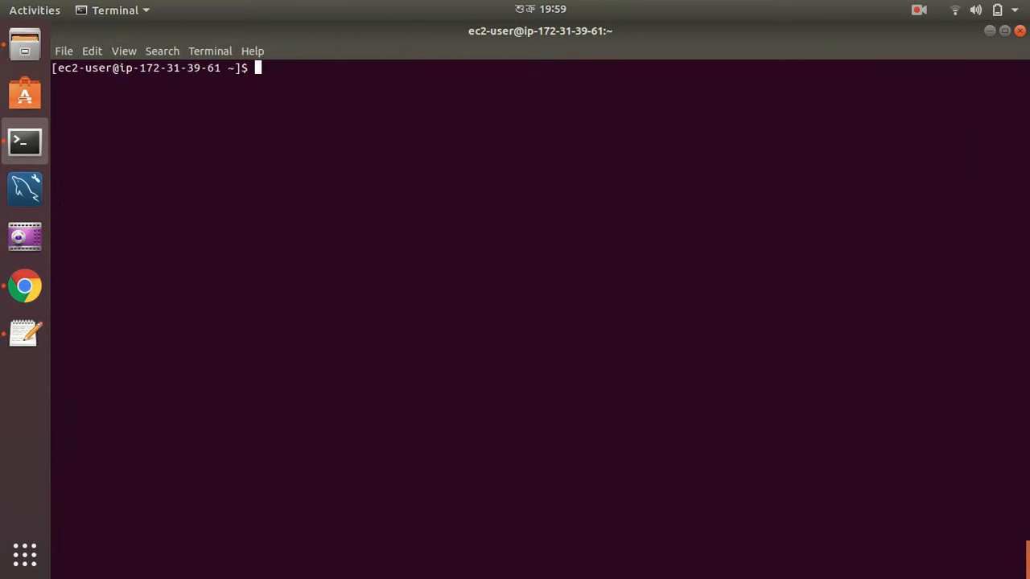
mouse_move(341, 248)
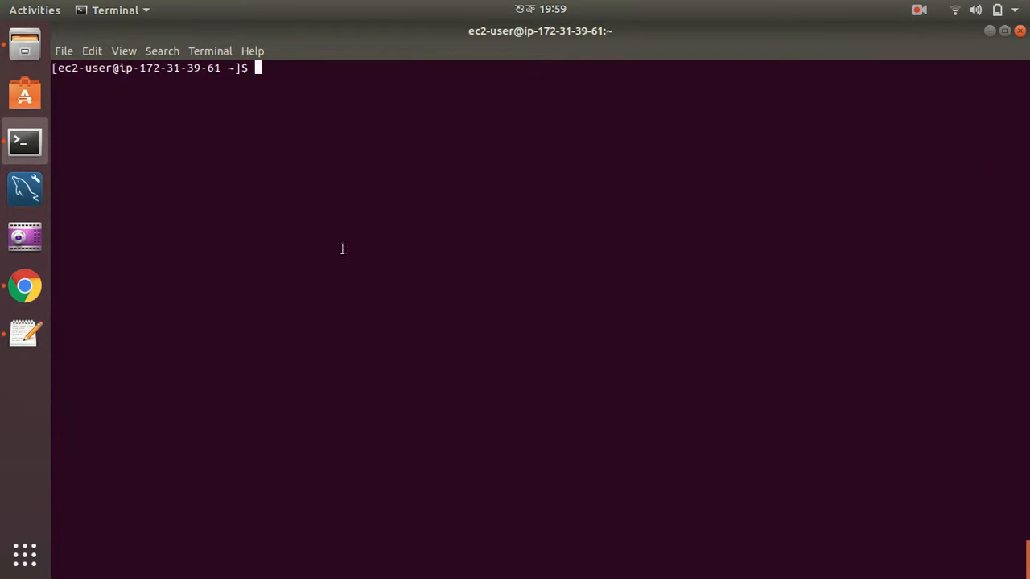
click(24, 333)
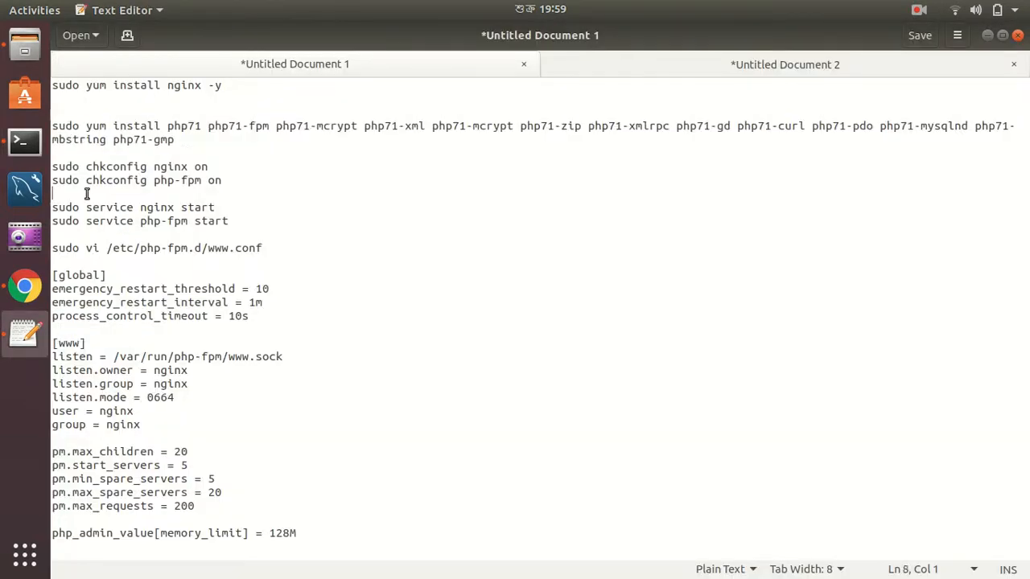
click(56, 248)
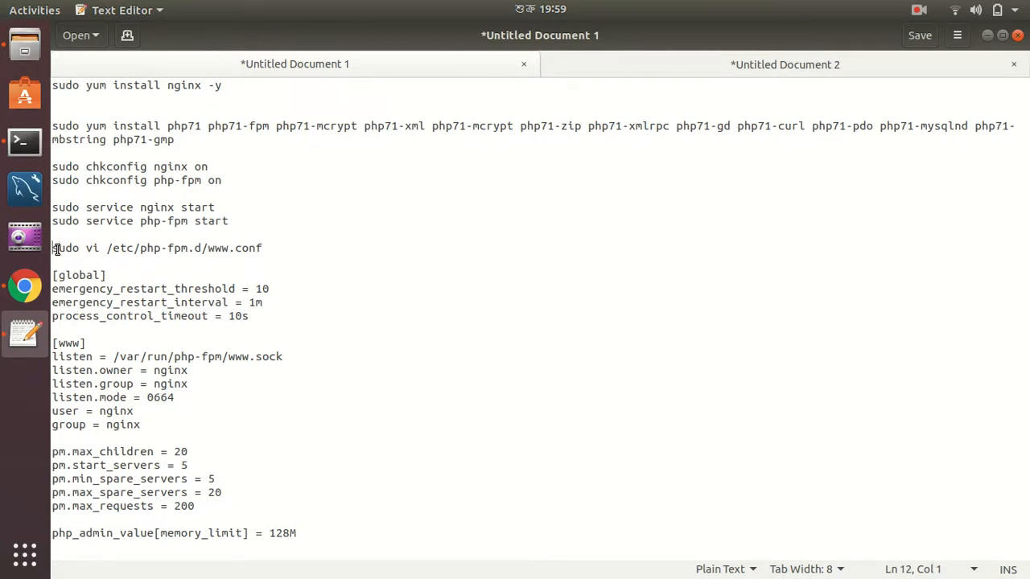
drag(51, 247, 261, 248)
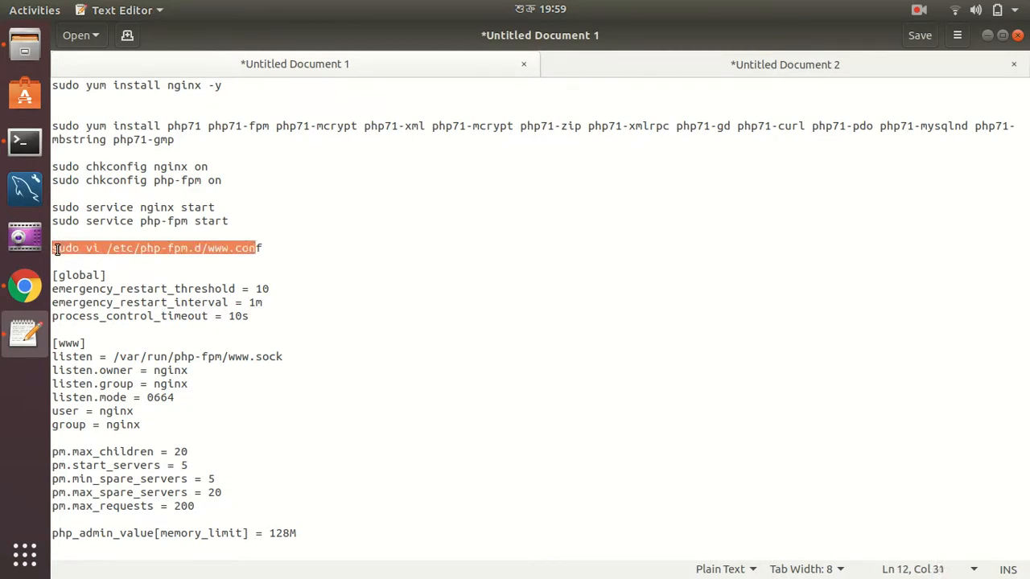
click(24, 142)
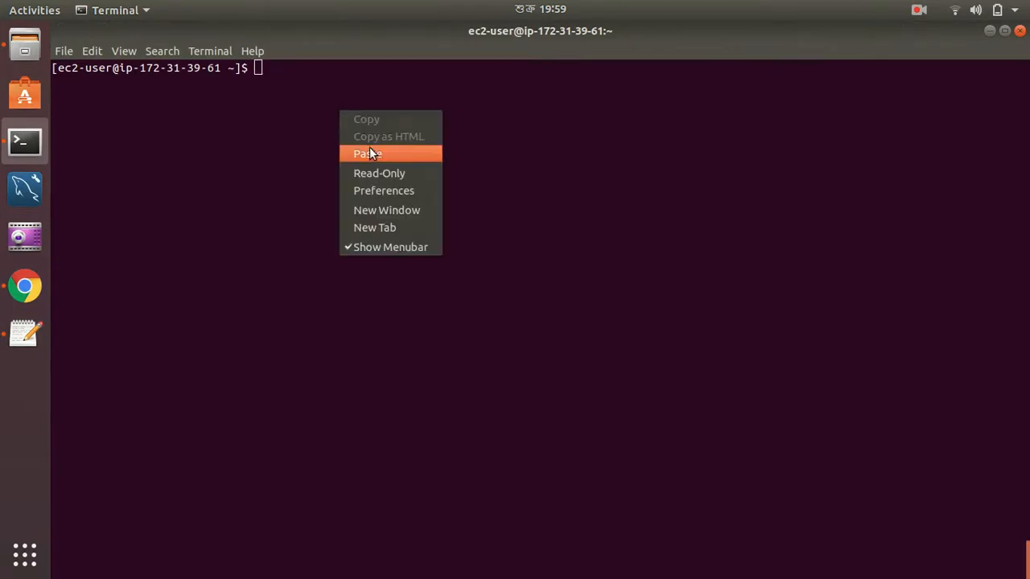
click(367, 155)
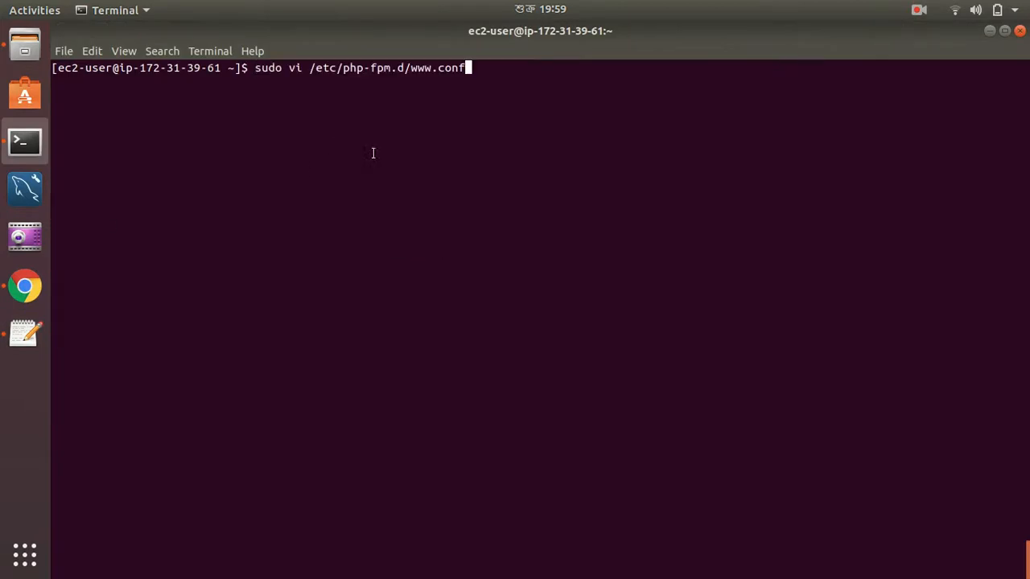
key(Return)
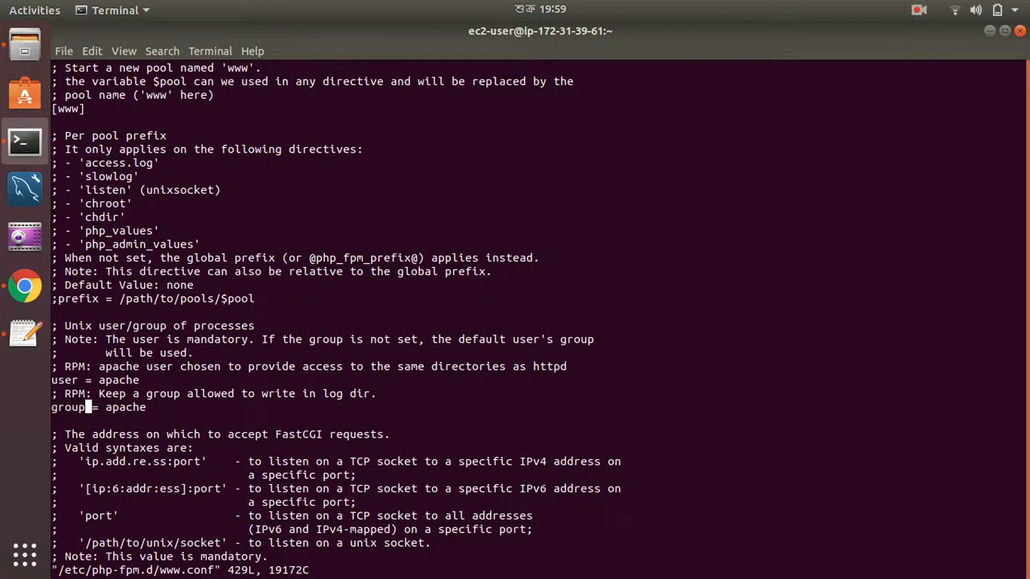
key(i)
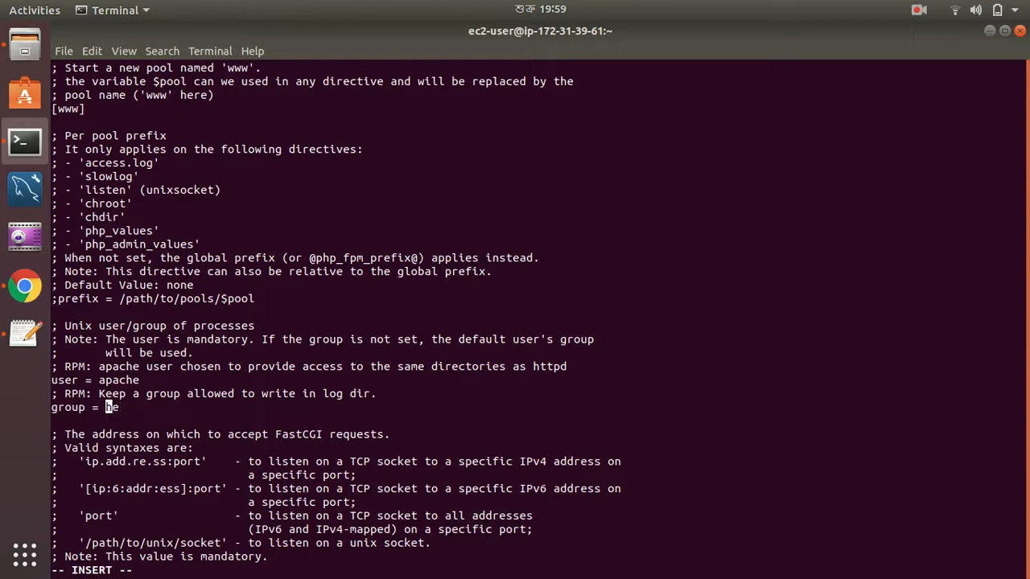
text(www)
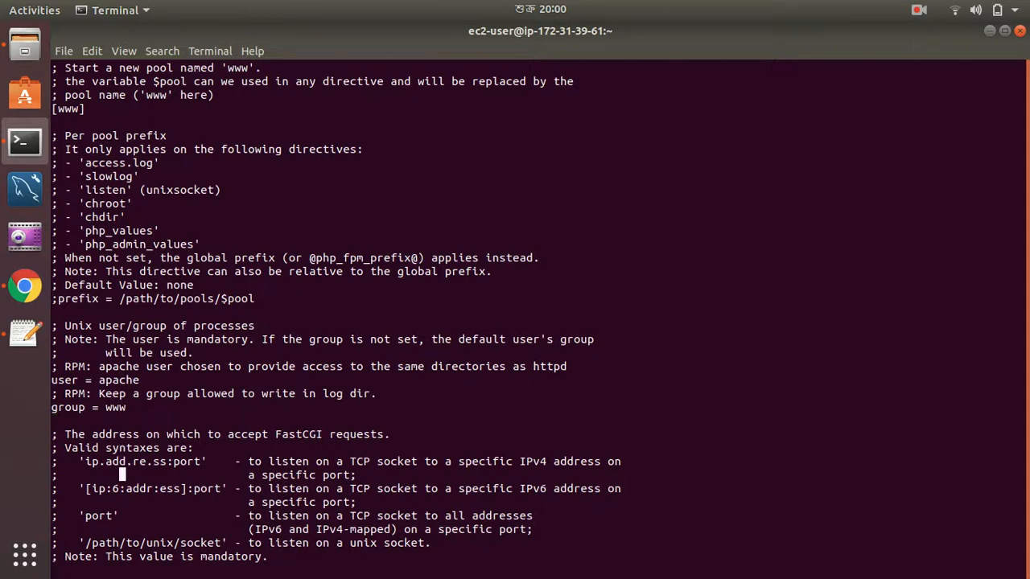
scroll(down, 3)
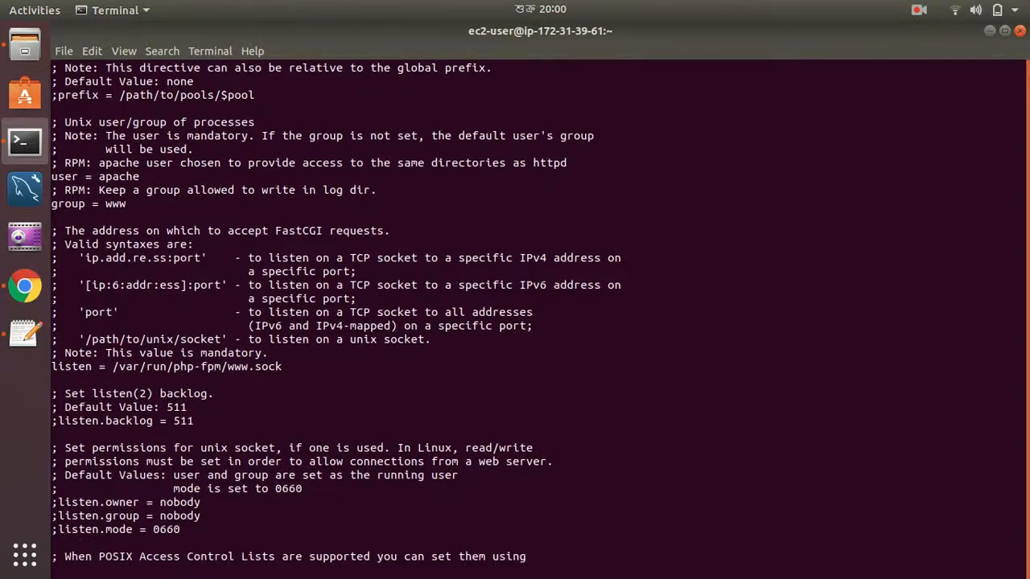
scroll(down, 3)
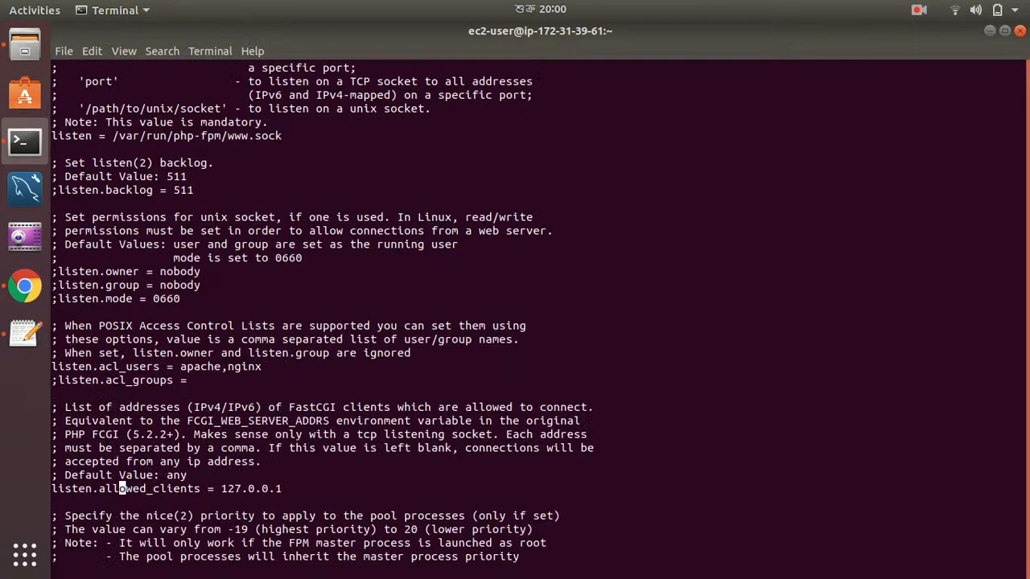
scroll(down, 3)
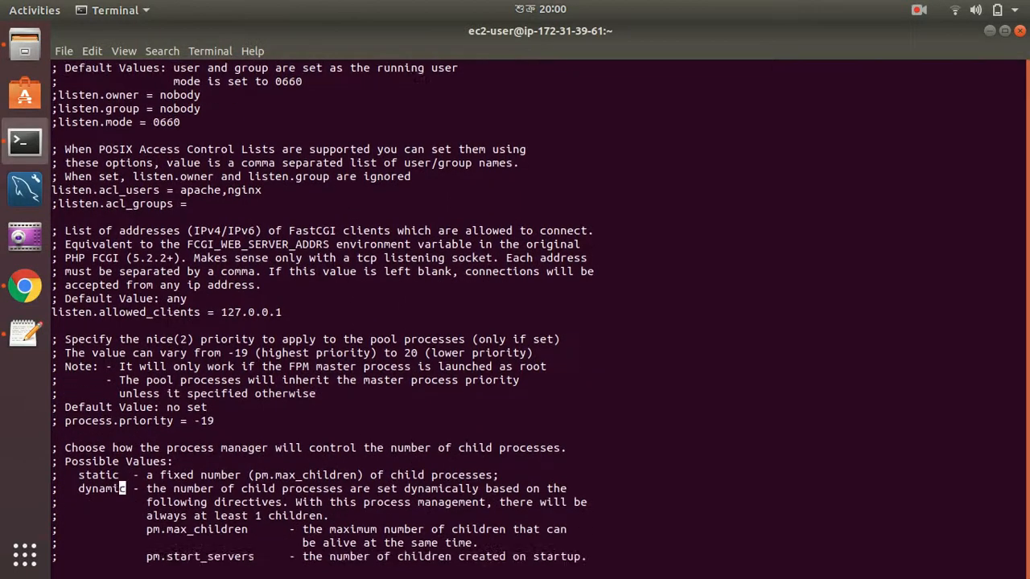
scroll(down, 3)
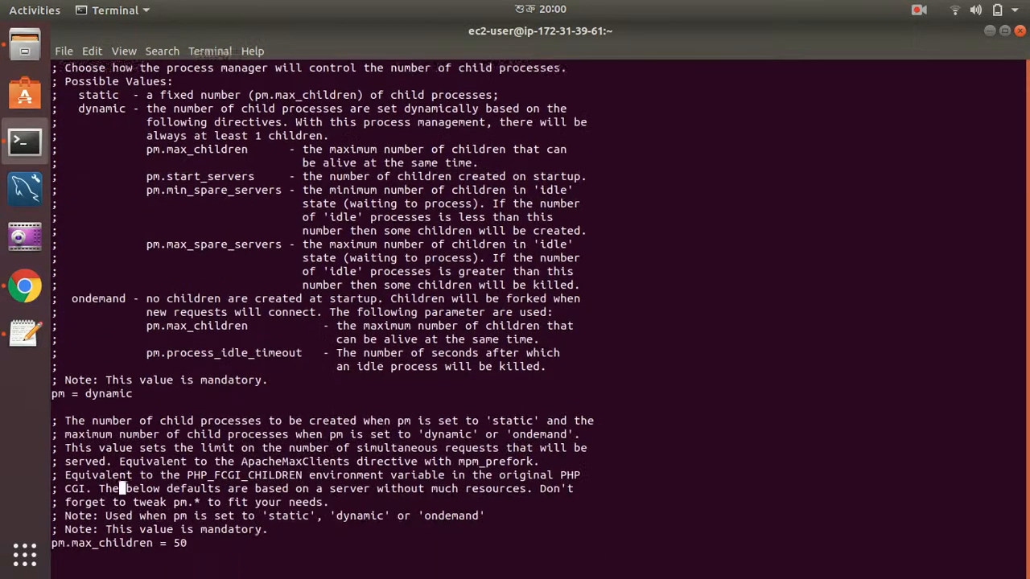
scroll(down, 3)
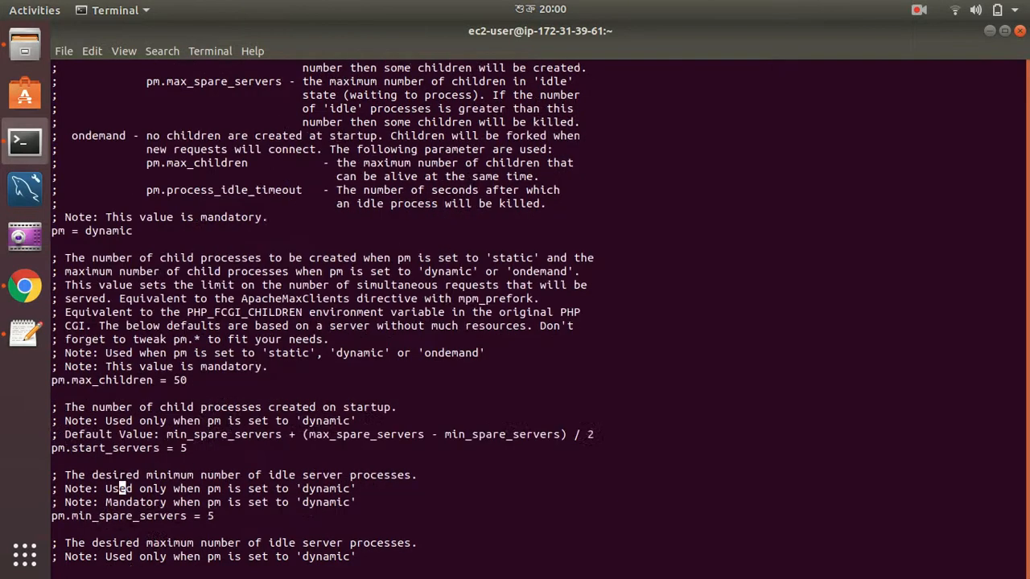
scroll(down, 3)
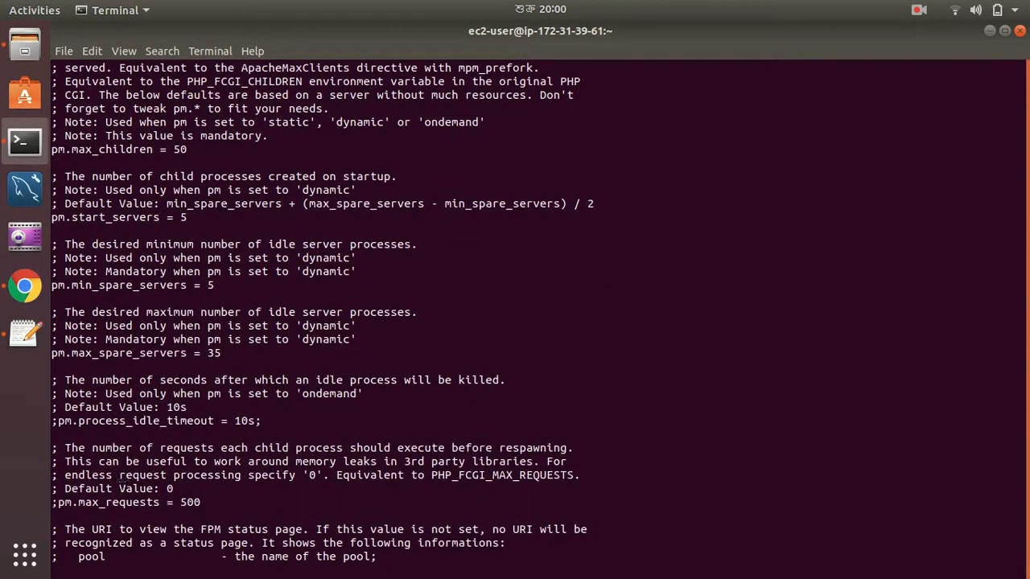
scroll(down, 3)
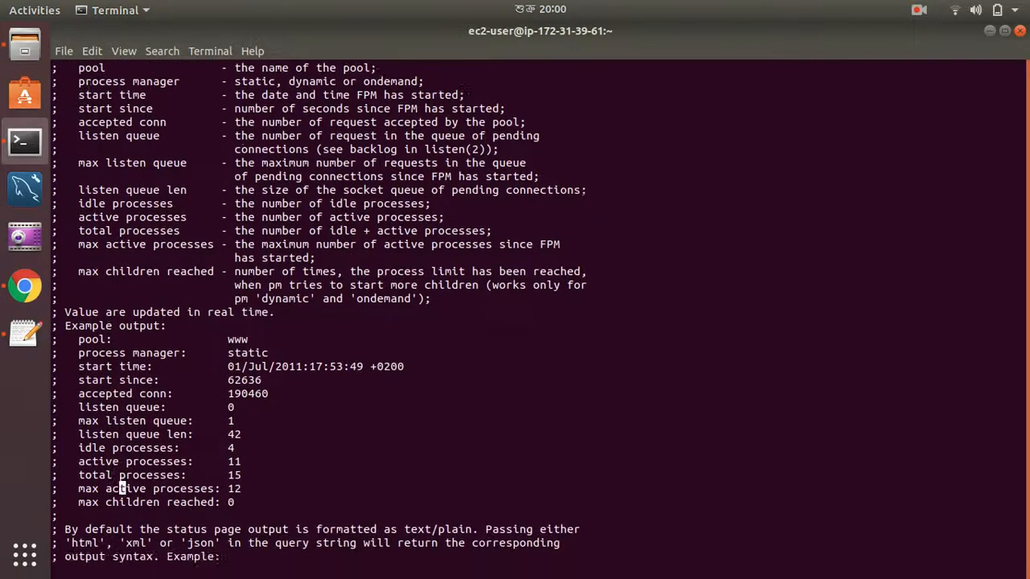
scroll(down, 3)
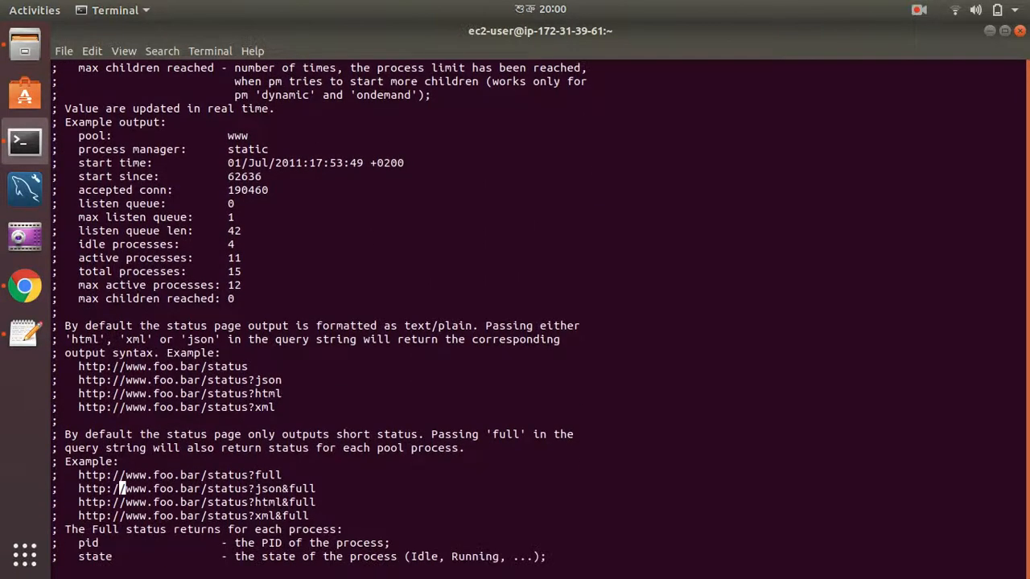
scroll(down, 3)
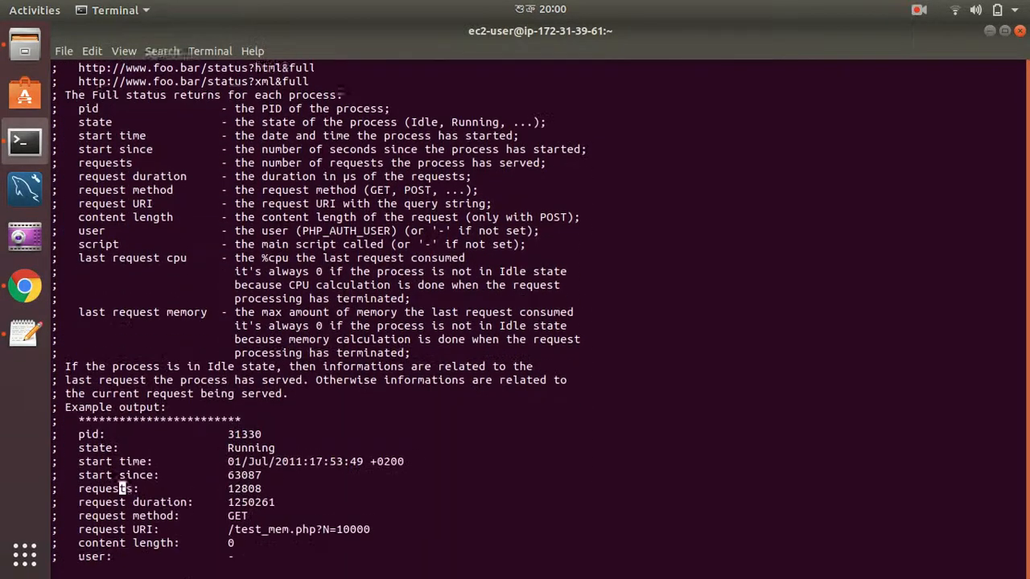
scroll(down, 3)
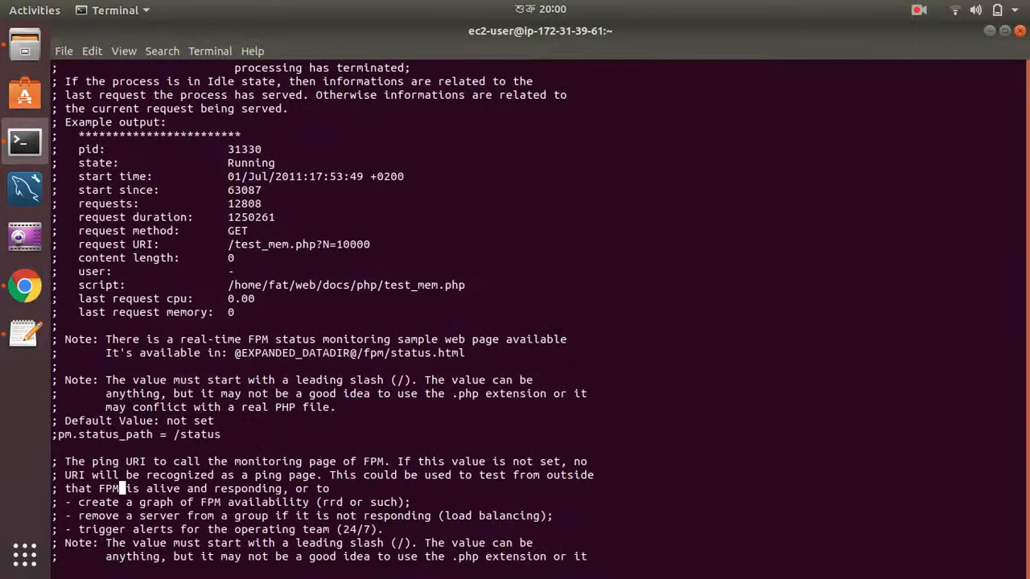
scroll(down, 3)
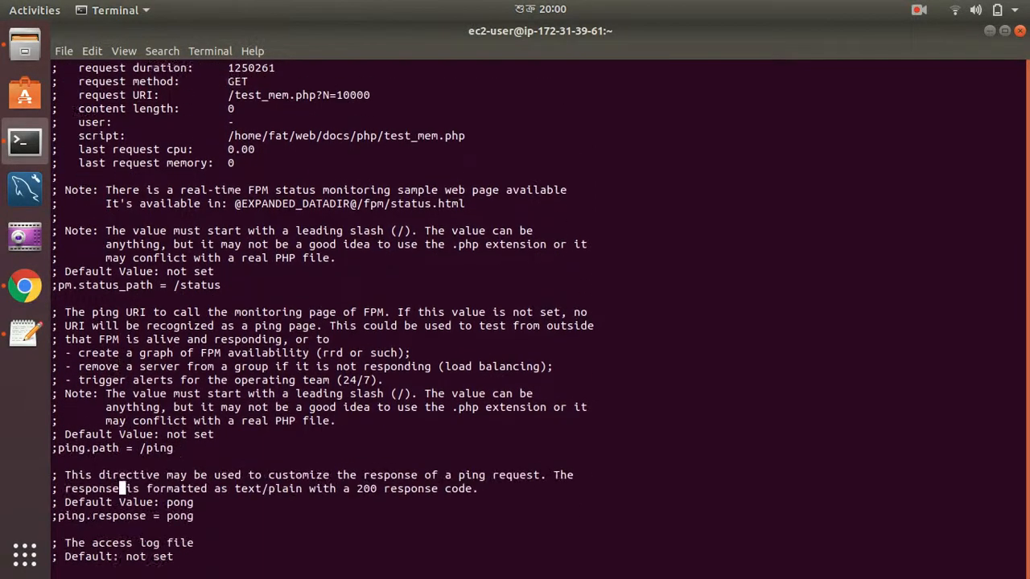
scroll(down, 3)
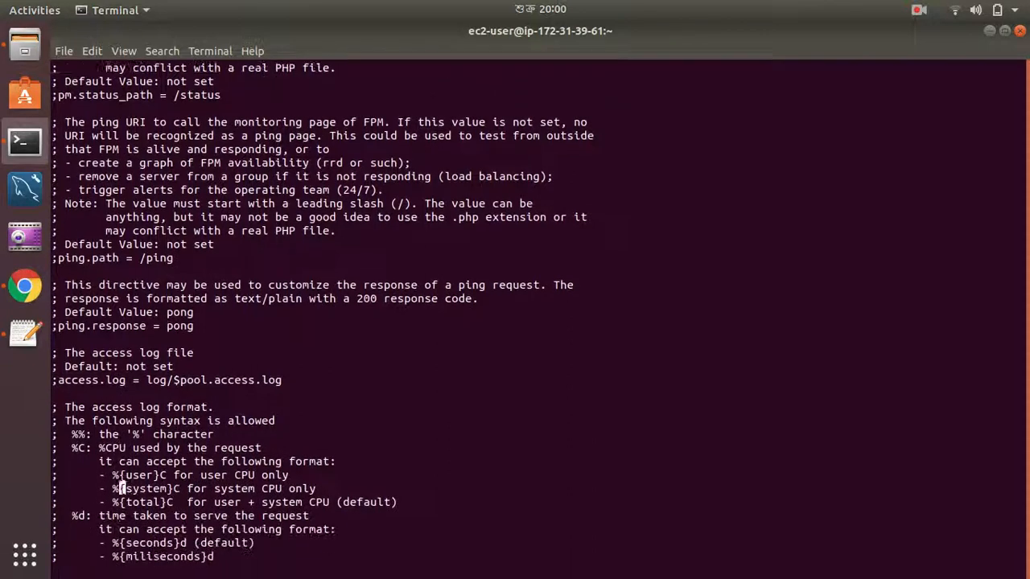
scroll(down, 3)
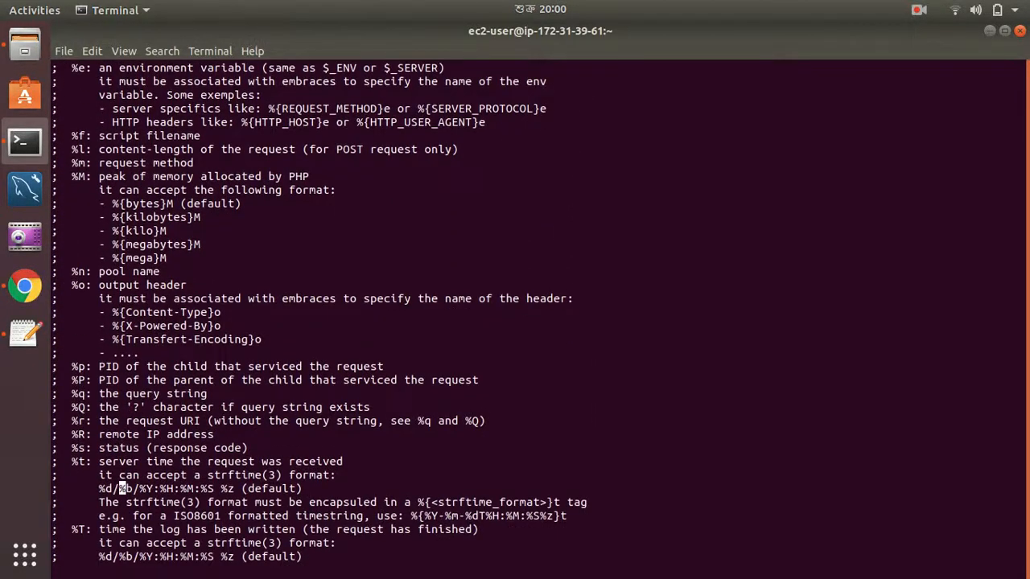
scroll(down, 3)
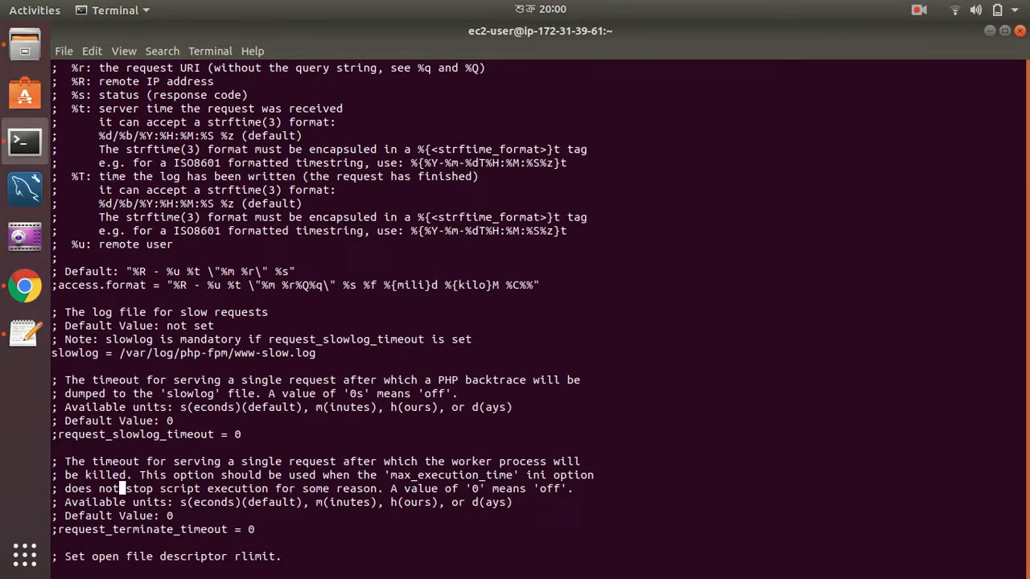
scroll(down, 3)
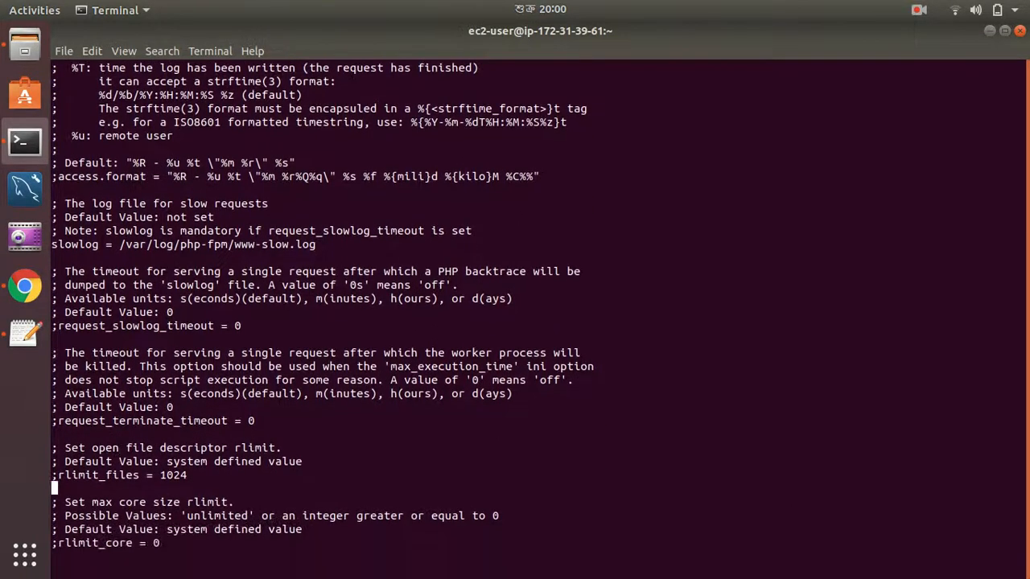
scroll(down, 3)
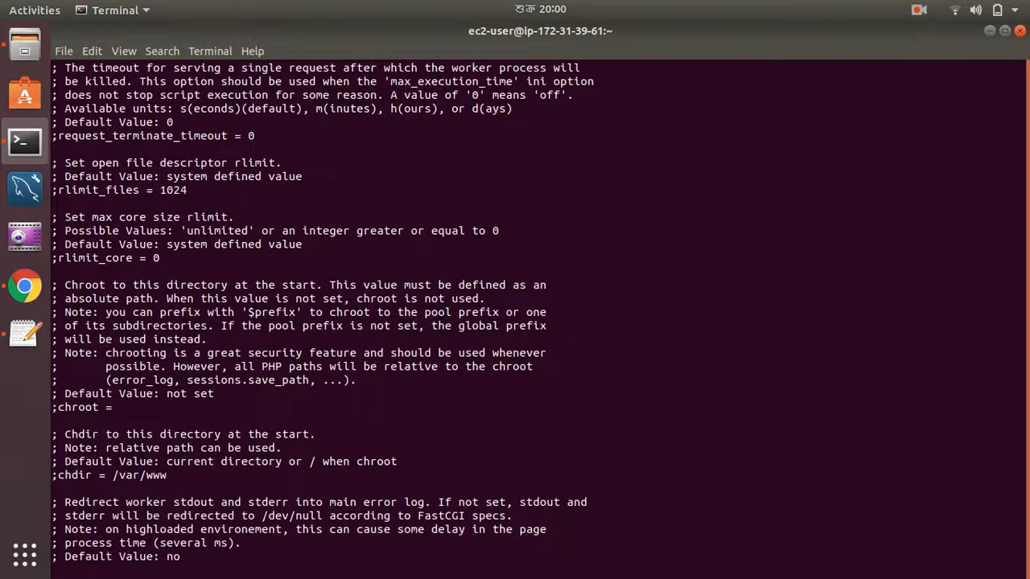
scroll(down, 3)
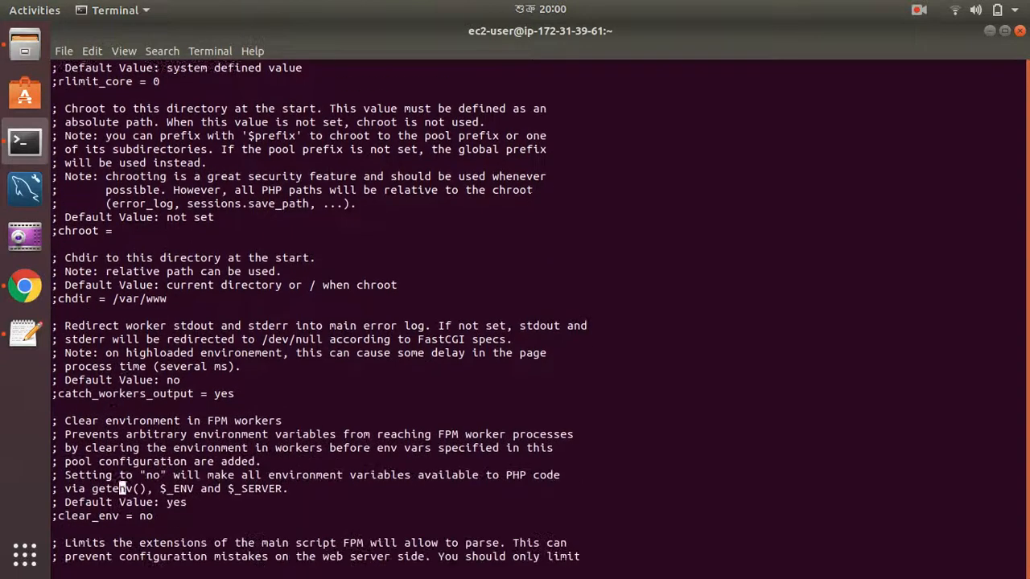
scroll(down, 3)
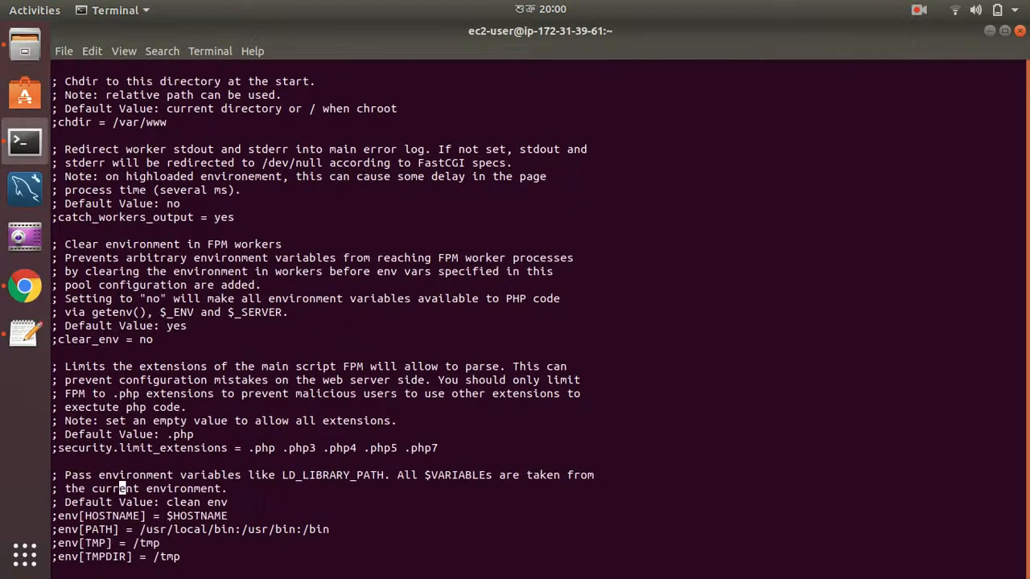
scroll(down, 3)
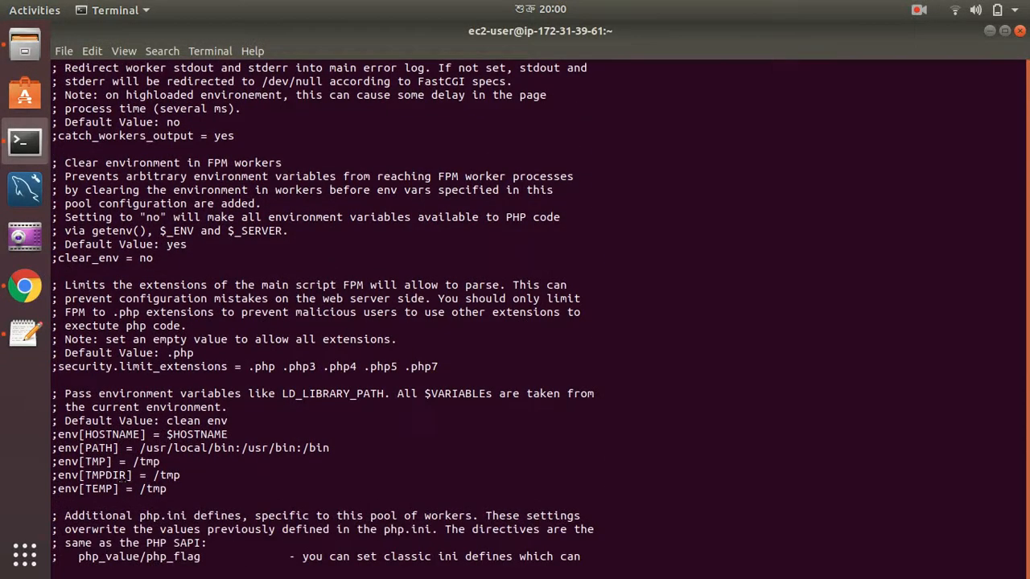
scroll(down, 3)
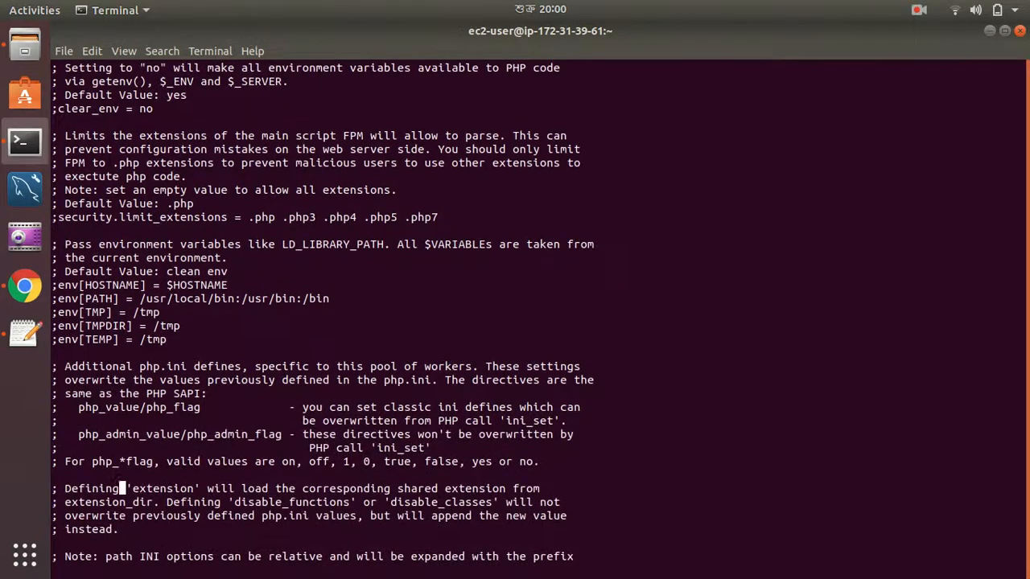
scroll(down, 3)
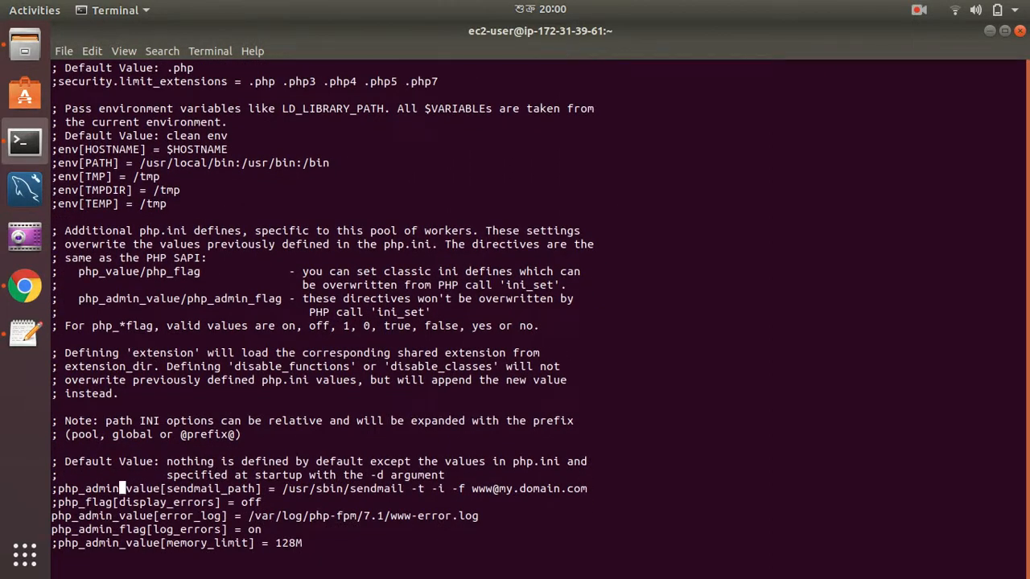
scroll(down, 3)
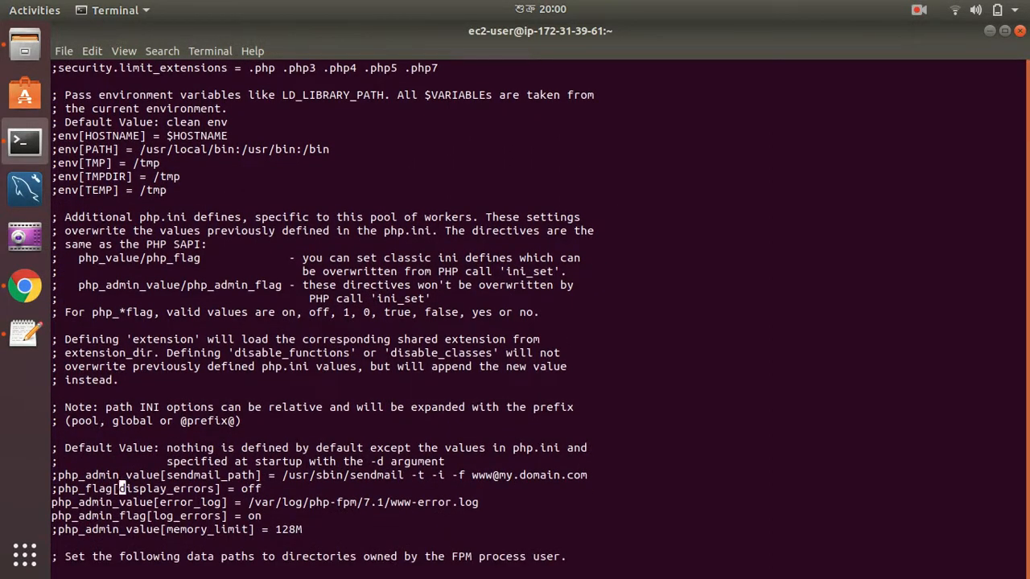
scroll(down, 3)
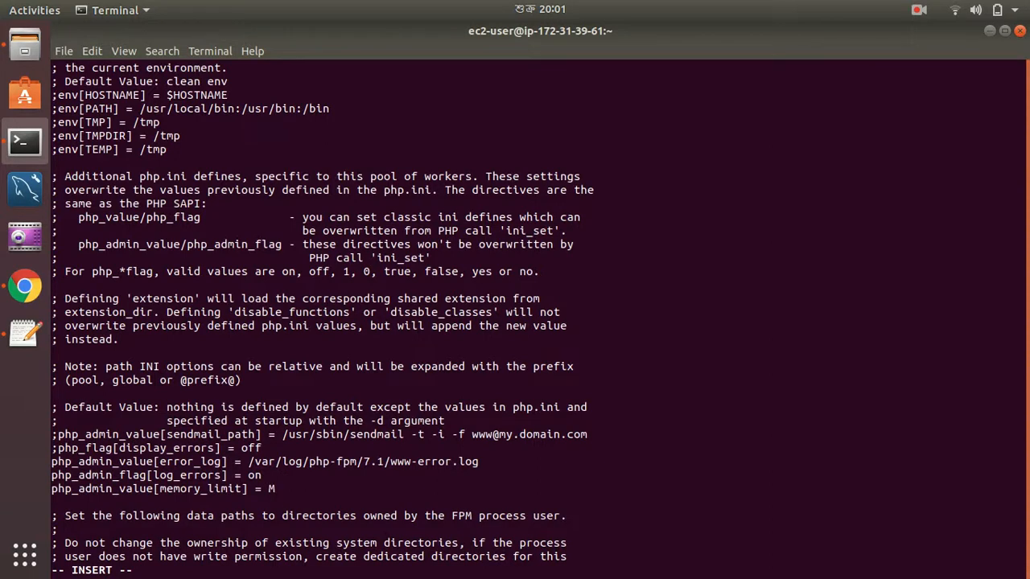
text(512)
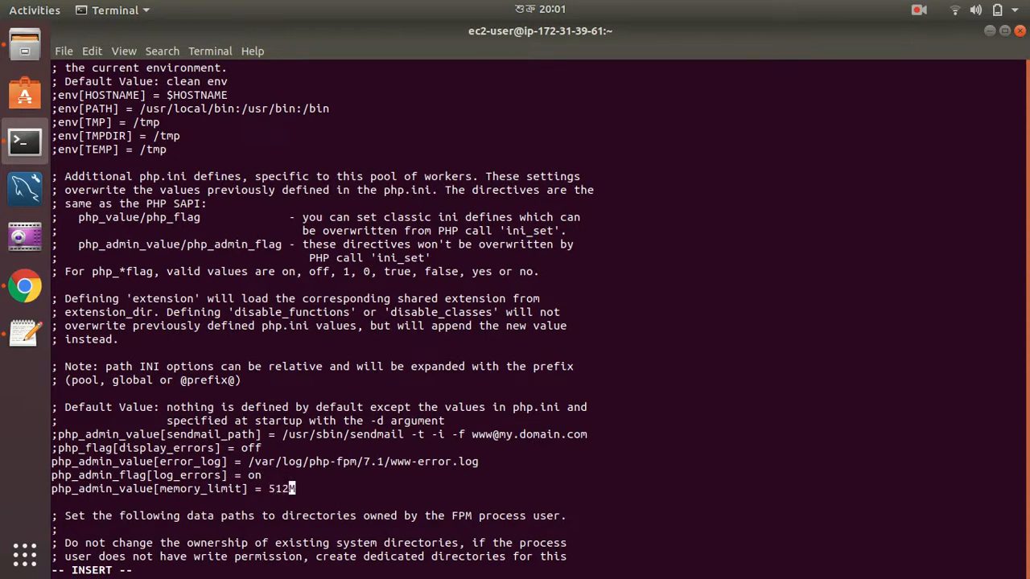
text(M)
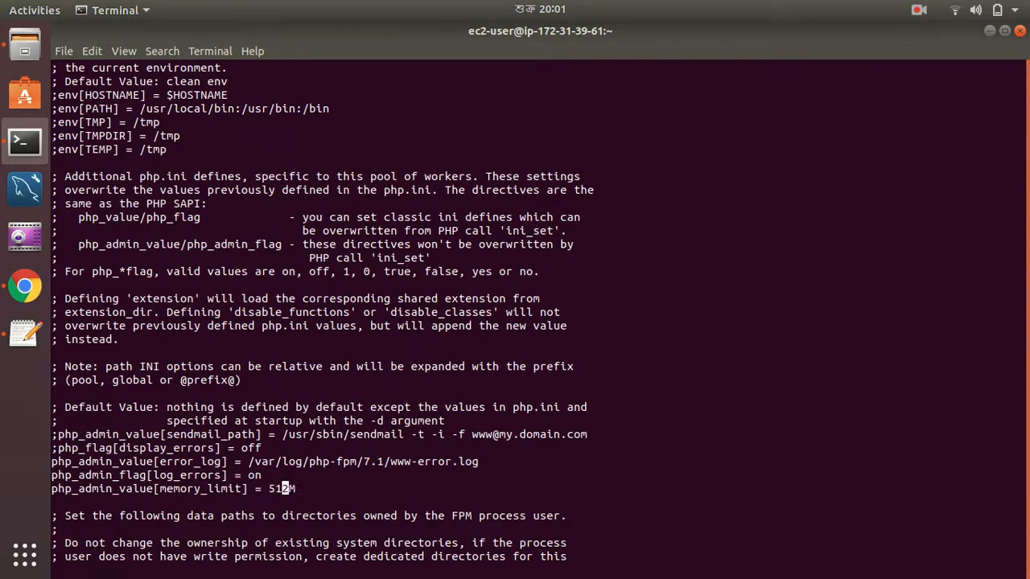
text(:wq)
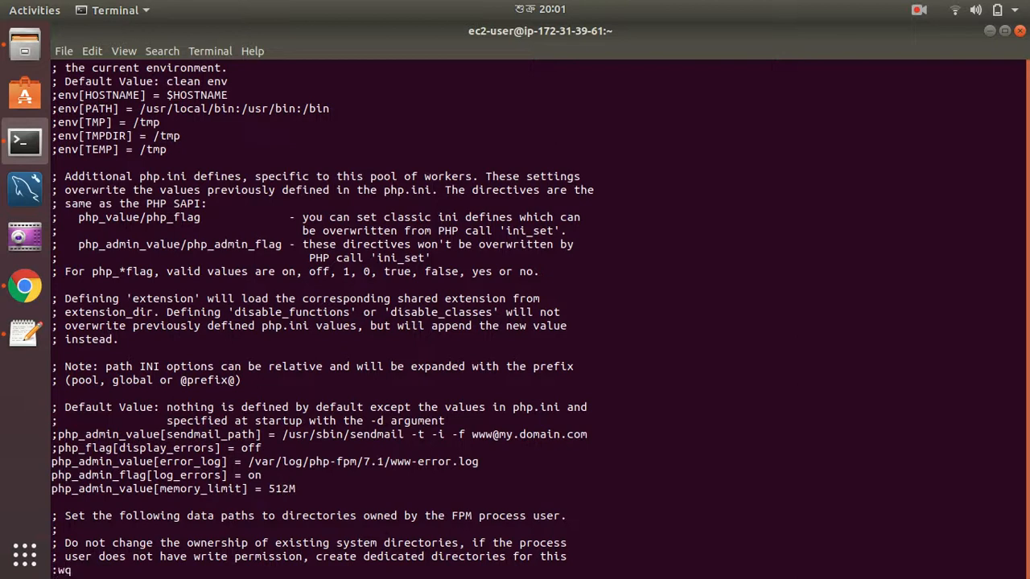
key(Return)
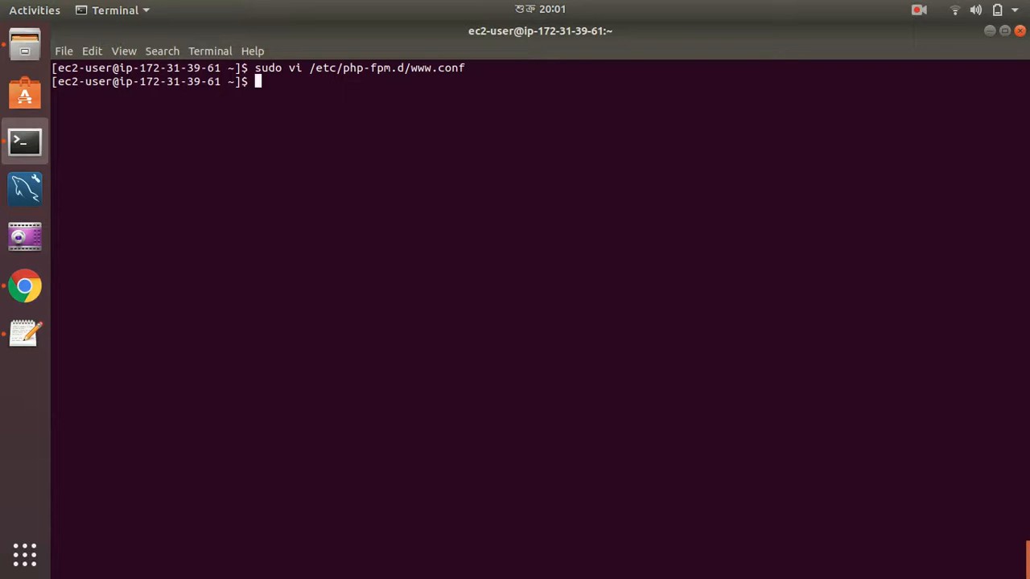
Run sudo service php-fpm restart, which fails because the www group is missing.
text(sudo)
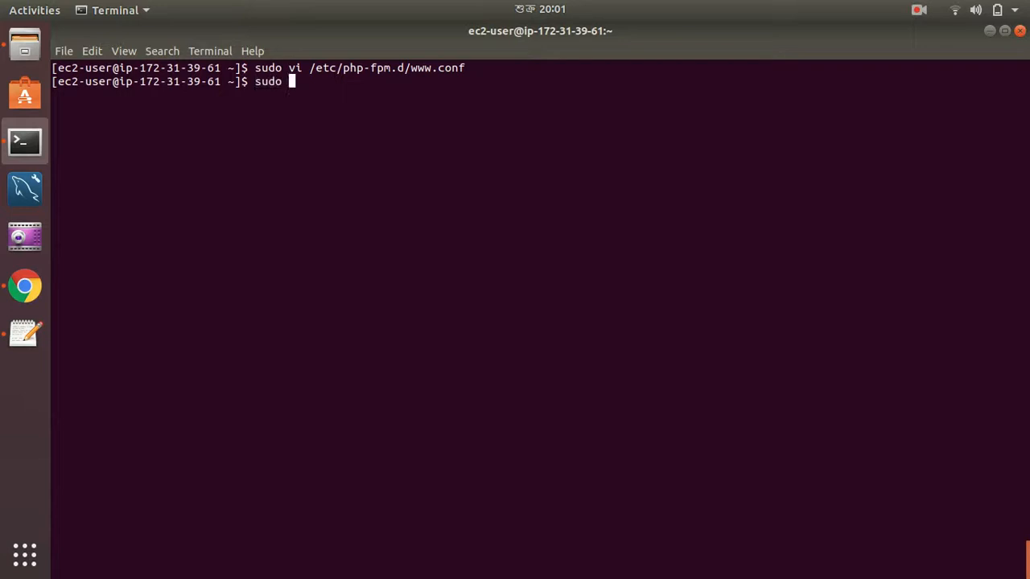
text(service)
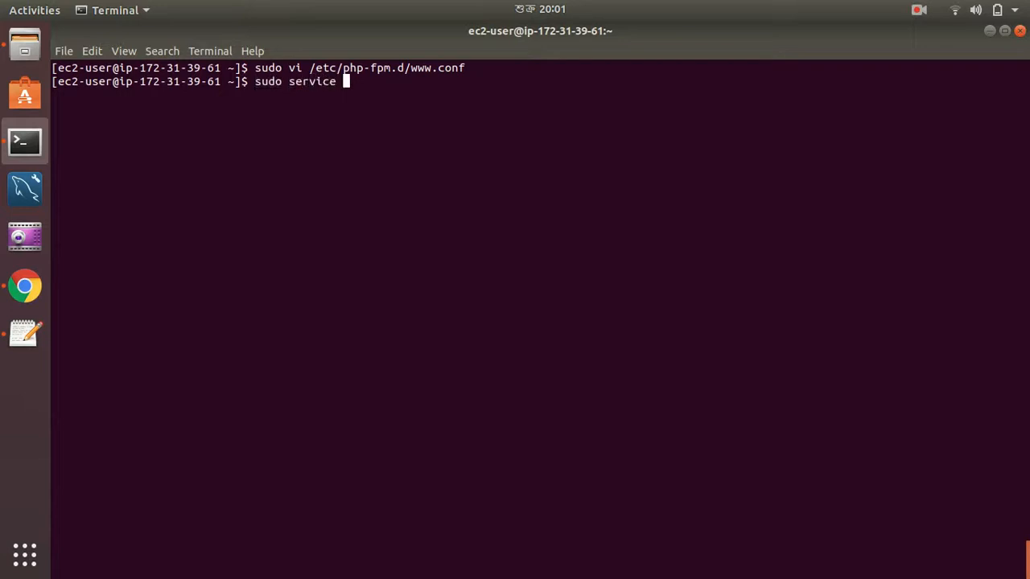
text(php-)
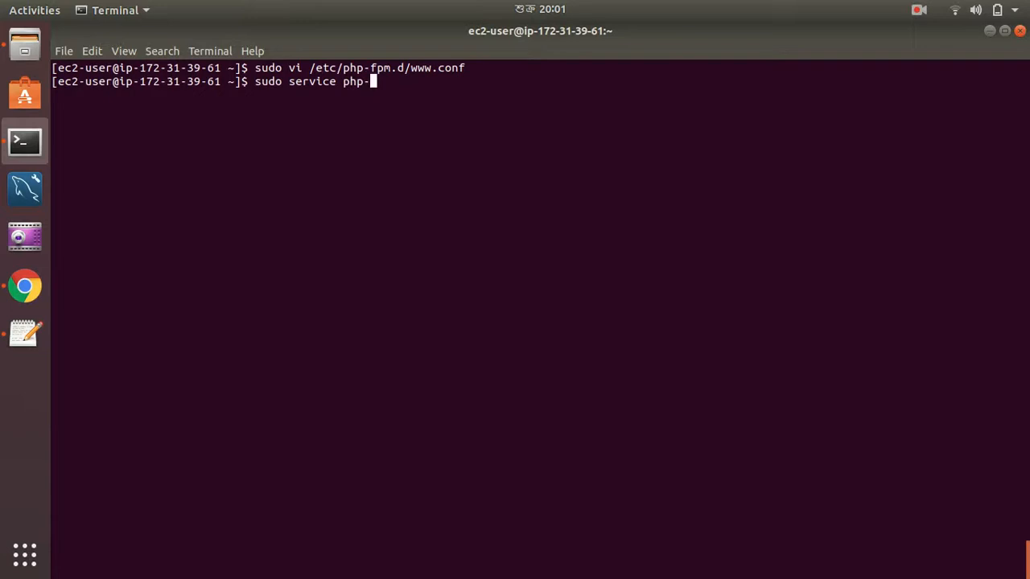
text(fpm)
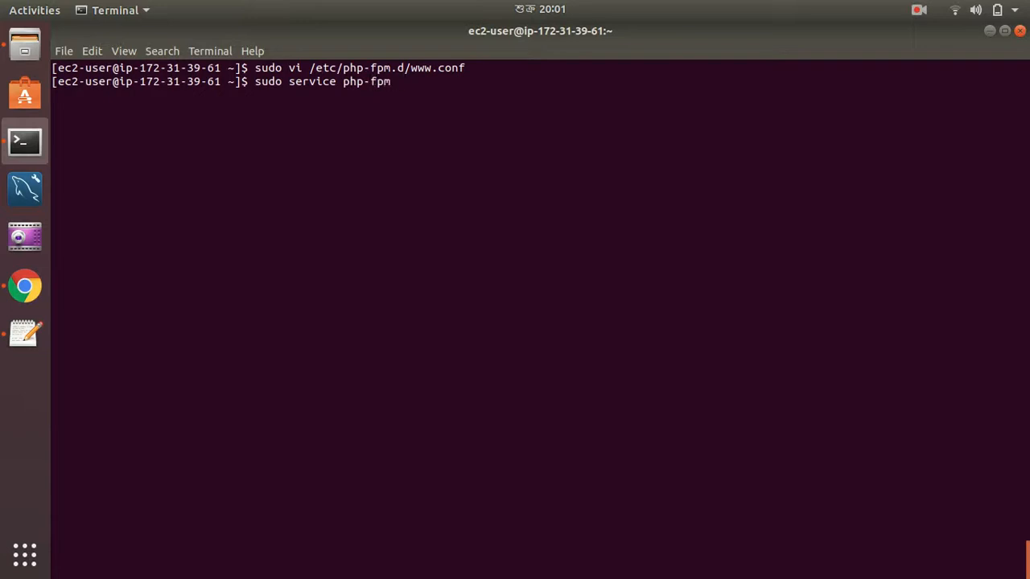
text(restart)
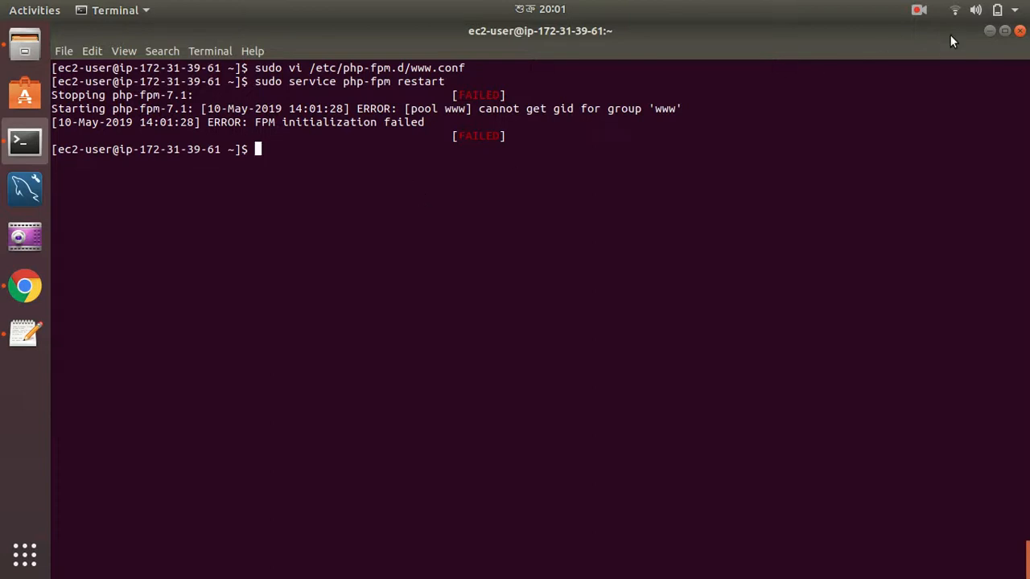
Run sudo groupadd www, then sudo service php-fpm restart again so PHP-FPM starts OK.
click(919, 10)
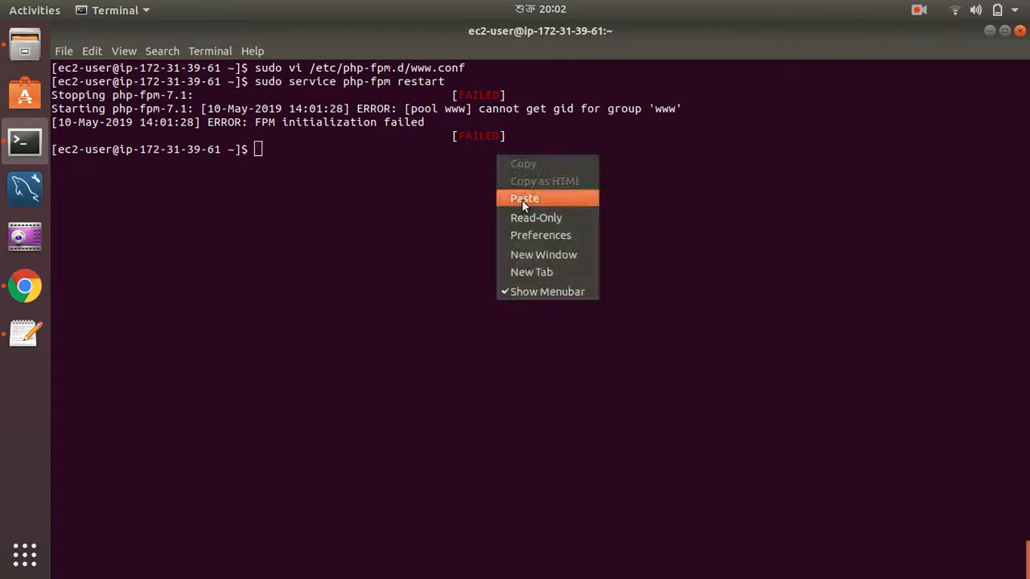
click(524, 198)
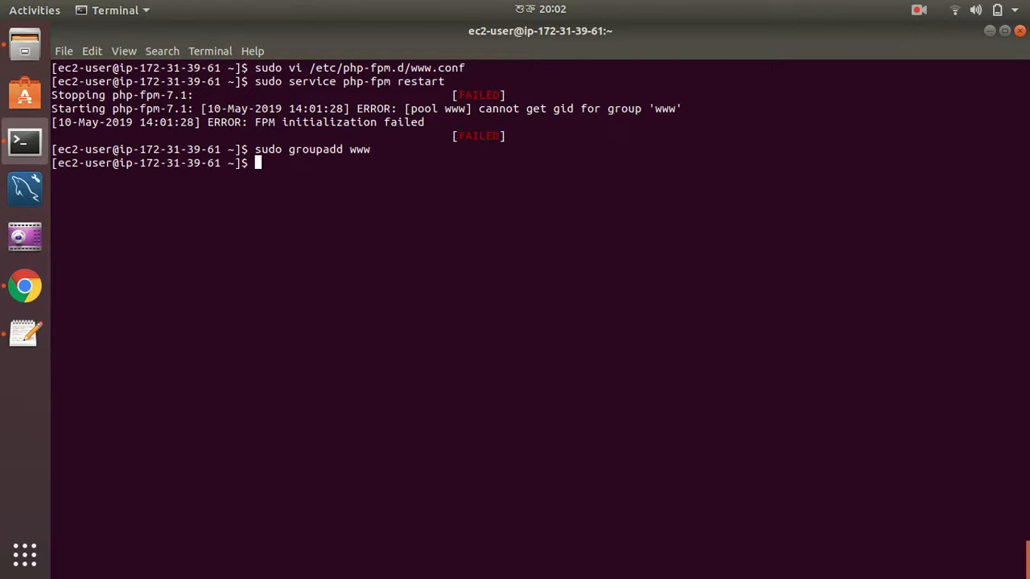
text(sudo service php-fpm restart)
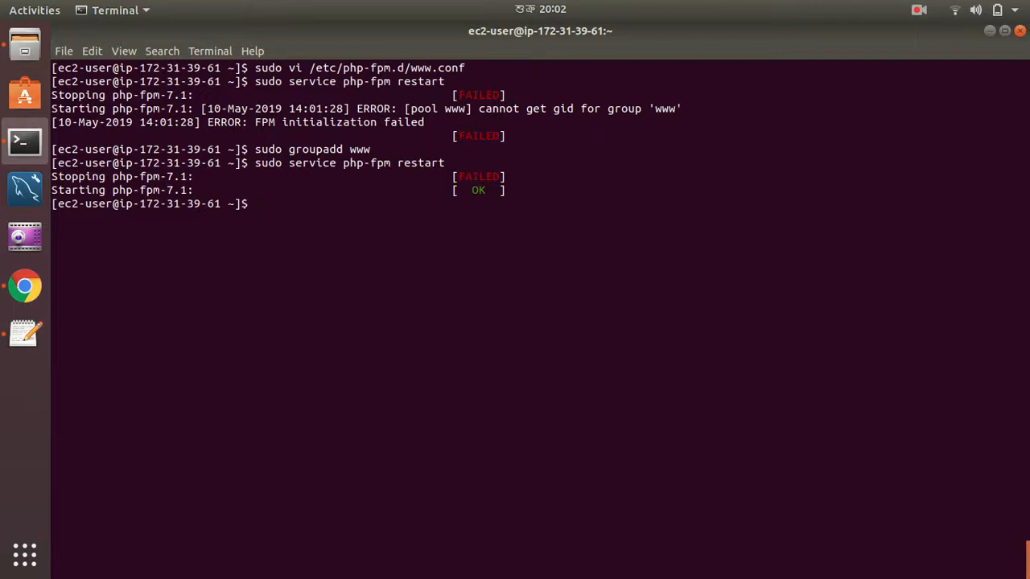
mouse_move(25, 333)
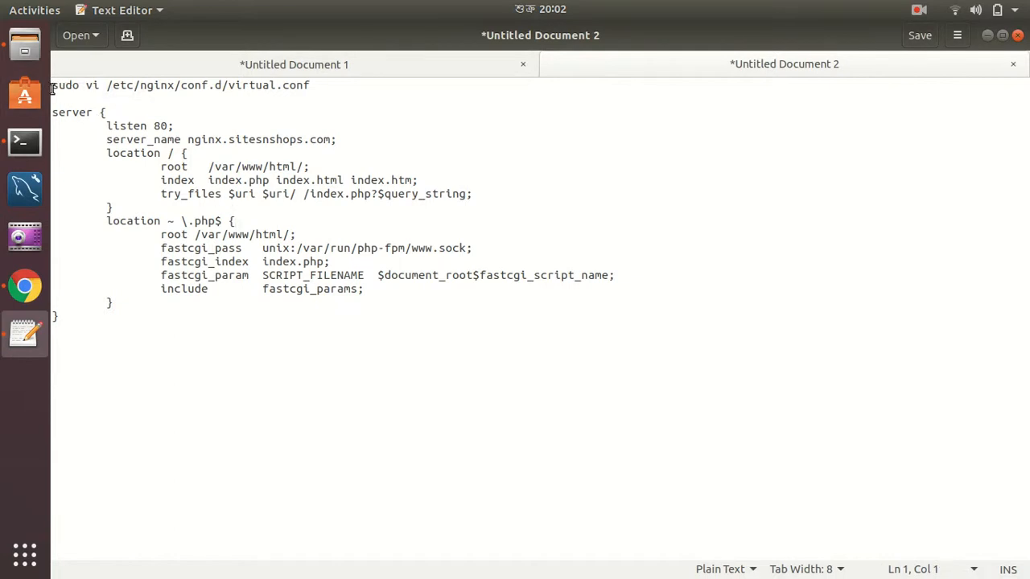
Select the 'sudo vi /etc/nginx/conf.d/virtual.conf' line in the notes for copying.
drag(52, 85, 121, 86)
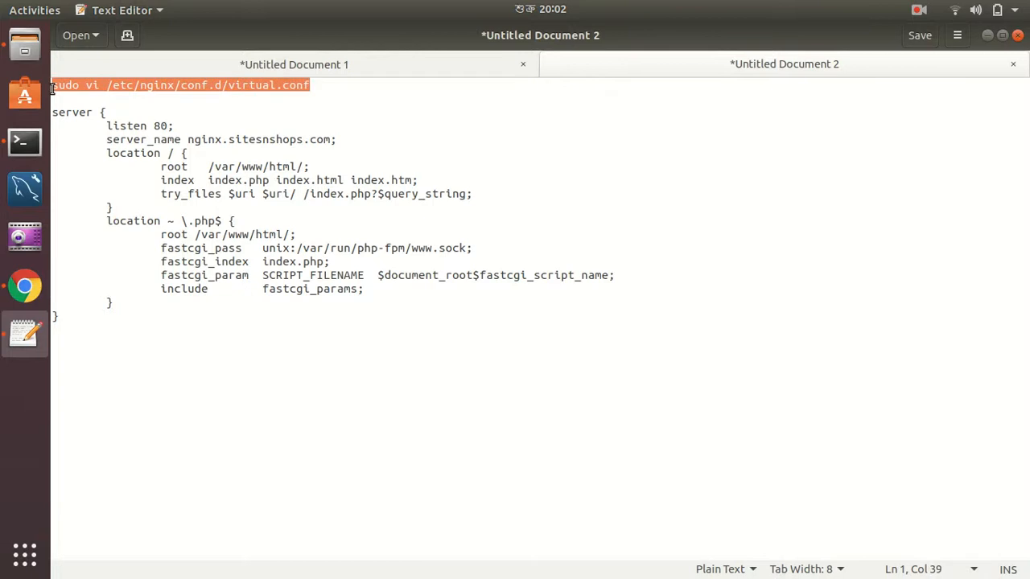
mouse_move(24, 142)
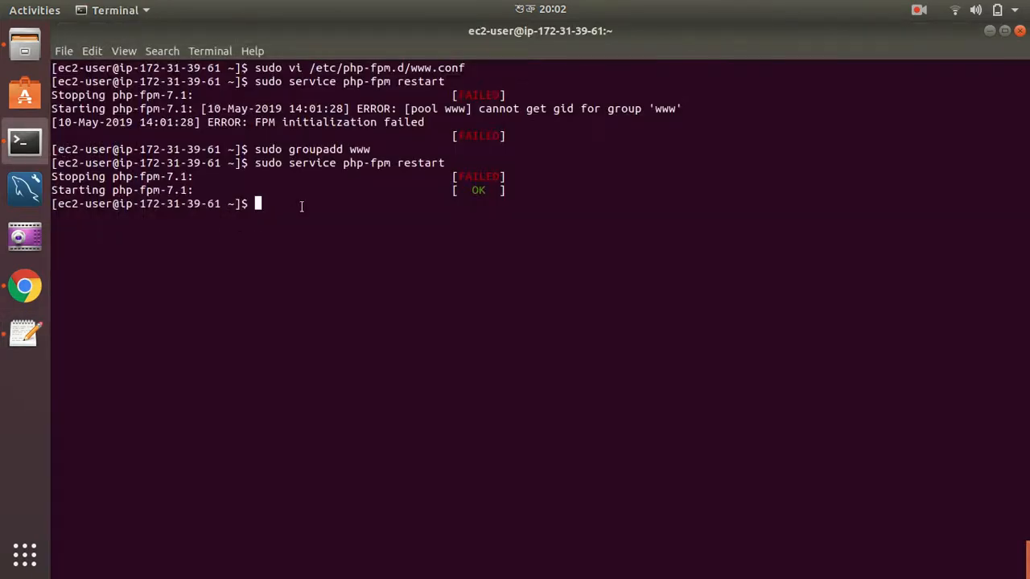
Run sudo vi /etc/nginx/conf.d/virtual.conf, enter insert mode below the commented block, and return to the notes.
text(sudo vi /etc/nginx/conf.d/virtual.conf)
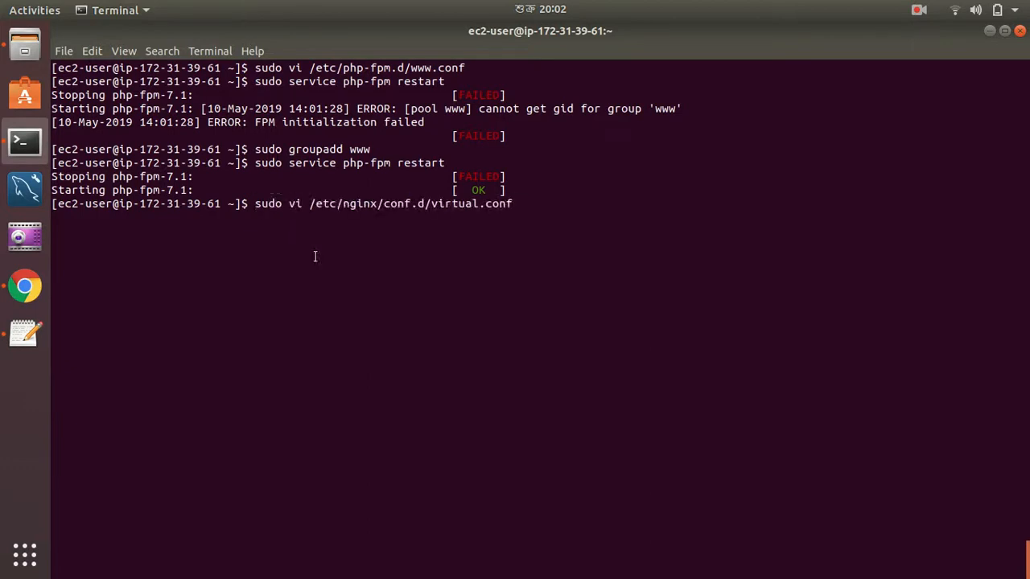
key(Return)
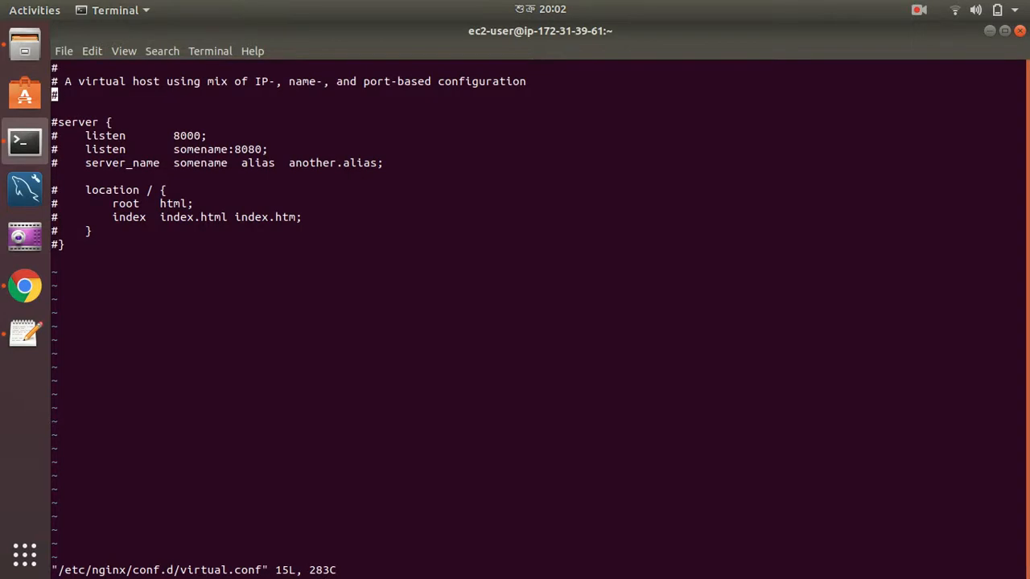
key(Down)
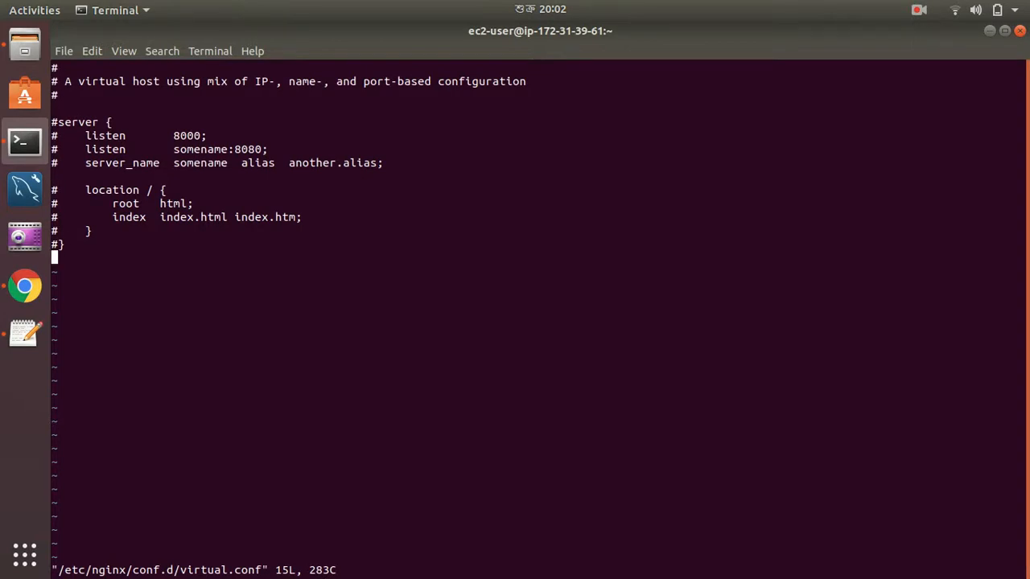
key(i)
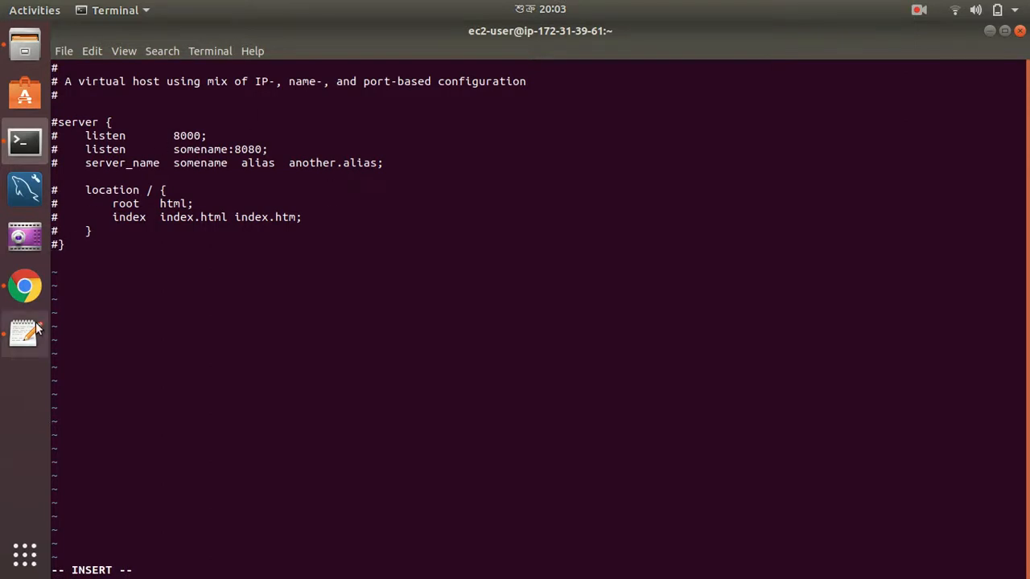
click(24, 331)
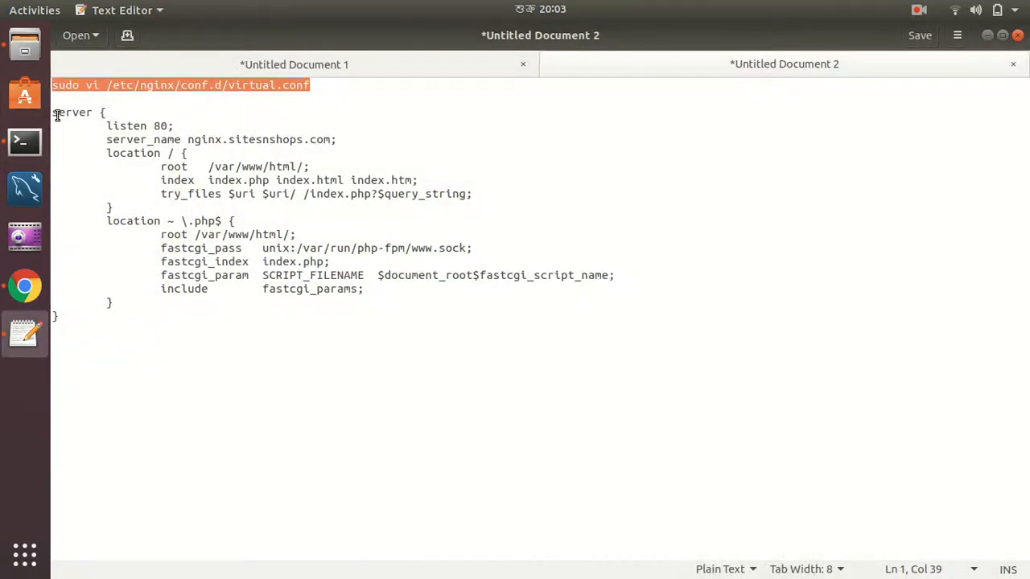
Copy the whole nginx server block from the notes and switch back to the vi session.
click(54, 113)
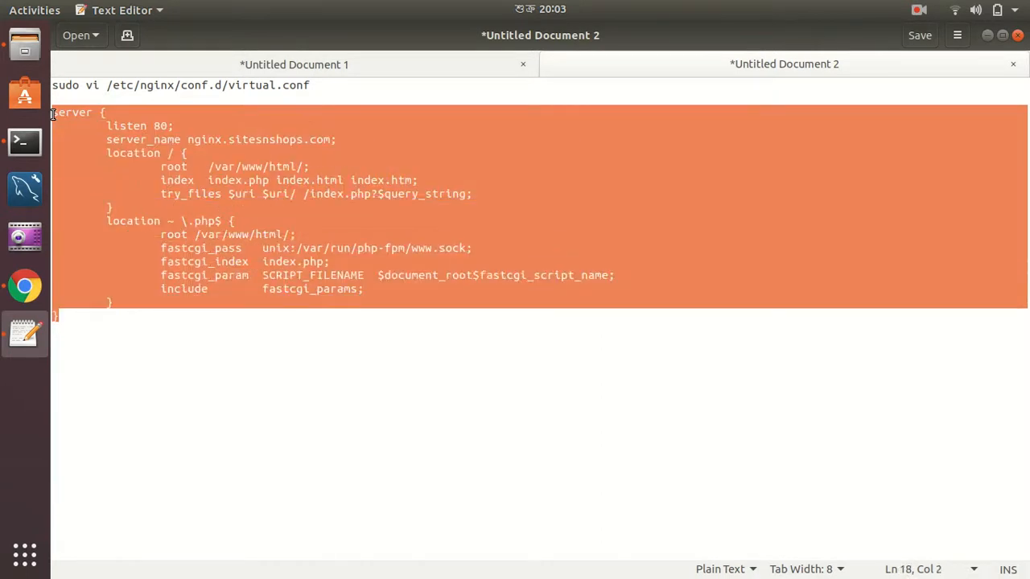
mouse_move(25, 141)
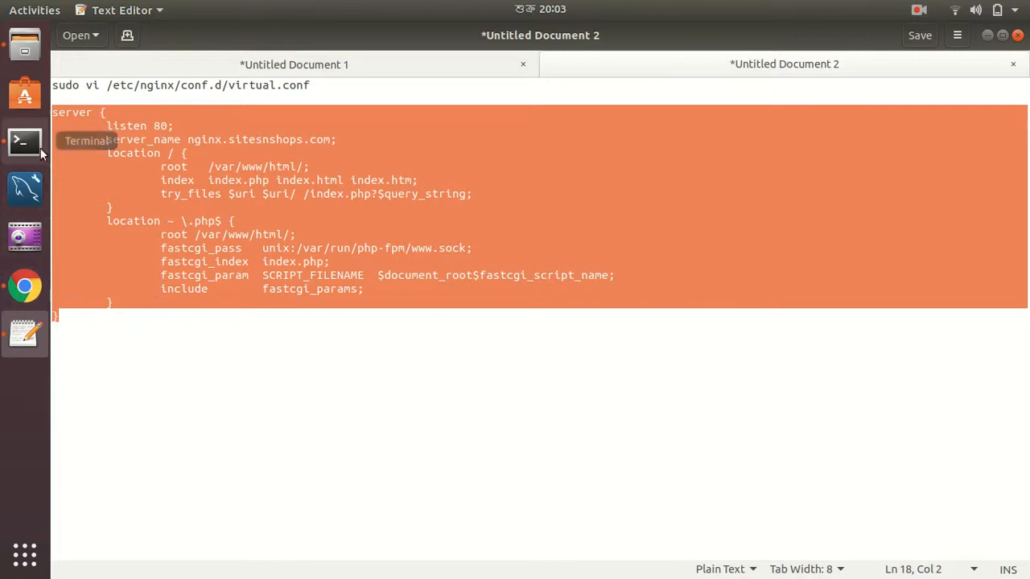
click(24, 141)
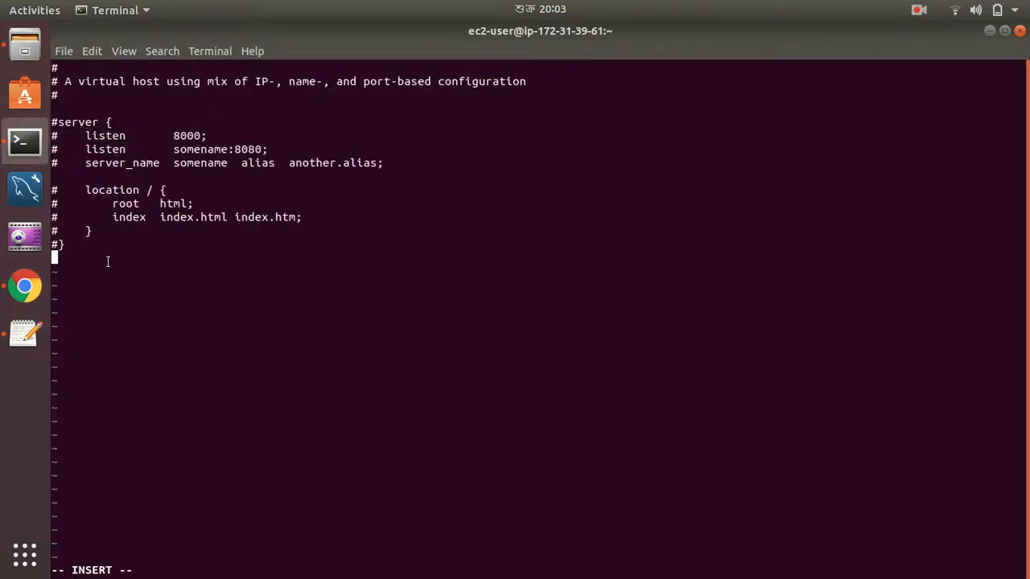
Paste the nginx.sitesnshops.com server block into virtual.conf and save it with :wq.
right_click(108, 261)
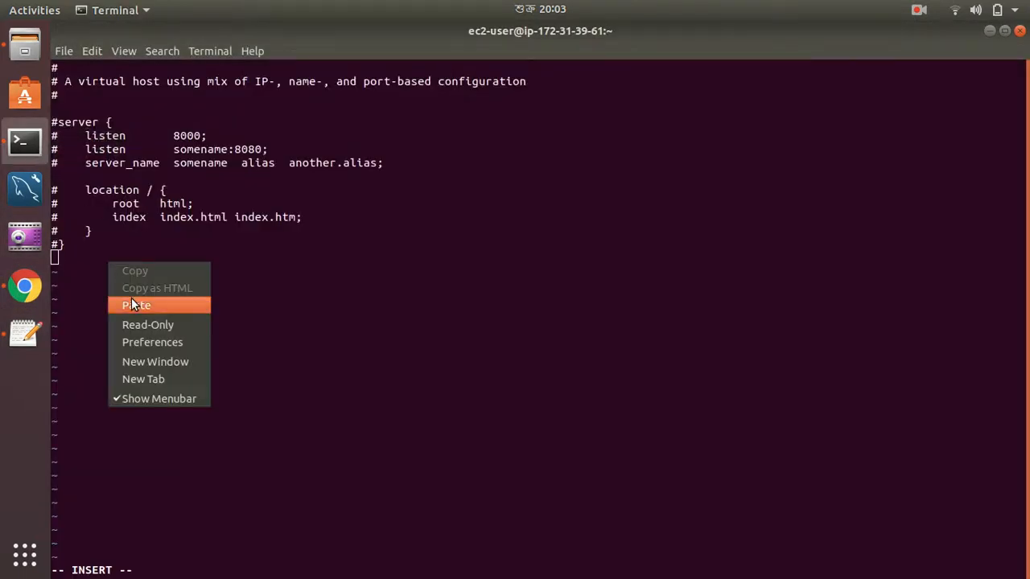
click(137, 306)
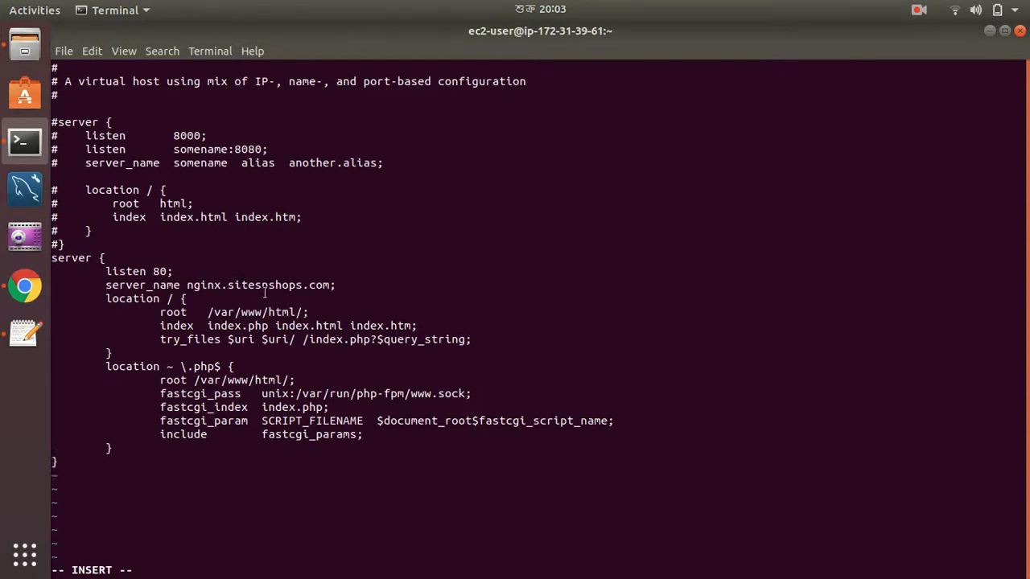
mouse_move(306, 315)
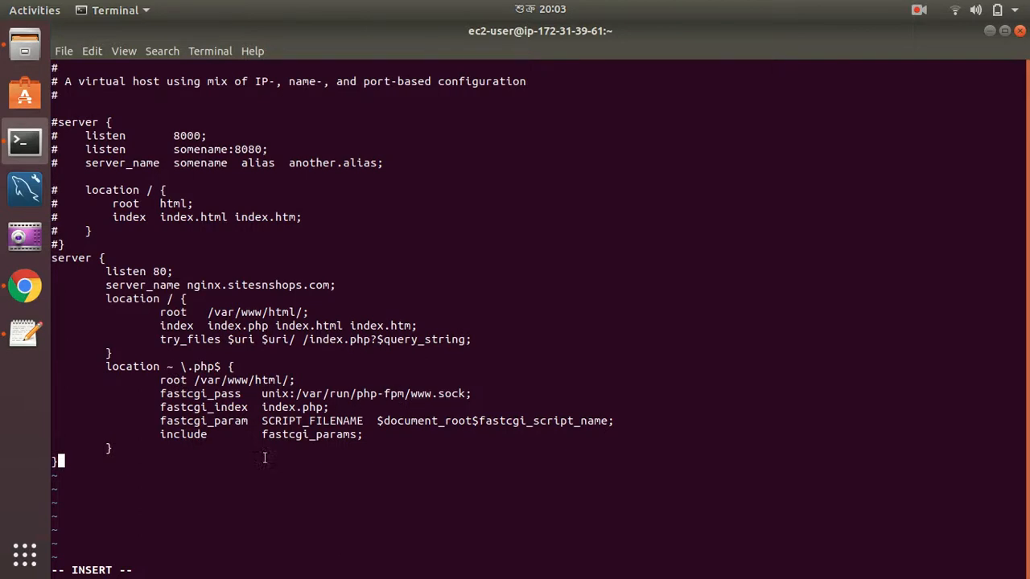
key(Escape)
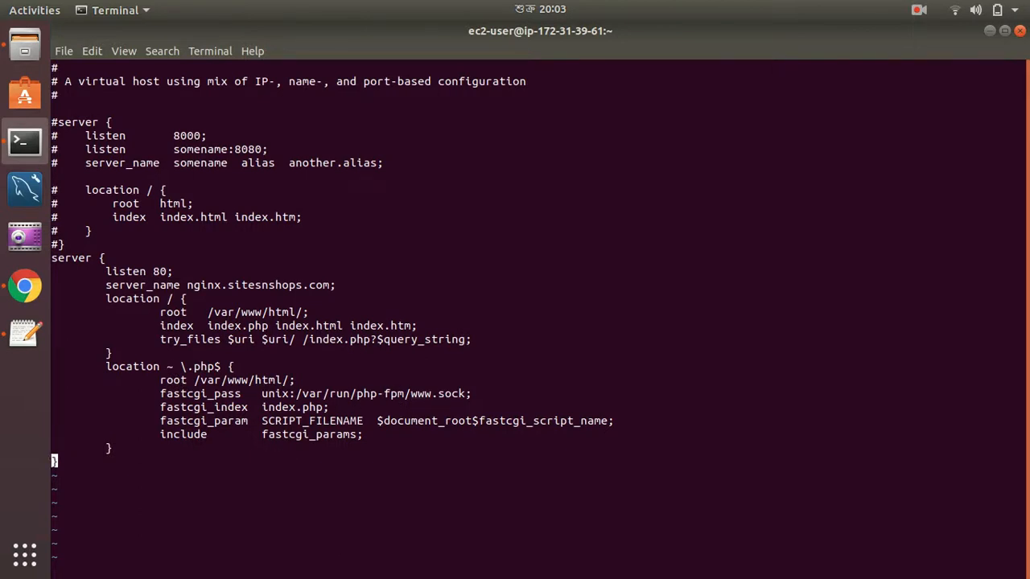
text(:)
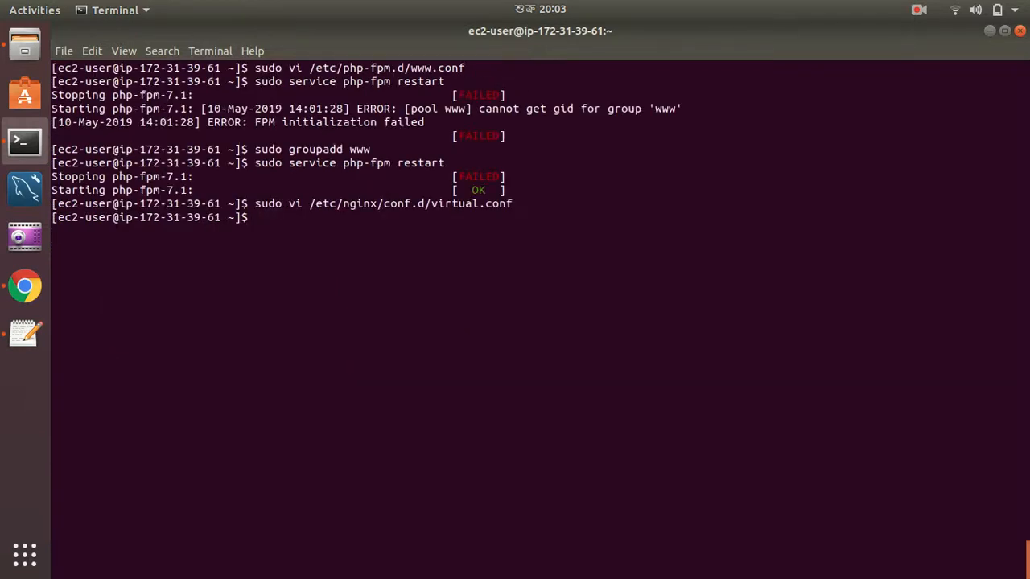
text(sudo)
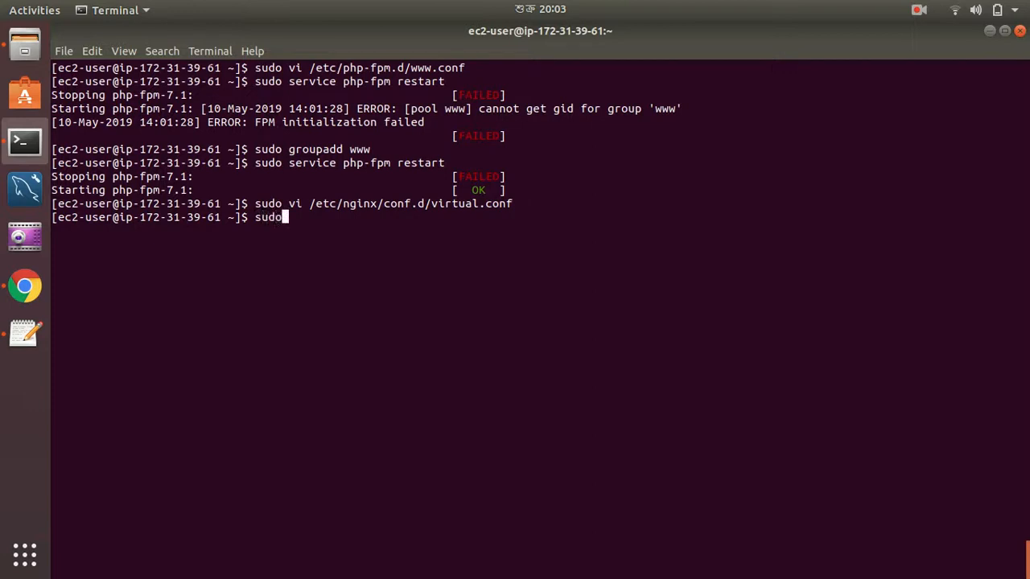
Run sudo service nginx restart so nginx stops and starts OK with the new virtual host.
text(ser)
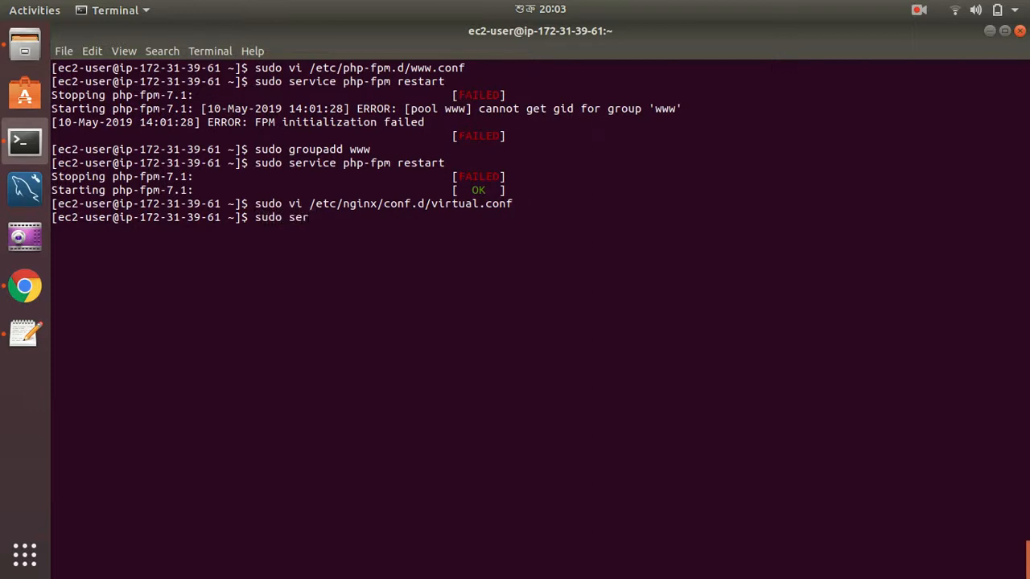
text(vice)
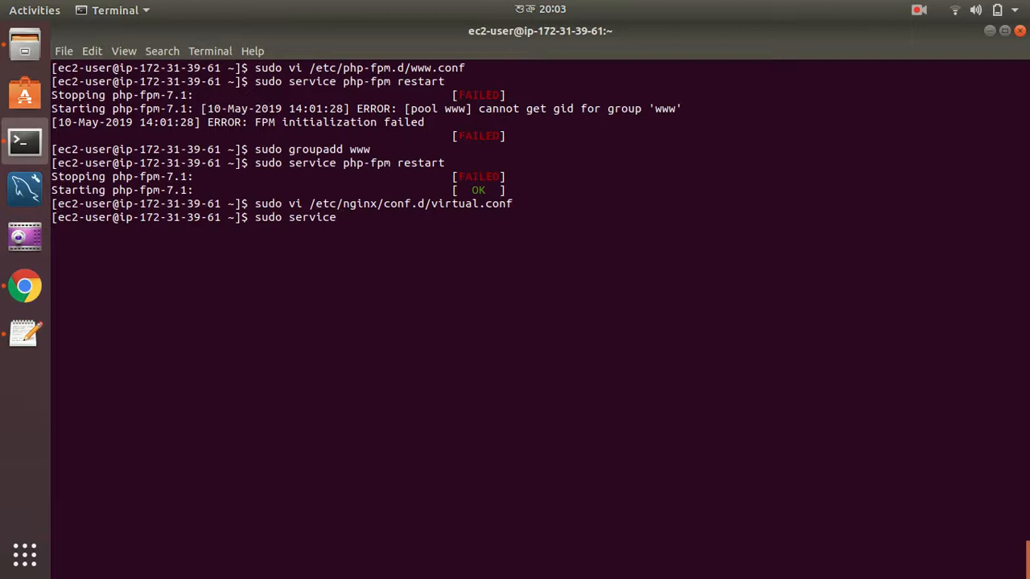
text(nginx restart)
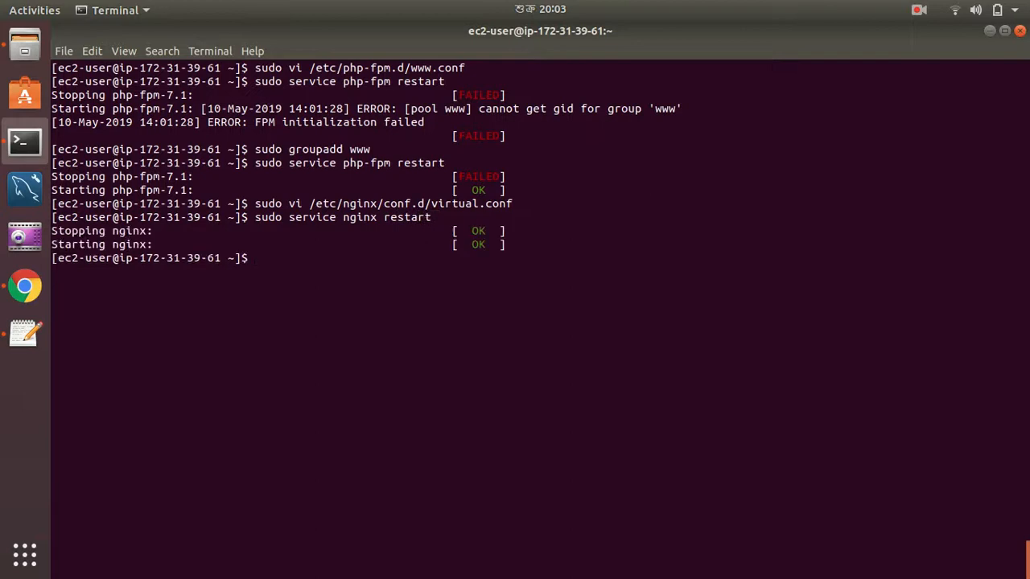
mouse_move(24, 286)
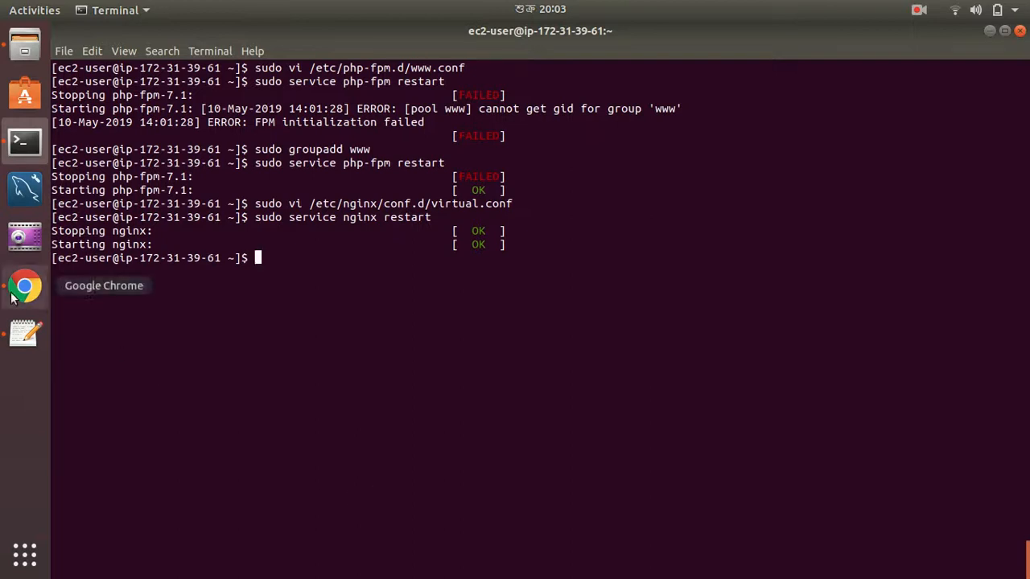
Copy the nginx instance's public IPv4 address from EC2 and start a new blank tab.
click(24, 287)
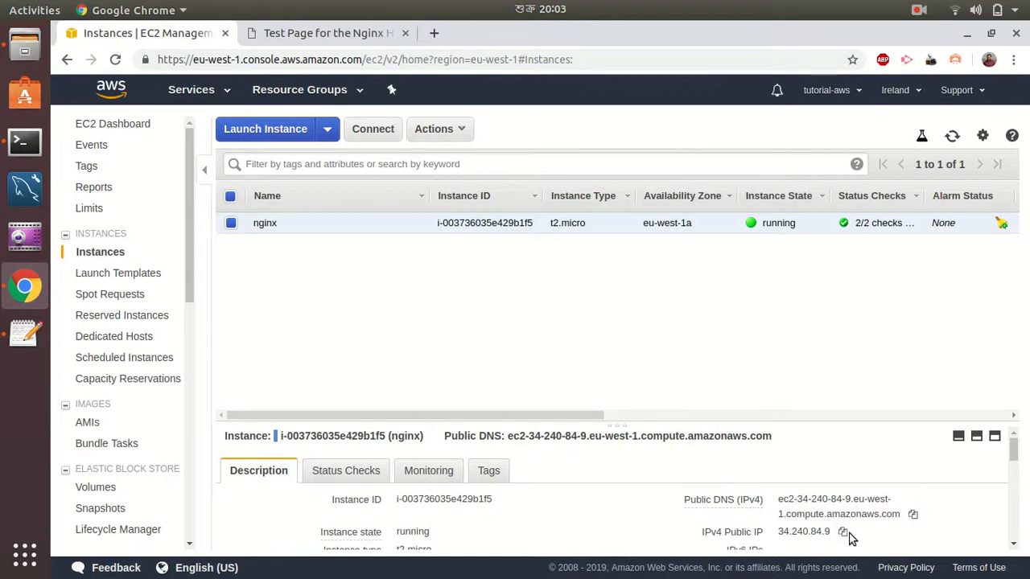
click(843, 531)
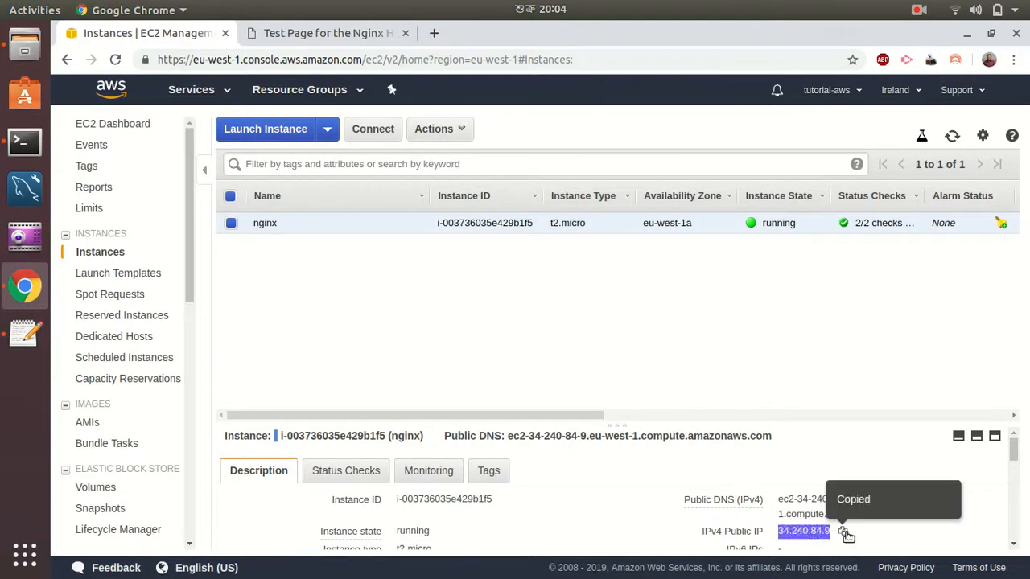
click(593, 32)
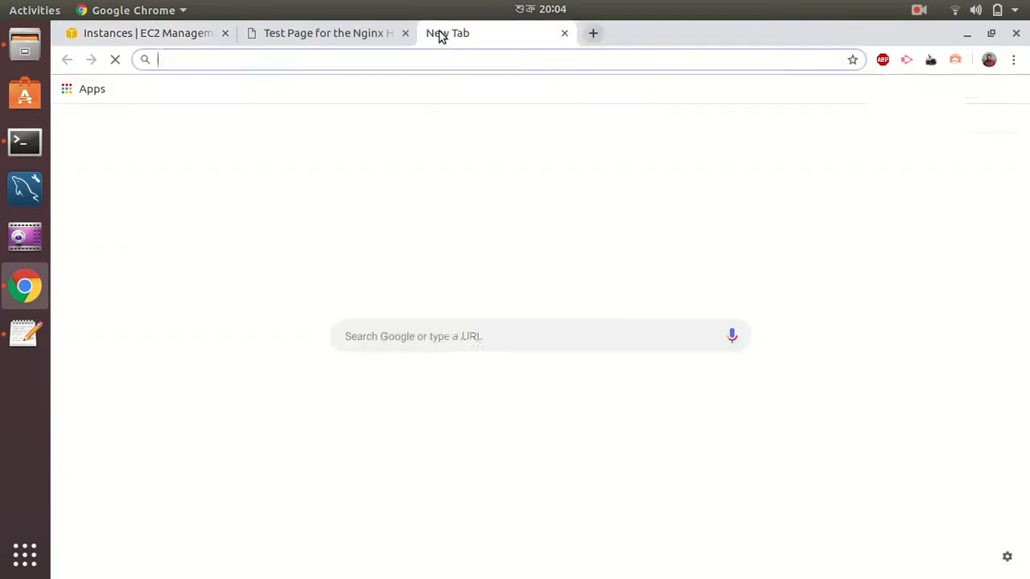
Go to cloudns.net and sign in to the ClouDNS account.
text(cloudns.net)
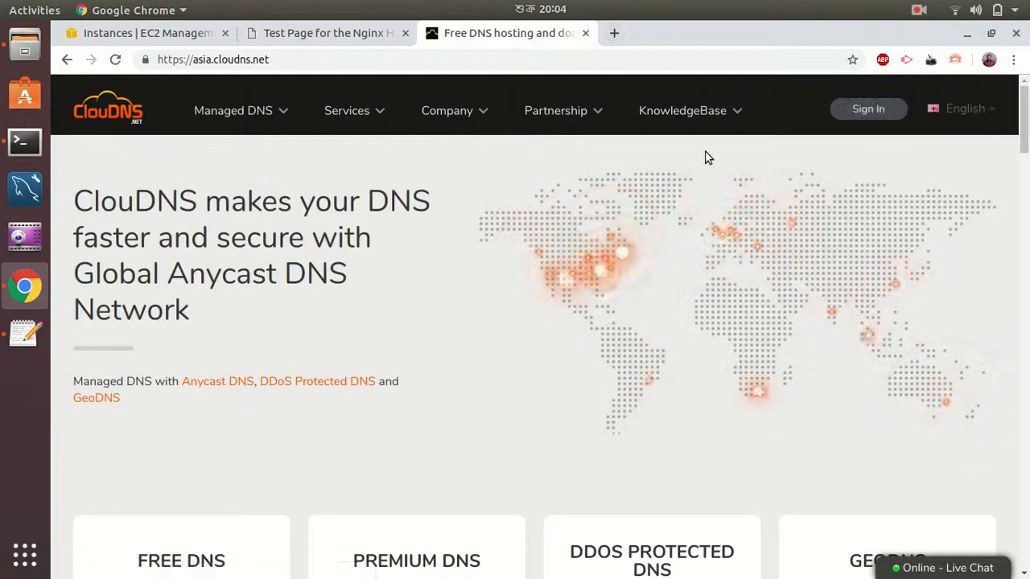
click(868, 110)
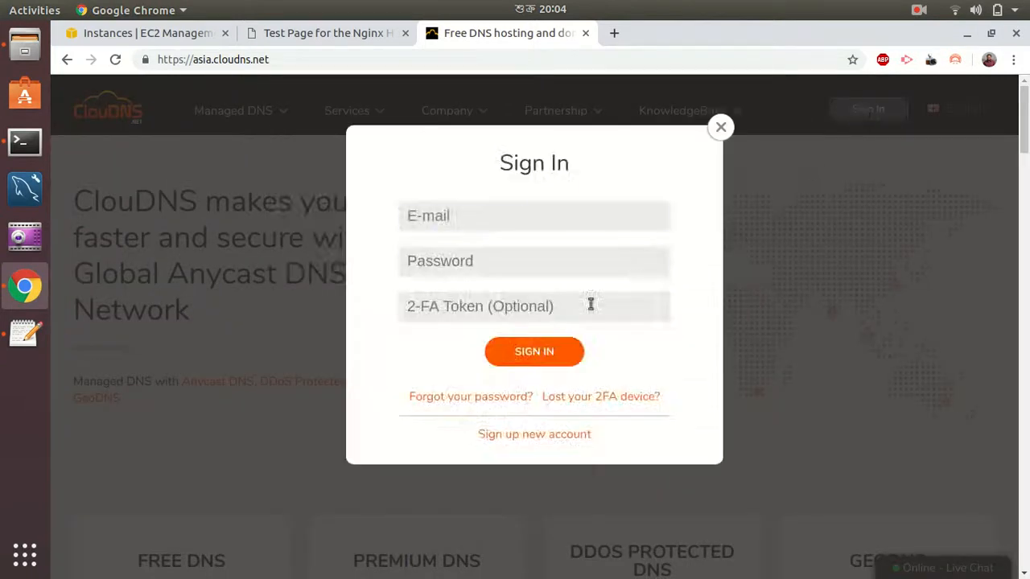
click(535, 351)
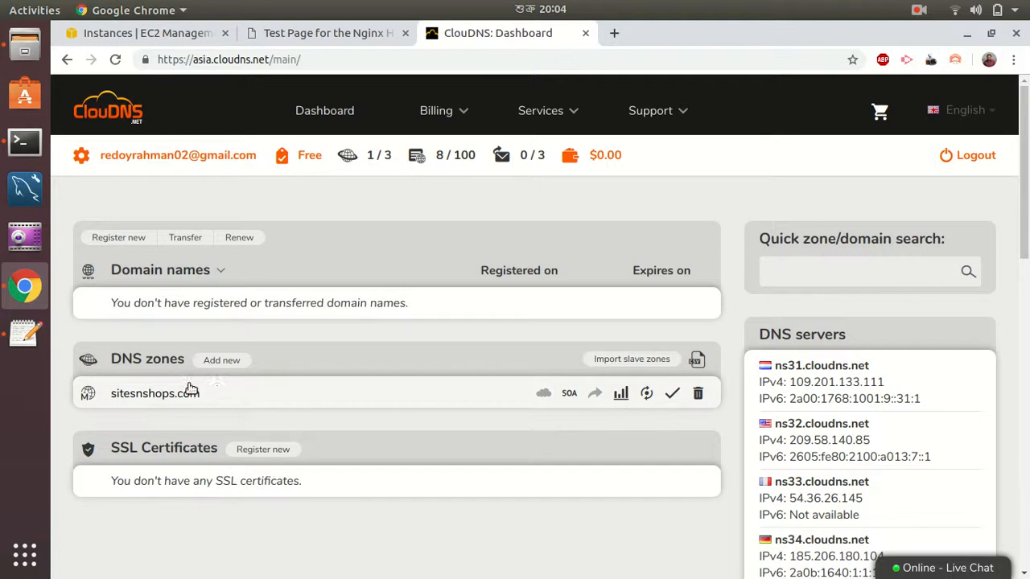
mouse_move(155, 393)
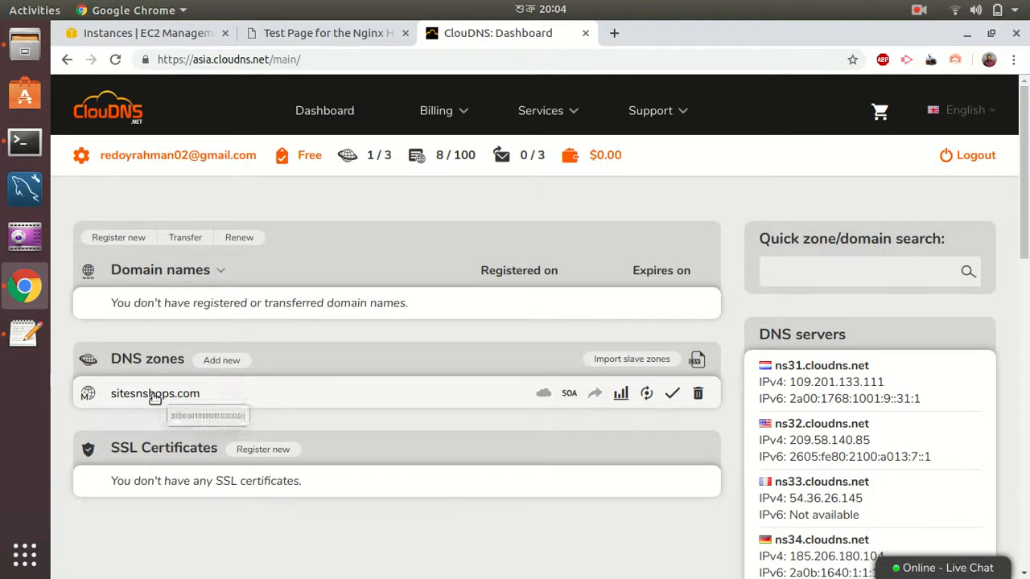
Show the sitesnshops.com DNS zone filtered to its A records.
click(154, 392)
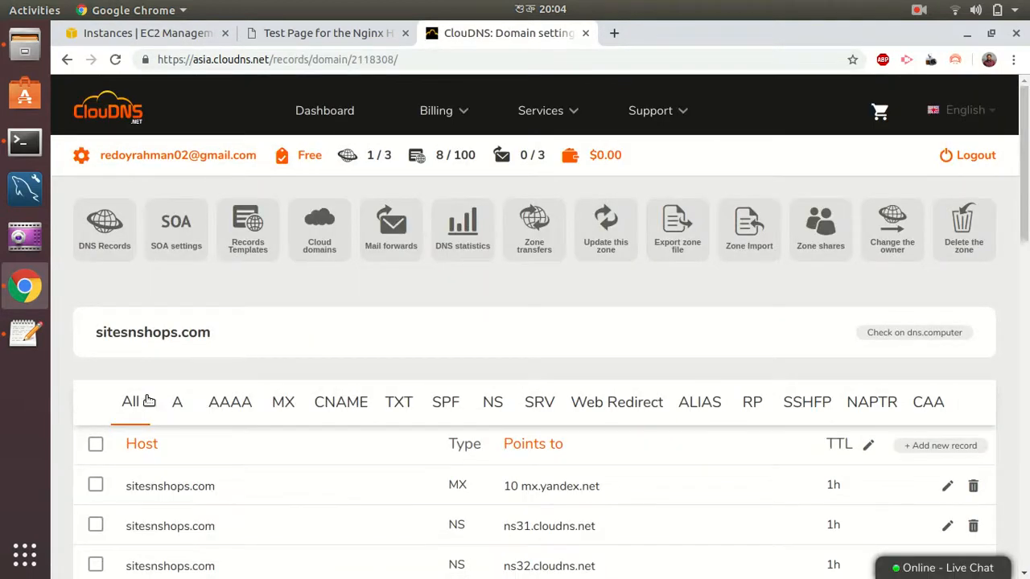
click(177, 403)
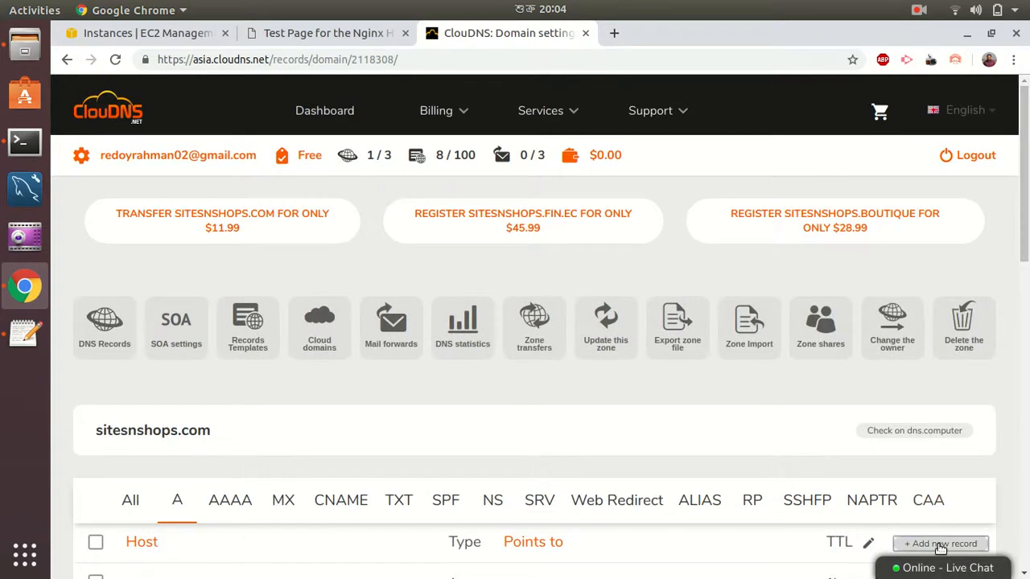
Add an A record for host nginx pointing to 34.240.84.9 and save it.
click(940, 544)
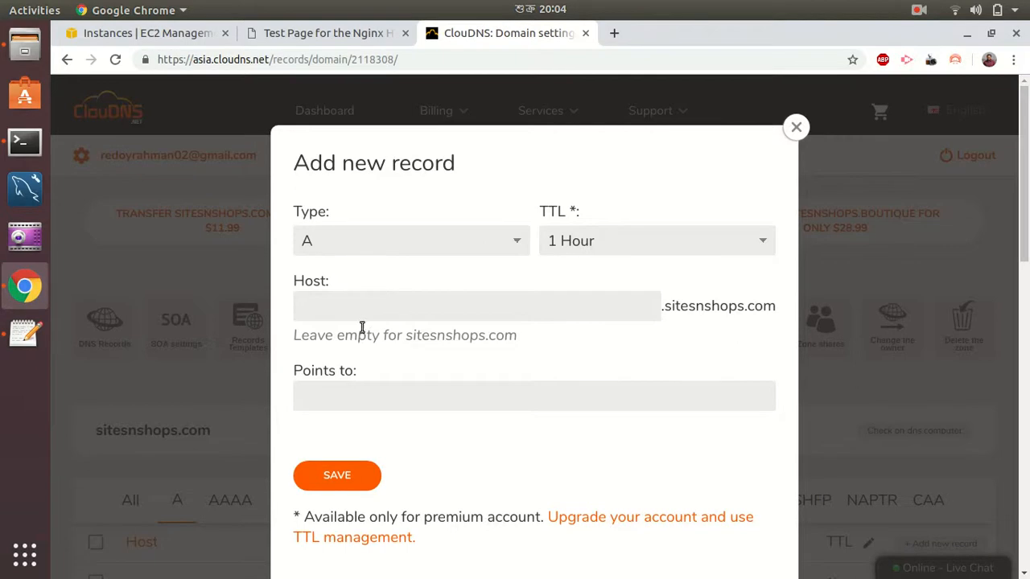
click(476, 305)
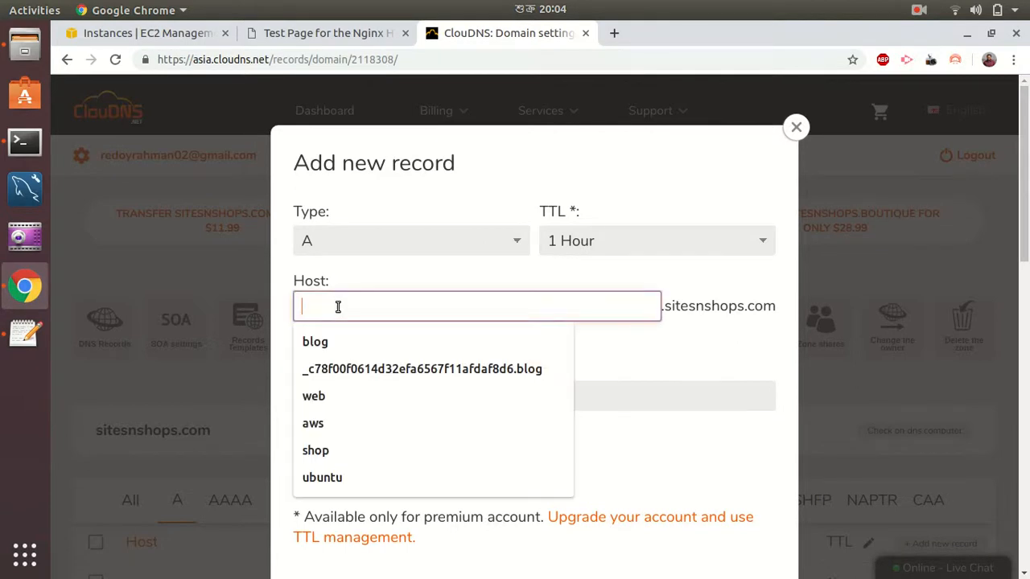
text(nginx)
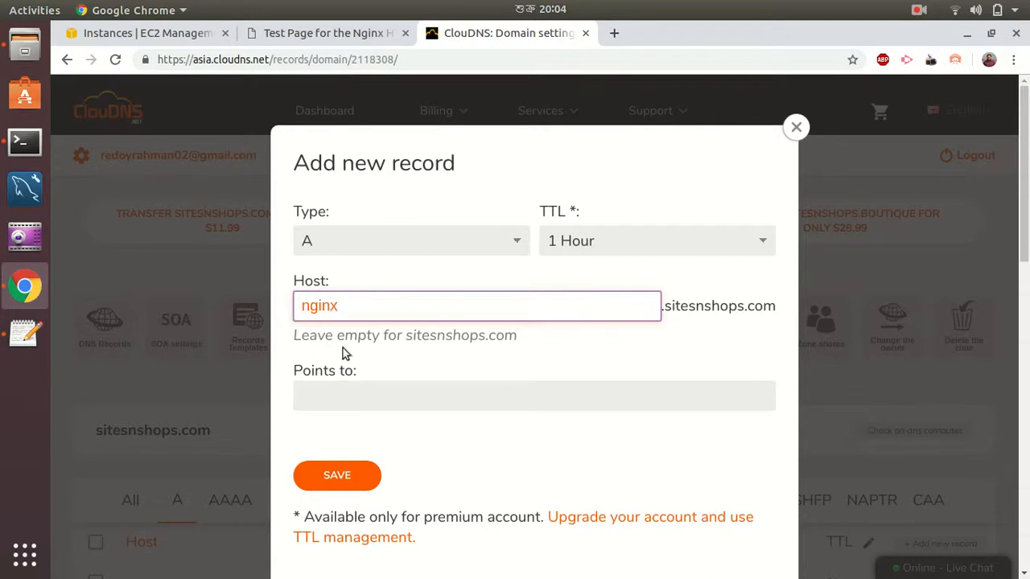
click(535, 396)
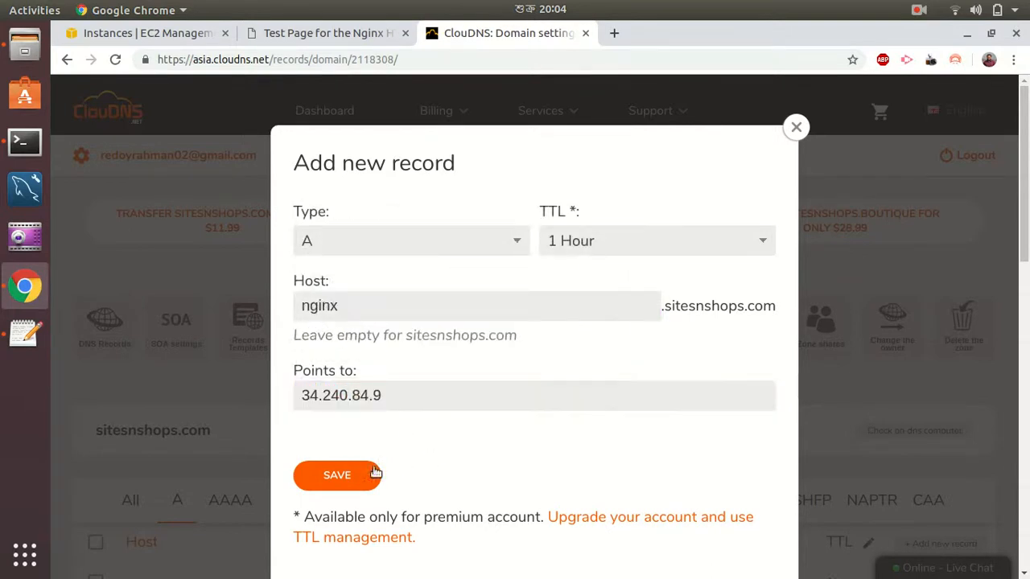
click(336, 475)
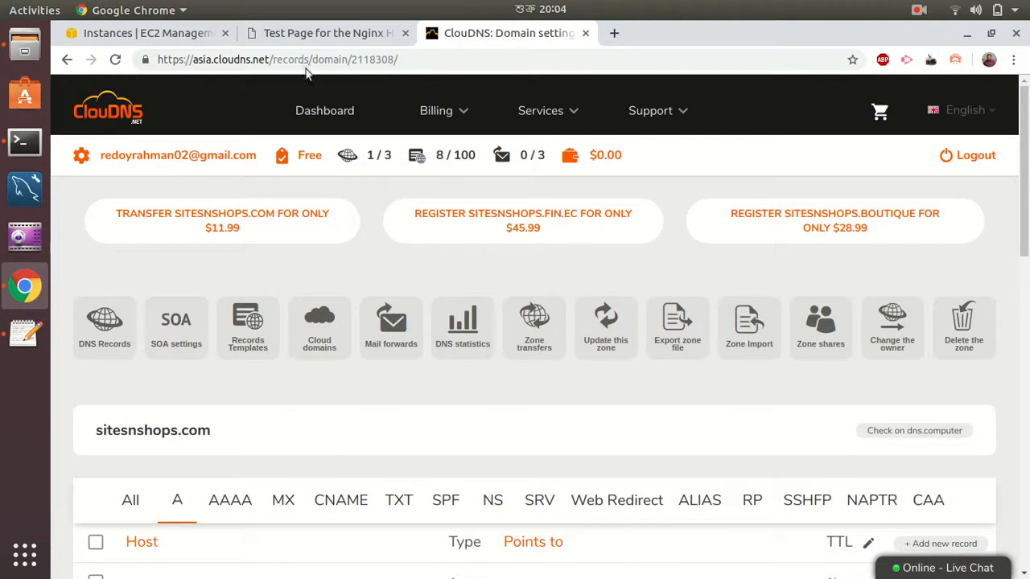
Try loading nginx.sitesnshops.com in a new tab, which can't be reached yet.
click(322, 33)
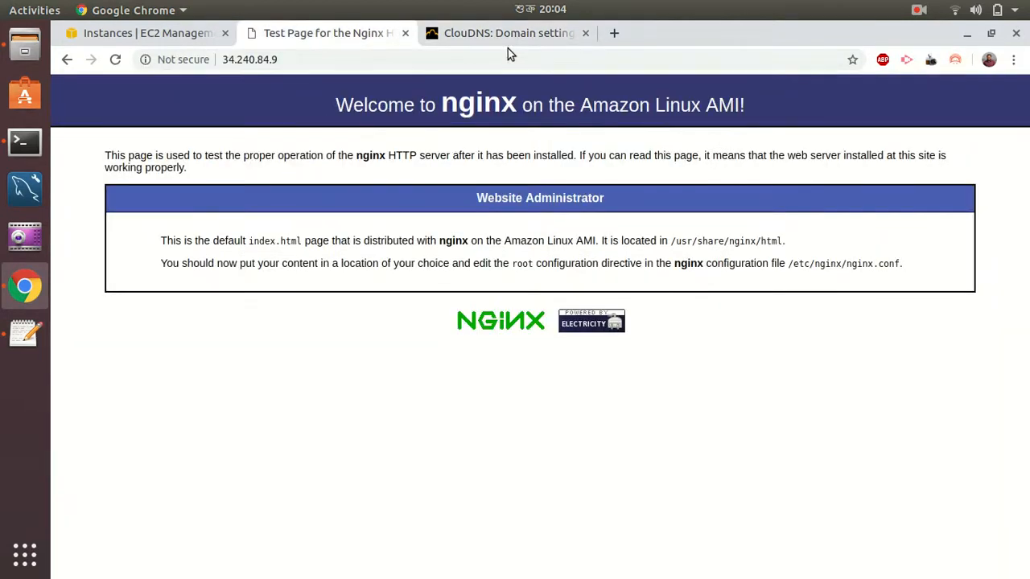
click(507, 32)
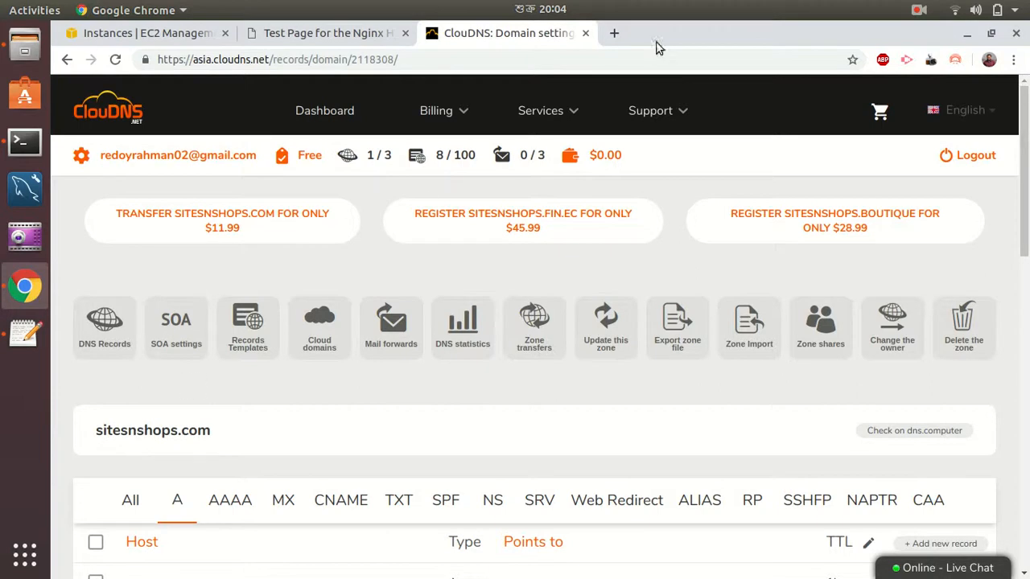
click(614, 33)
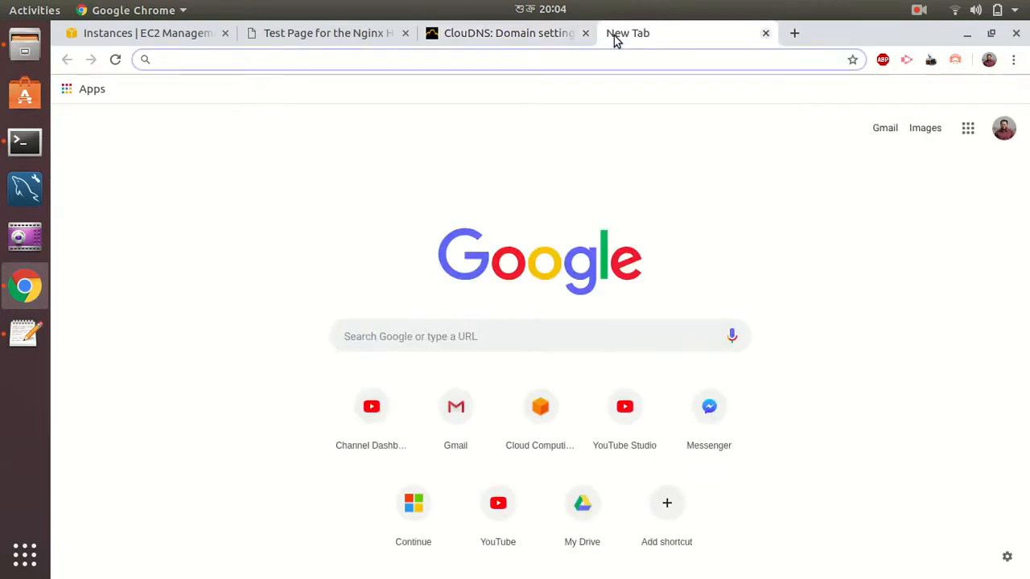
text(nginx.sitesnshops.com)
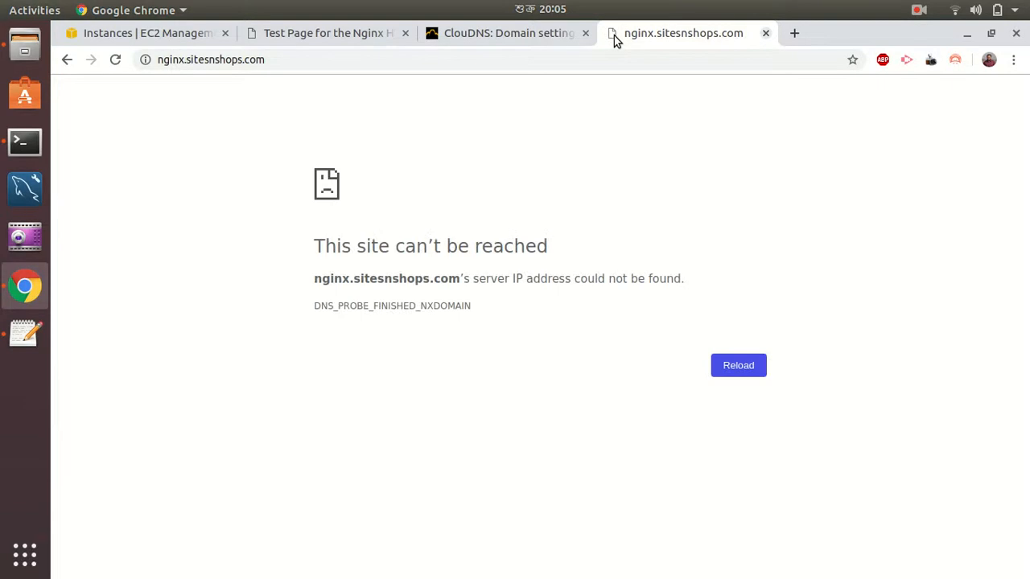
mouse_move(180, 178)
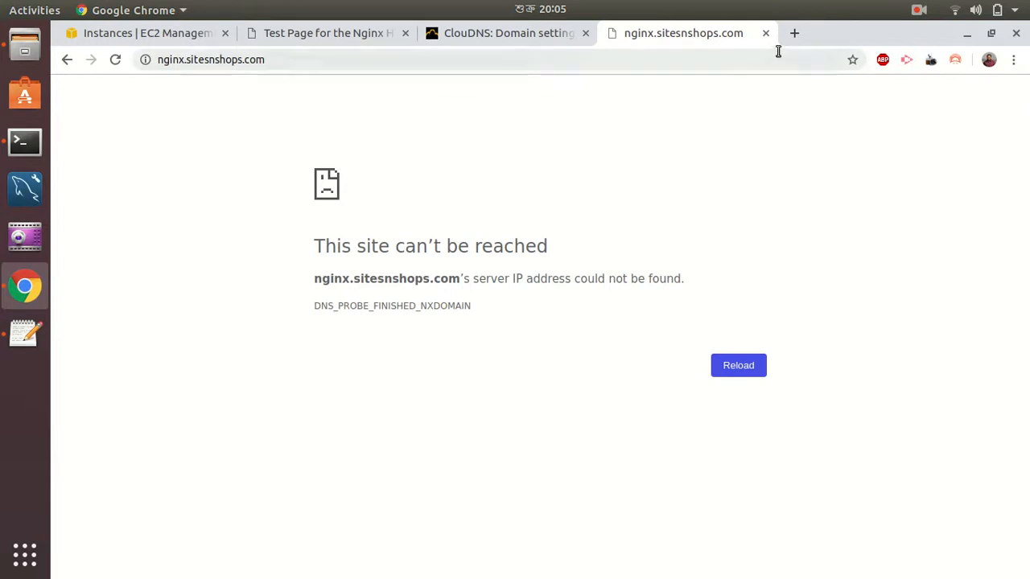
Load proxysite.com in another new tab.
click(795, 32)
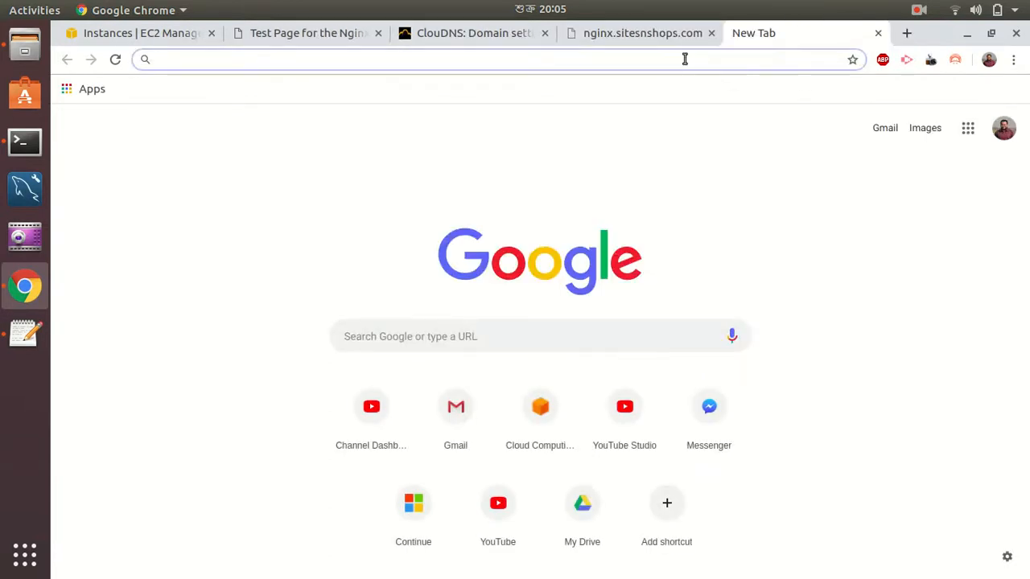
text(proxysite.com)
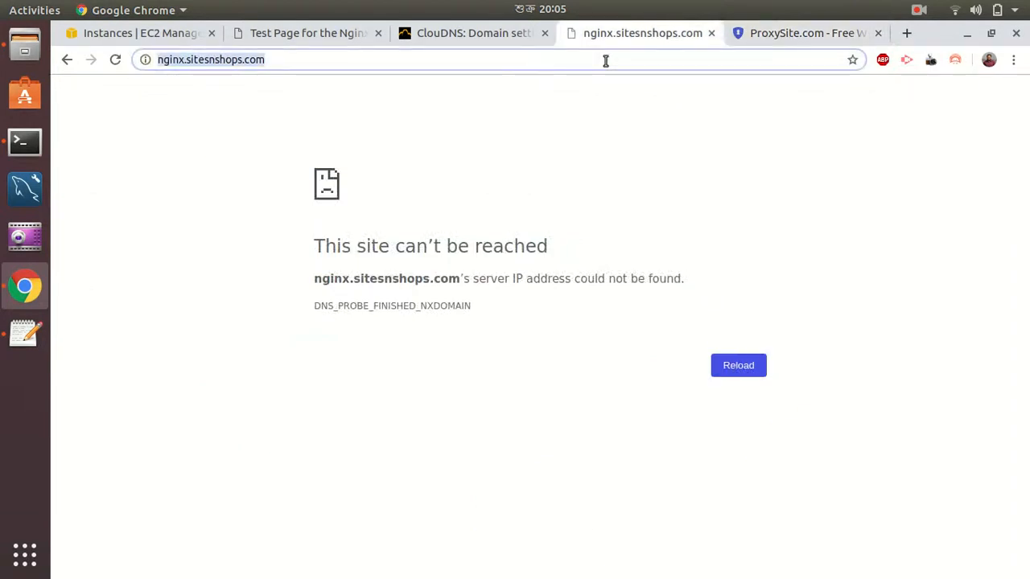
click(805, 33)
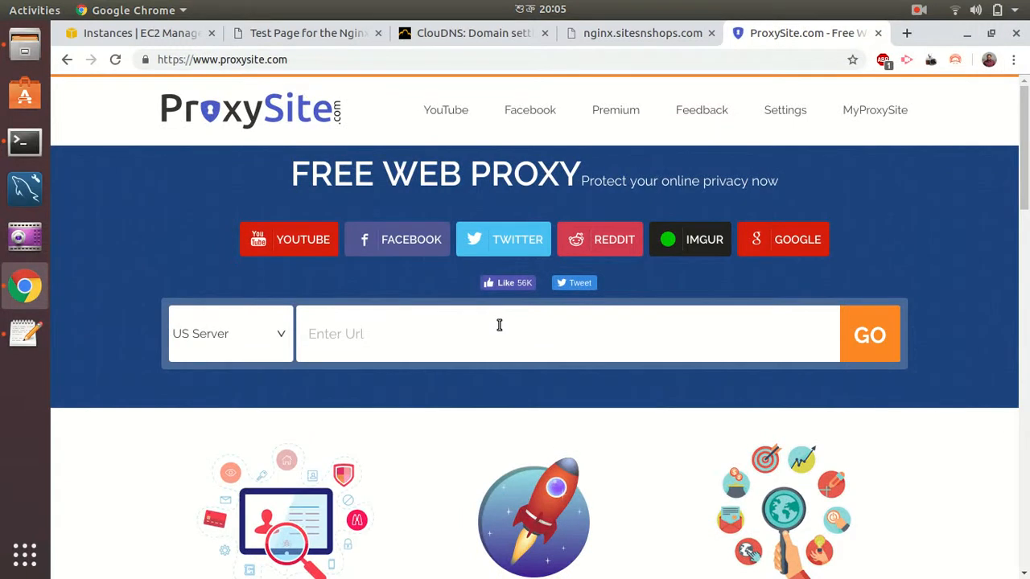
text(http://nginx.sitesnshops.com/)
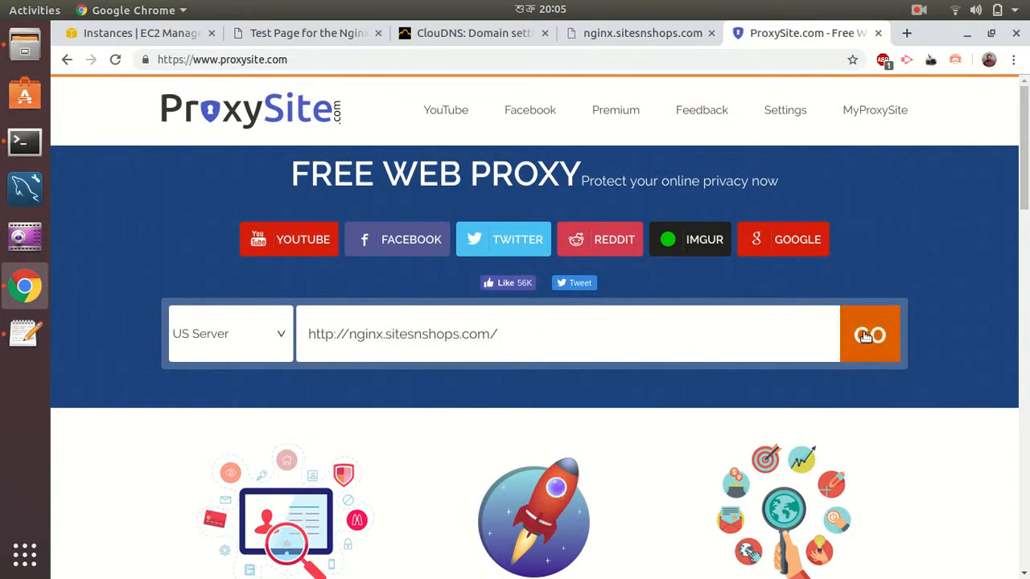
click(869, 334)
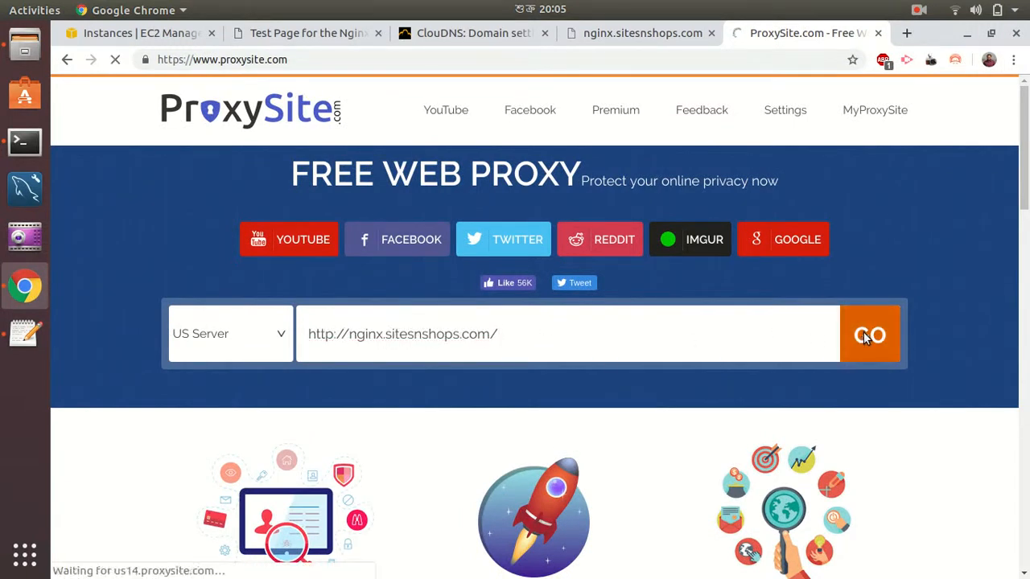
click(868, 333)
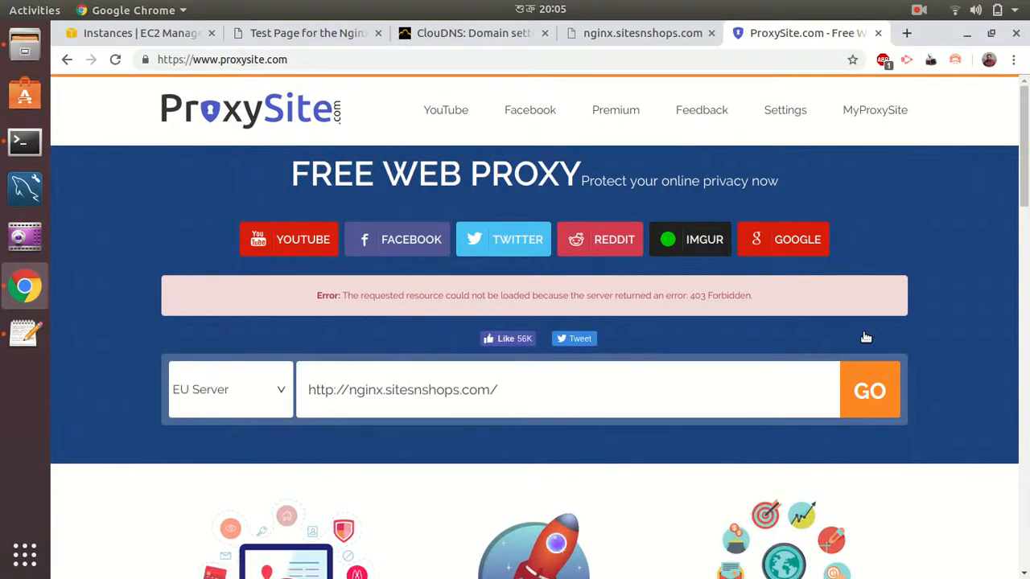
mouse_move(615, 301)
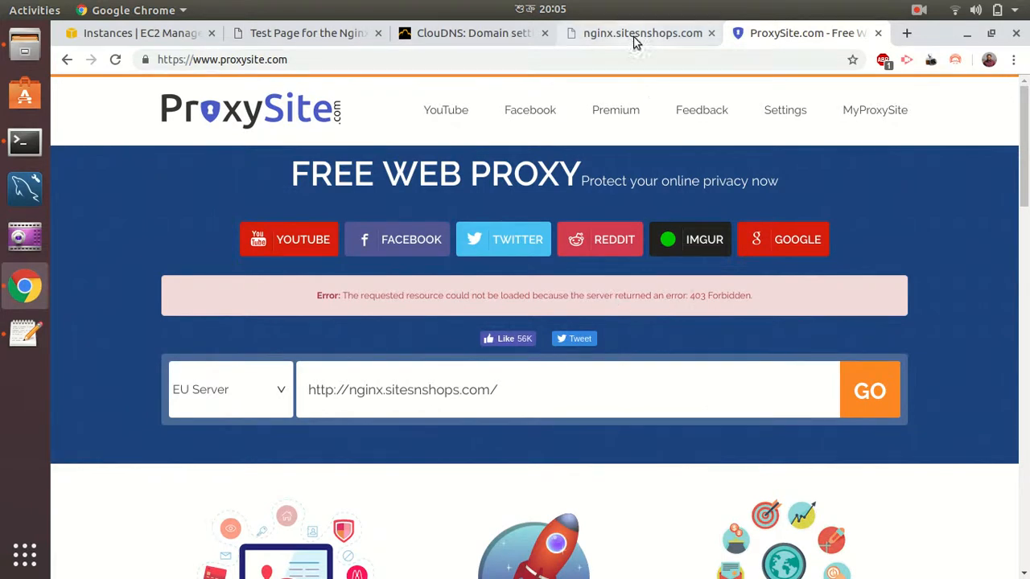
Return to the nginx.sitesnshops.com and ClouDNS tabs to recheck.
click(635, 32)
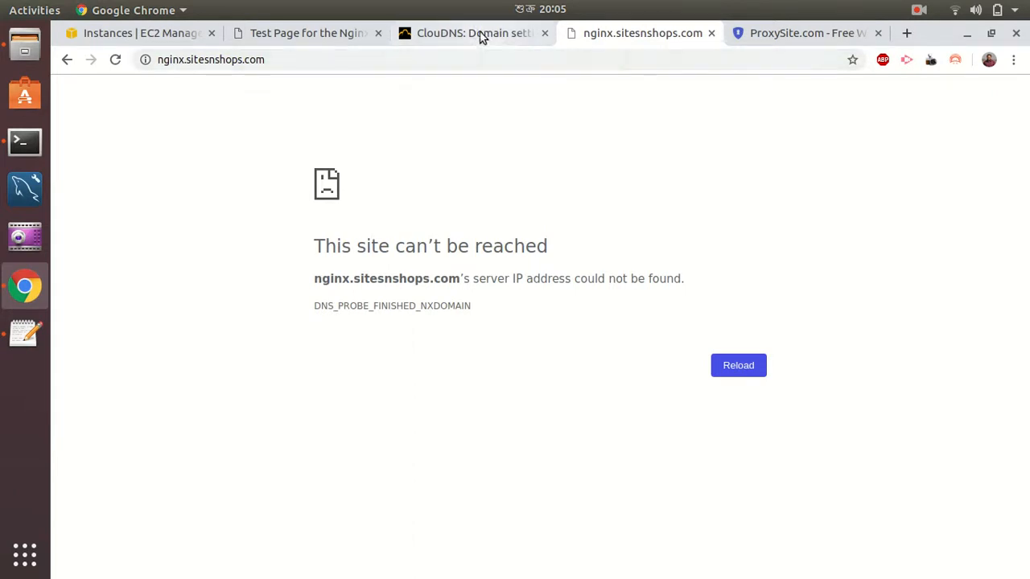
click(473, 32)
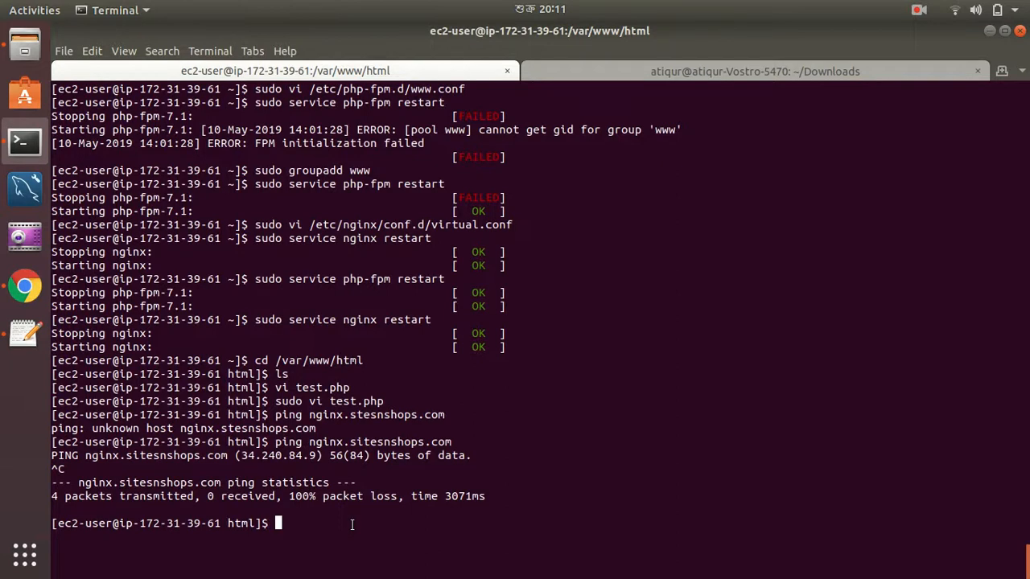
Write phpinfo.php containing <?php phpinfo(); with sudo vi on the server.
text(sudo vi)
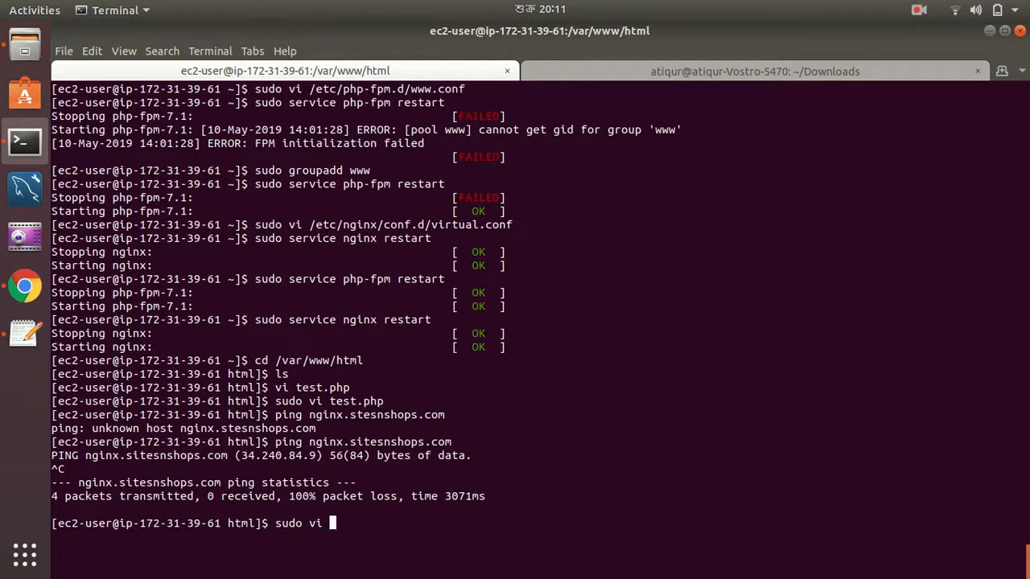
text(php)
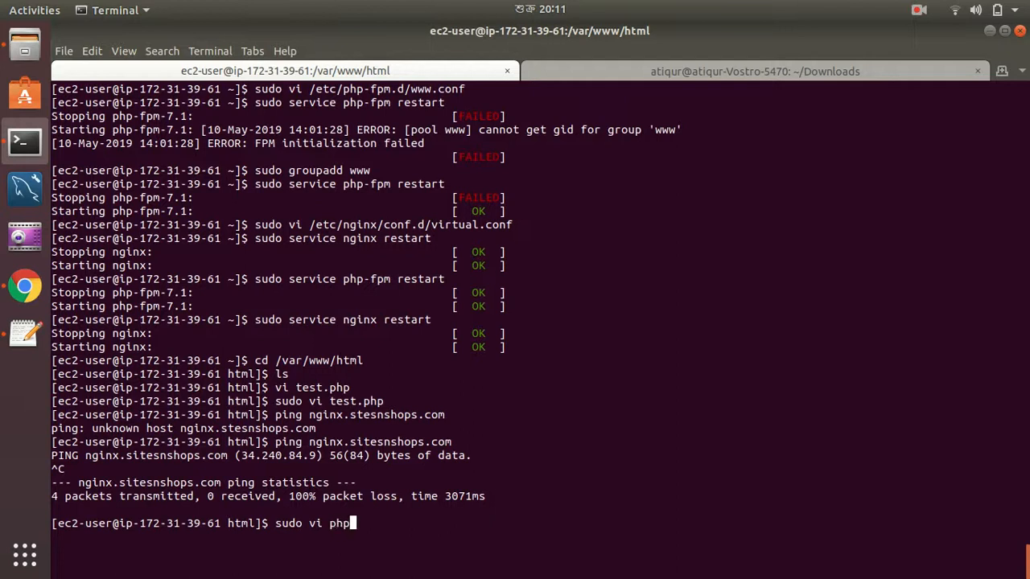
text(info.php)
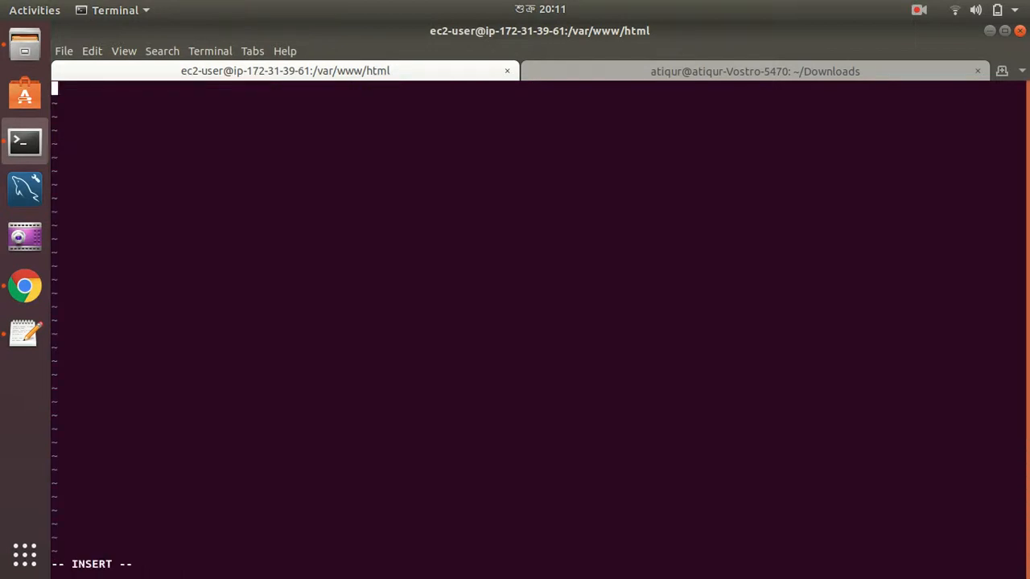
text(<?php)
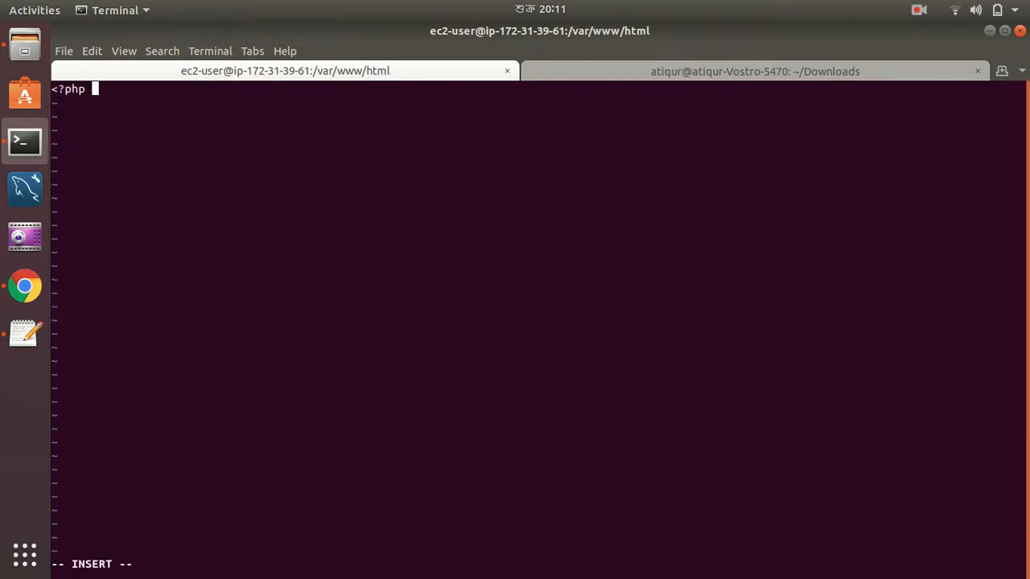
text(phpinf)
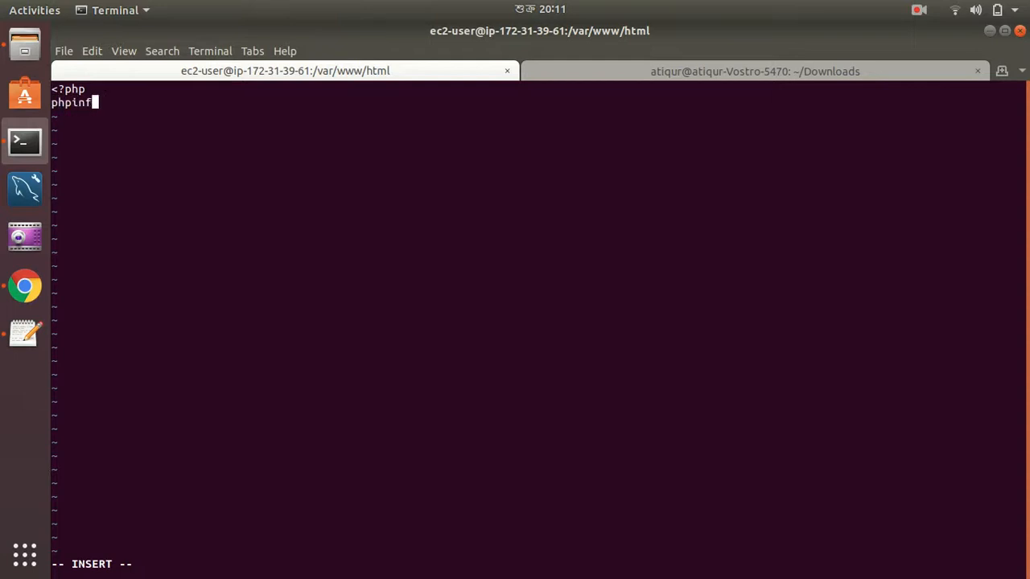
text(o();)
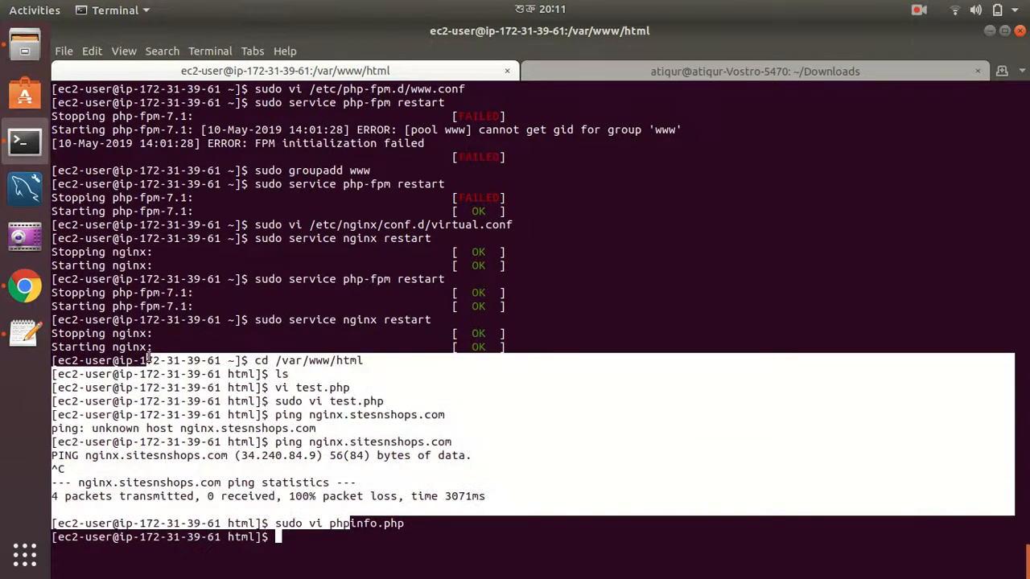
click(25, 286)
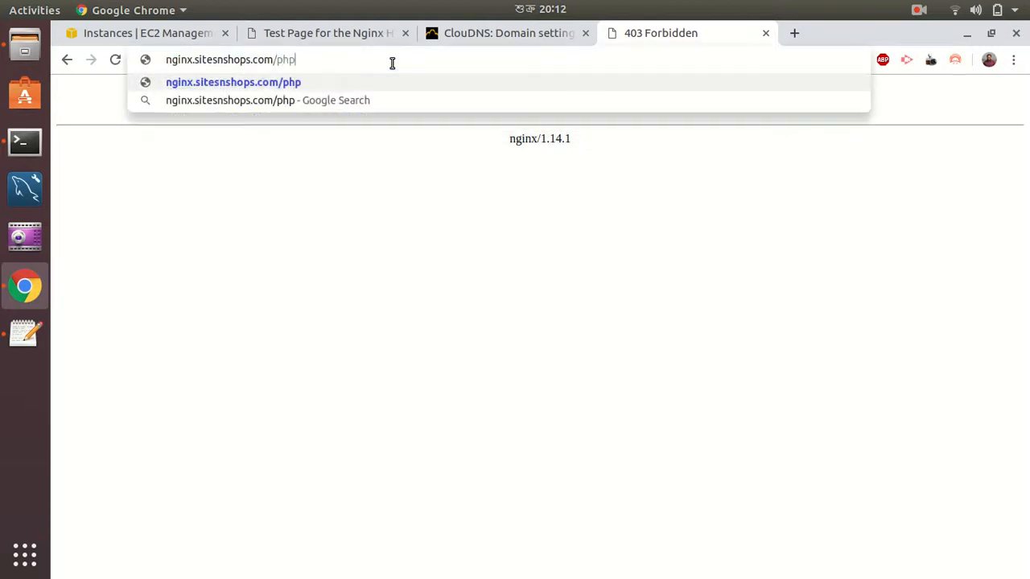
Load nginx.sitesnshops.com/phpinfo.php showing PHP 7.1.28 with Server API FPM/FastCGI.
text(in)
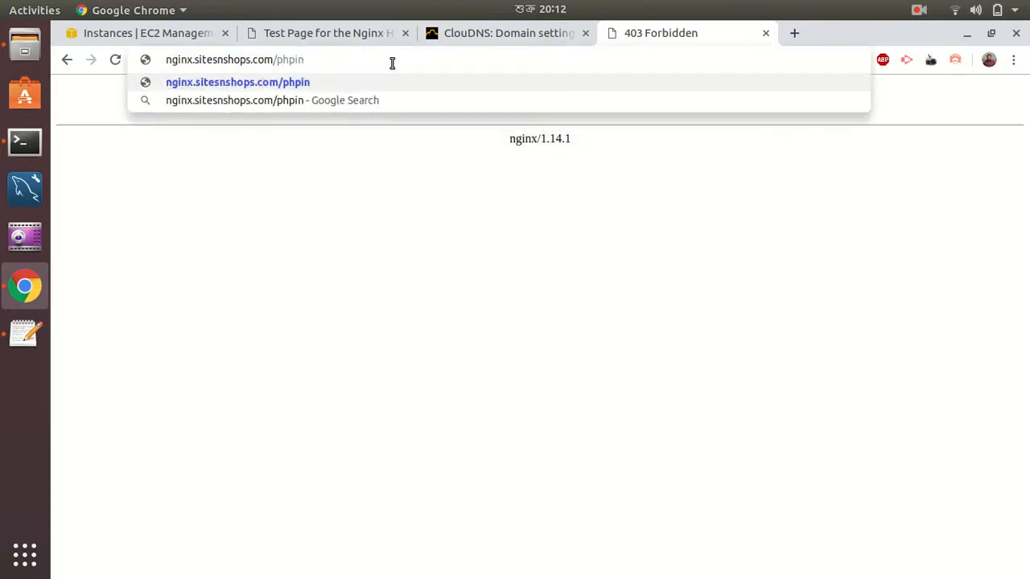
text(fo.php)
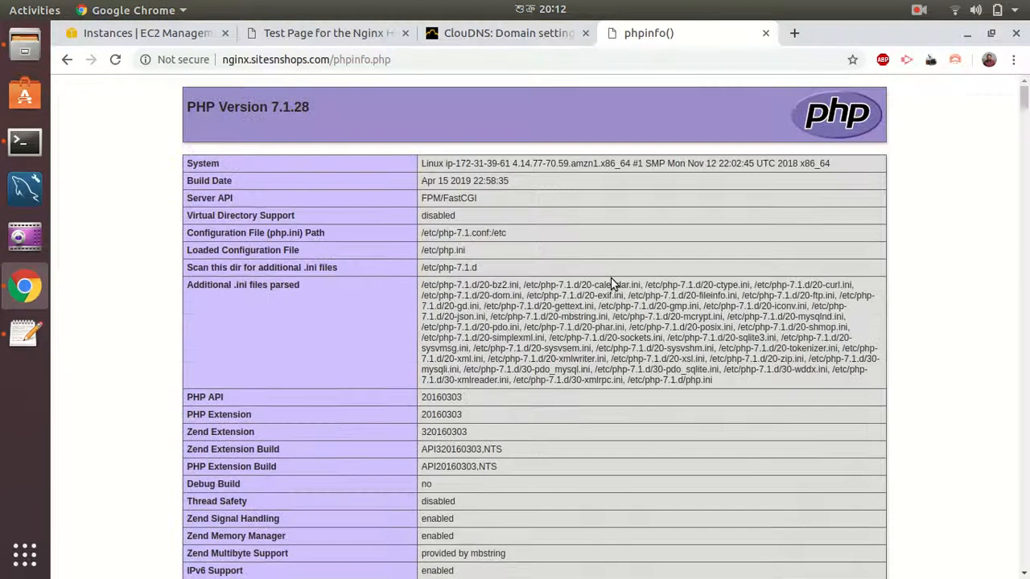
mouse_move(579, 296)
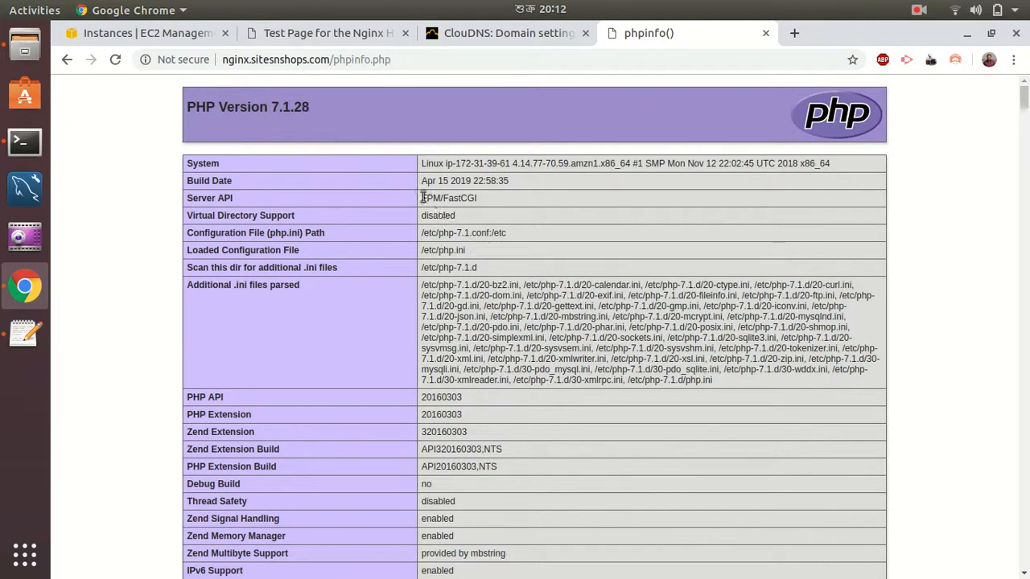
double_click(430, 198)
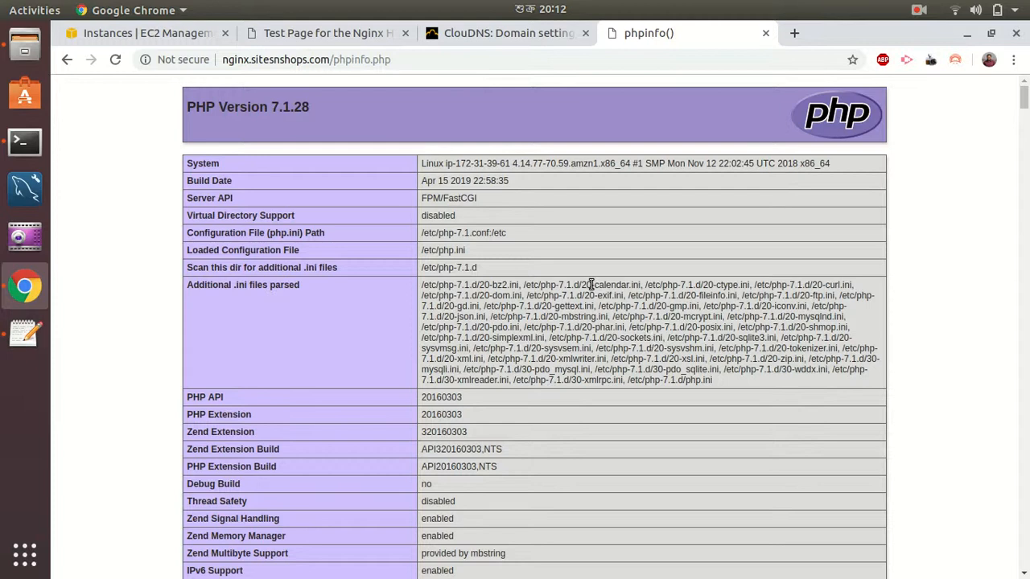
mouse_move(869, 46)
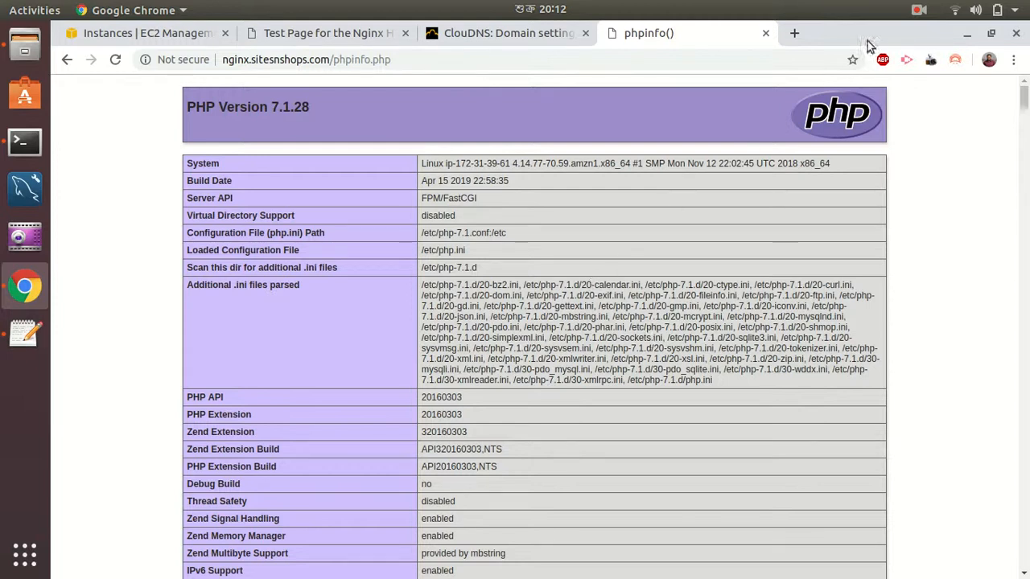